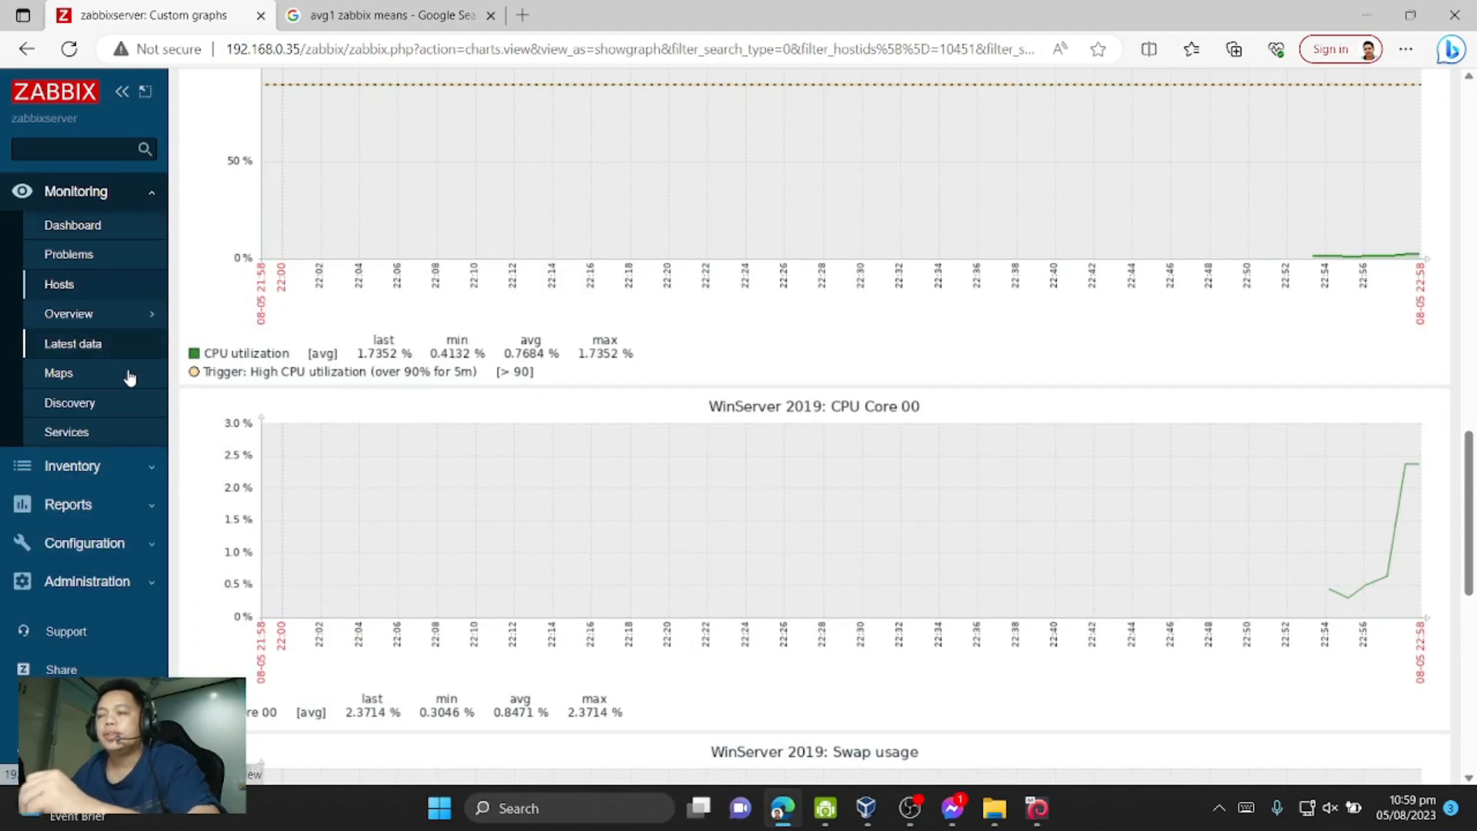
pyautogui.moveTo(84, 543)
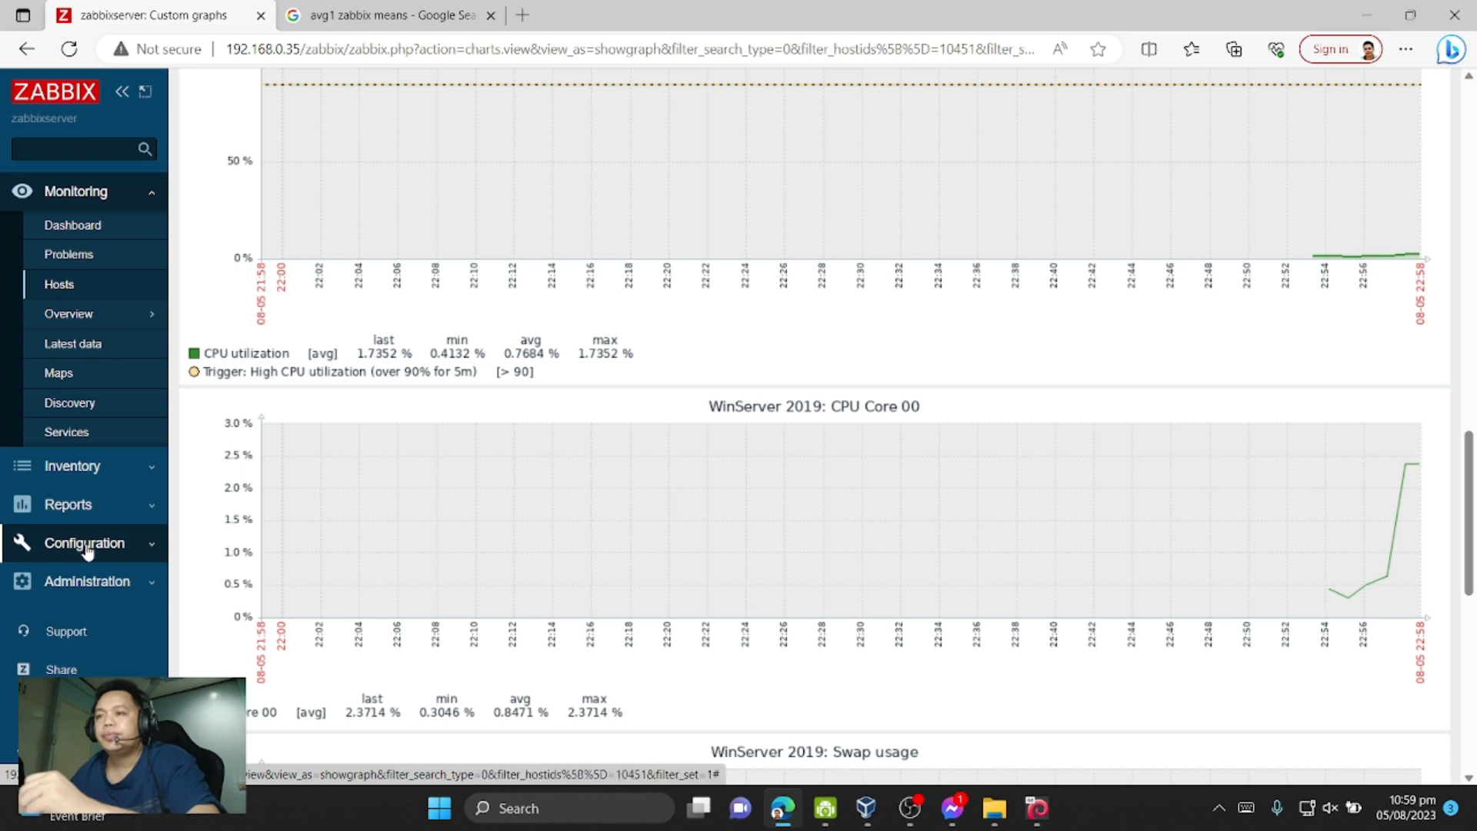
# - Show the configured hosts list under Configuration, with WinServer 2019 and Zabbix server
pyautogui.click(85, 543)
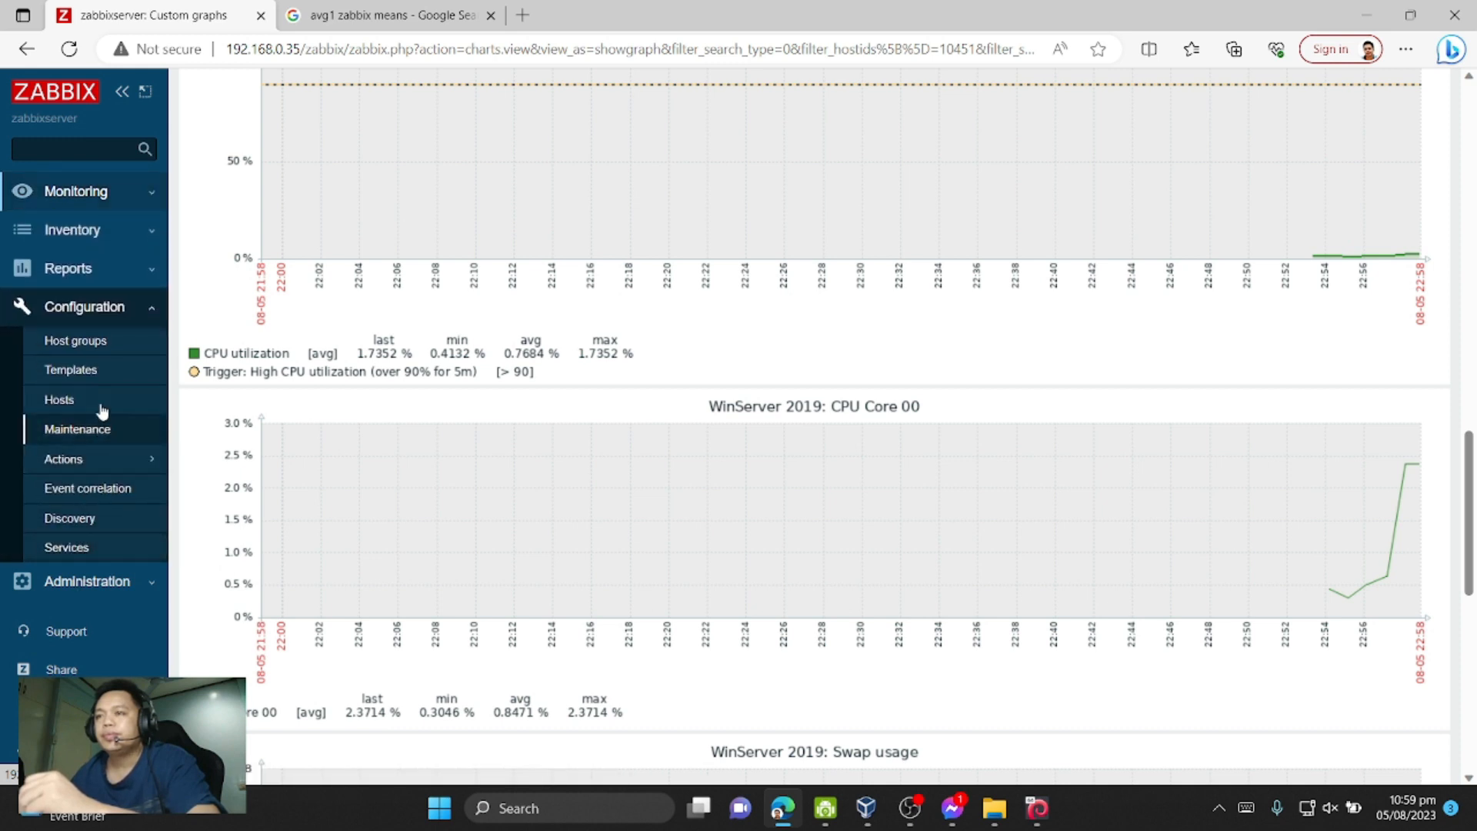
pyautogui.moveTo(69, 459)
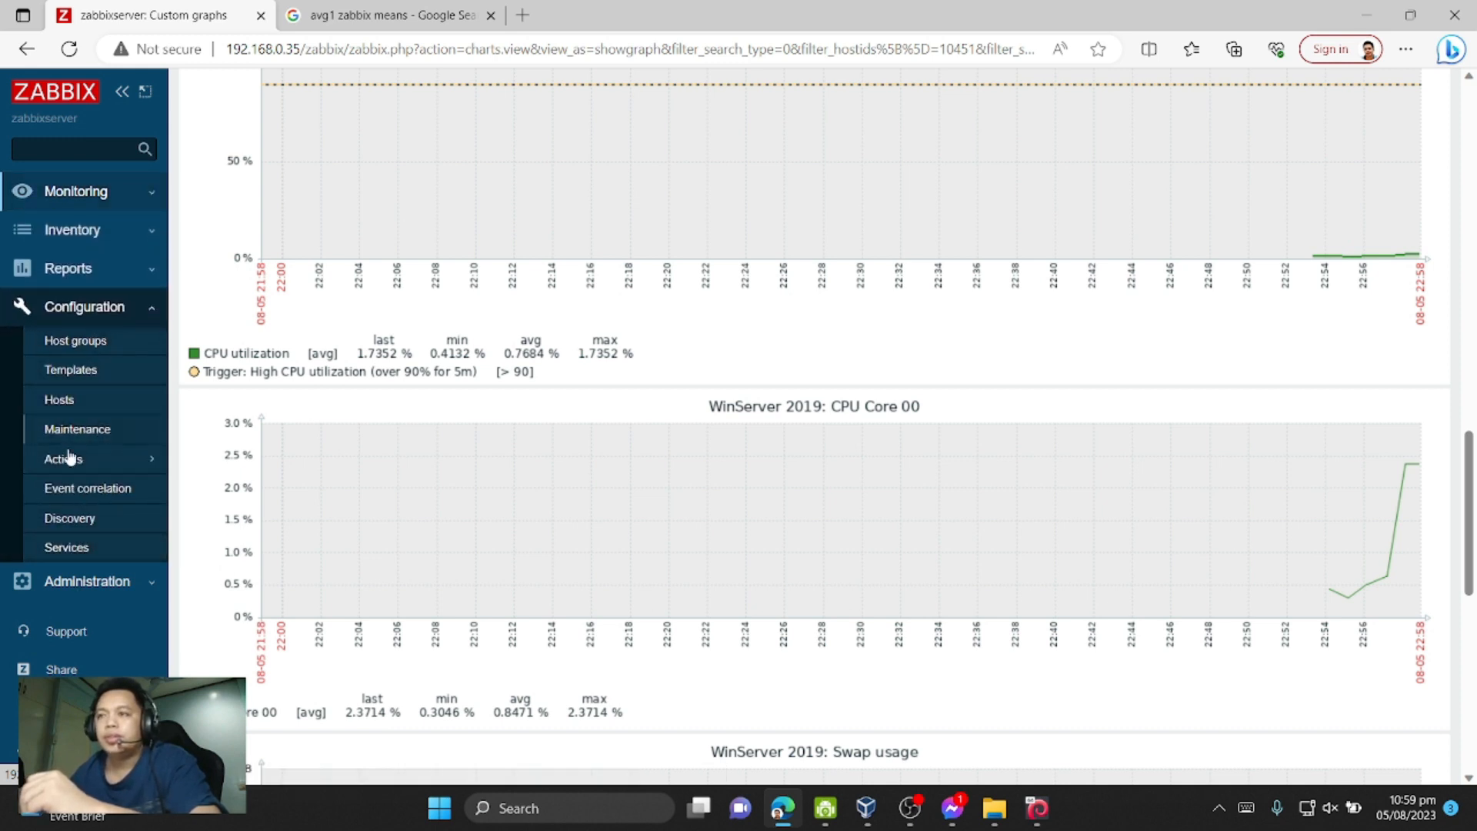
pyautogui.click(58, 400)
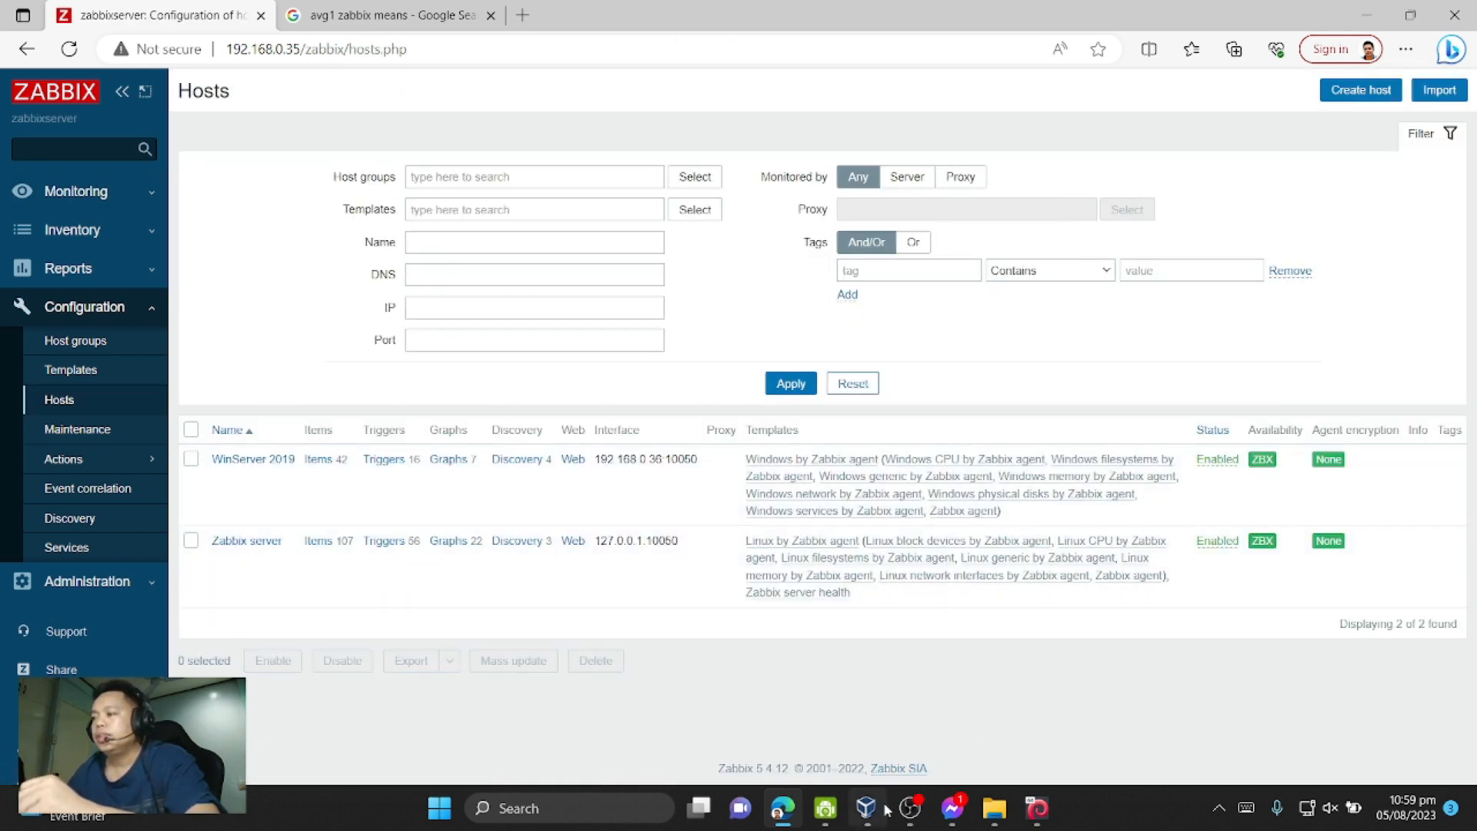
# - Check in VirtualBox that the Windows server 2019 machine has 3 processors assigned
pyautogui.click(872, 809)
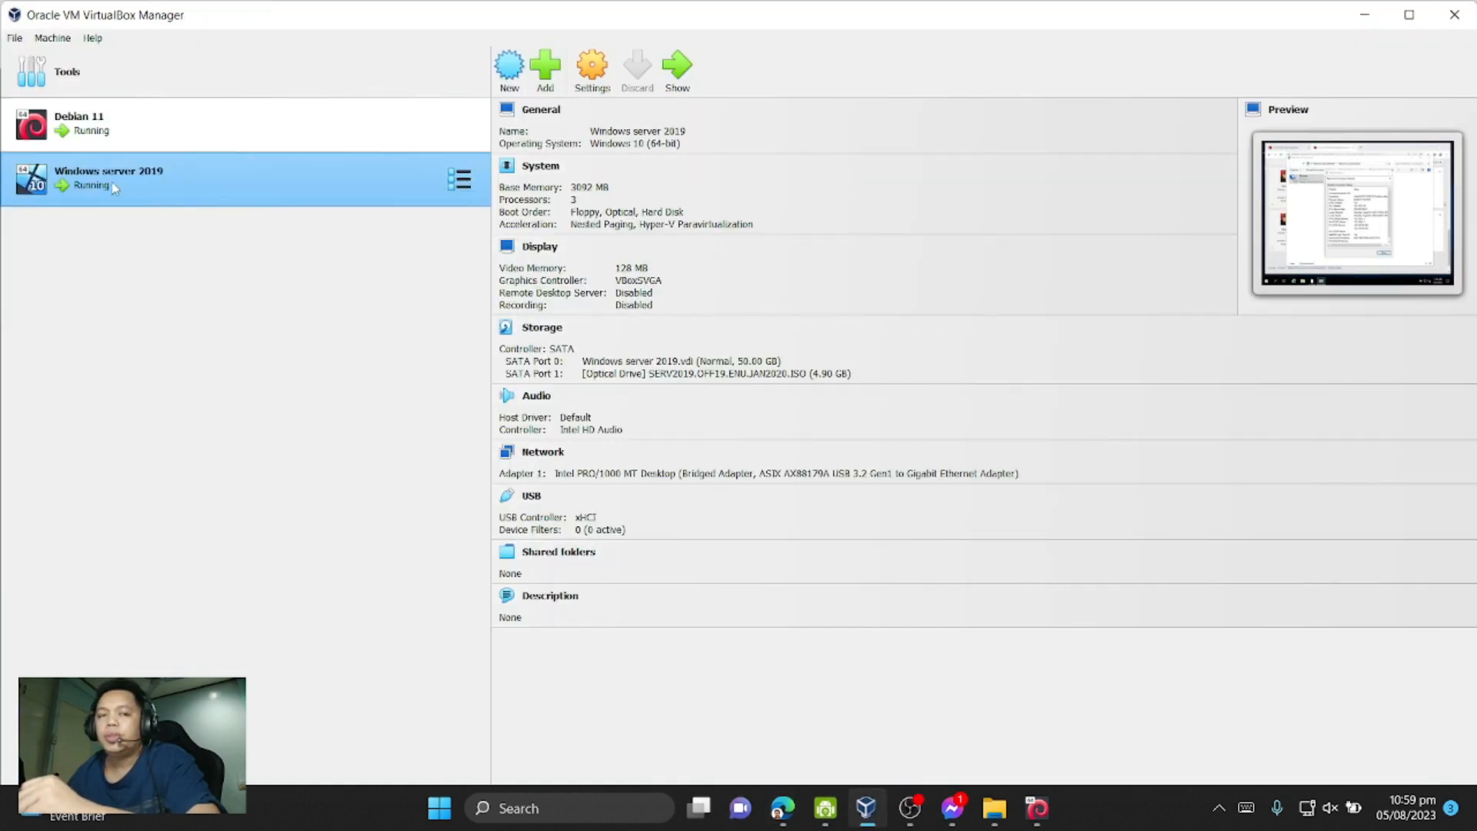
pyautogui.moveTo(121, 186)
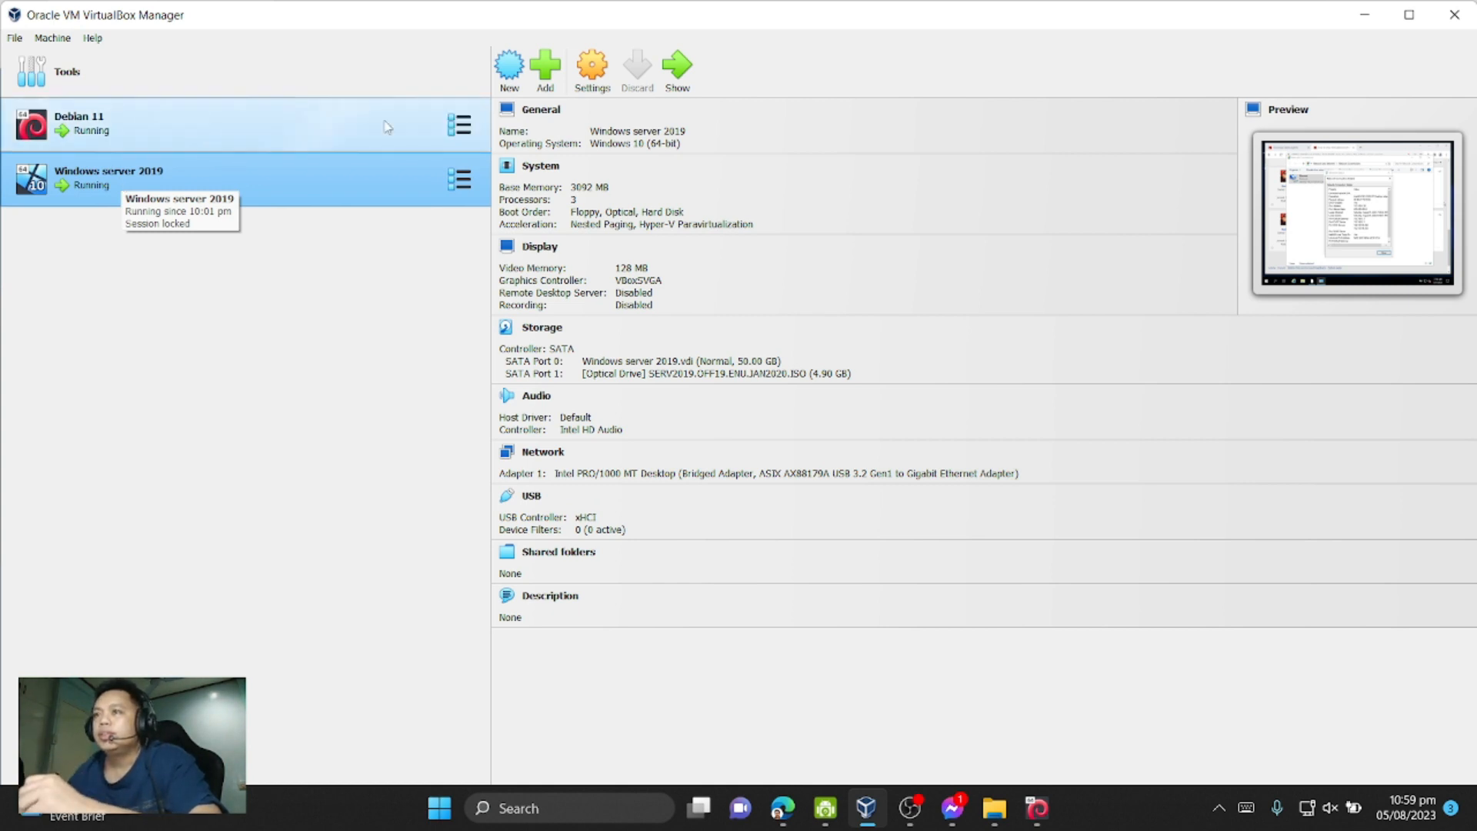
pyautogui.click(590, 62)
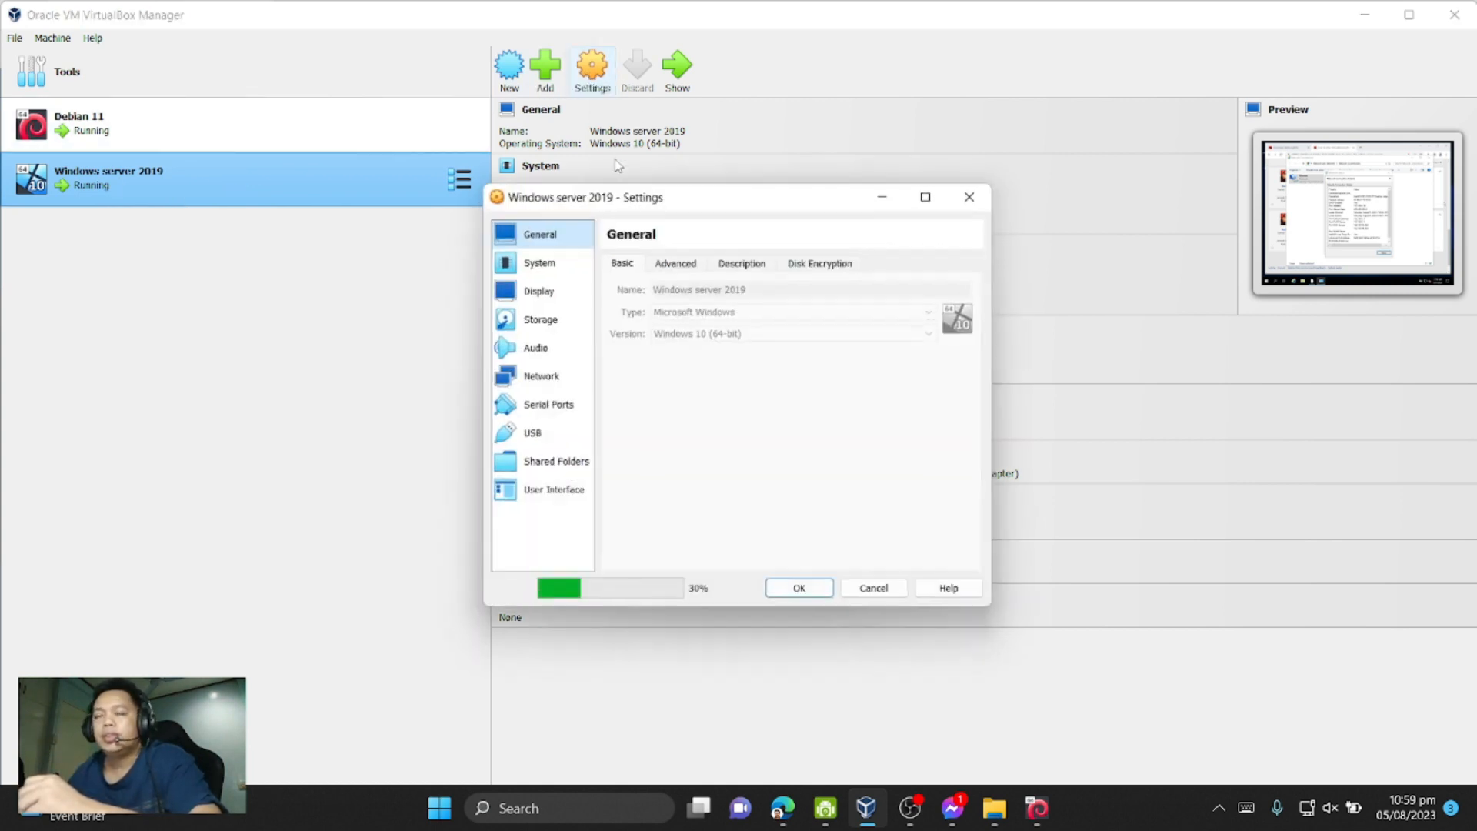
pyautogui.click(537, 261)
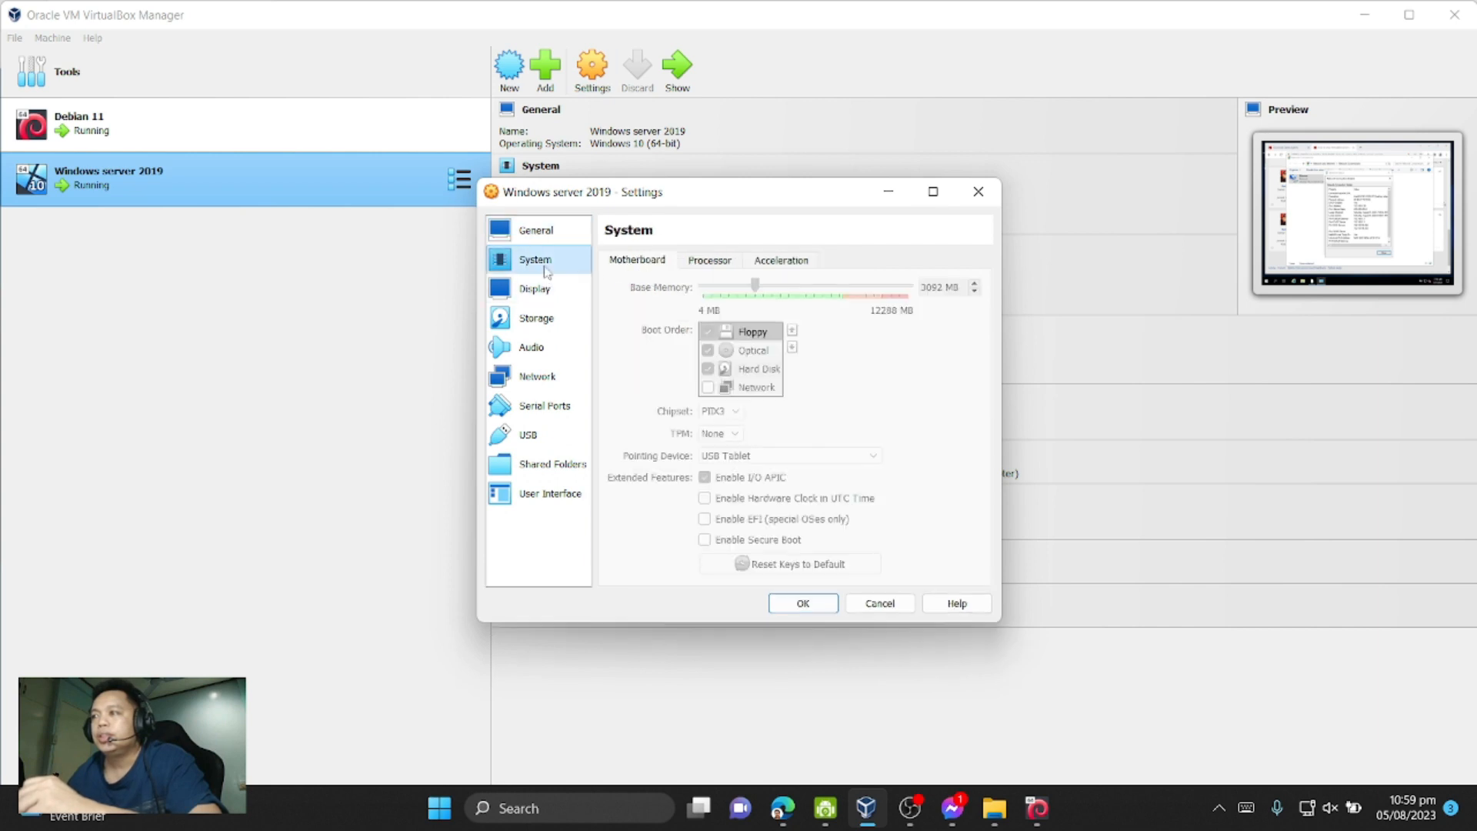
pyautogui.moveTo(682, 268)
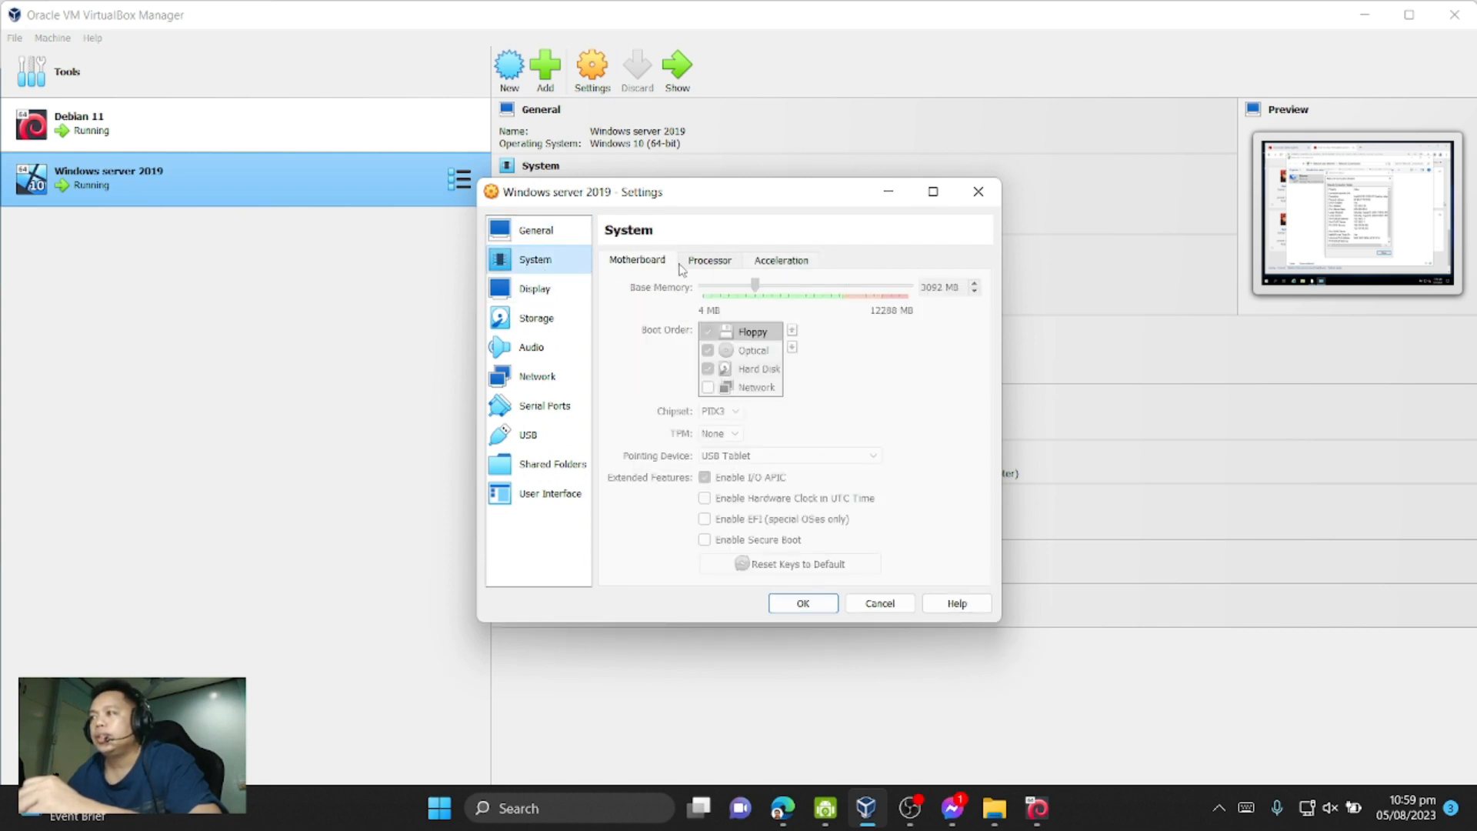
pyautogui.click(709, 260)
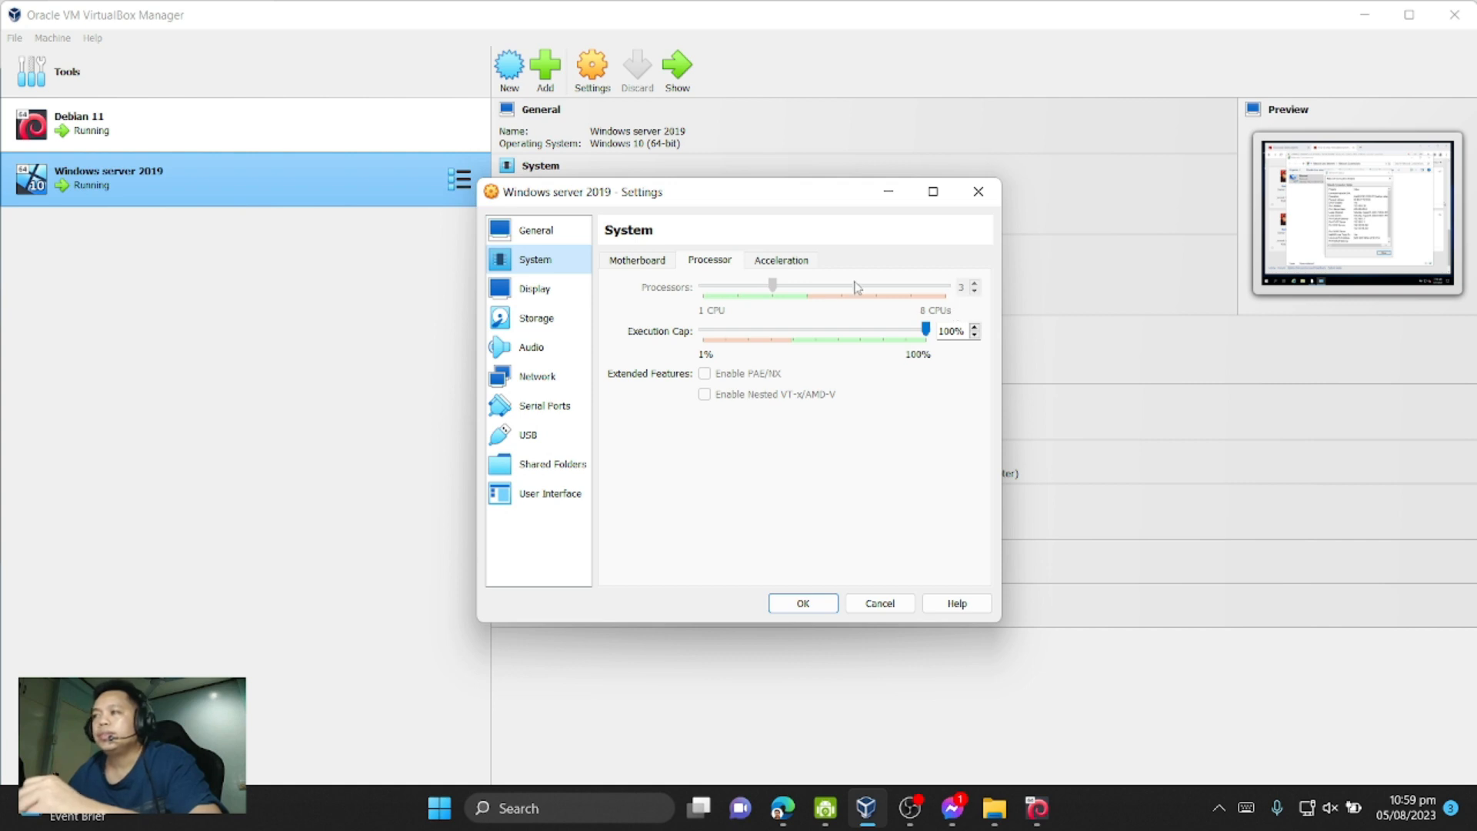
pyautogui.click(803, 603)
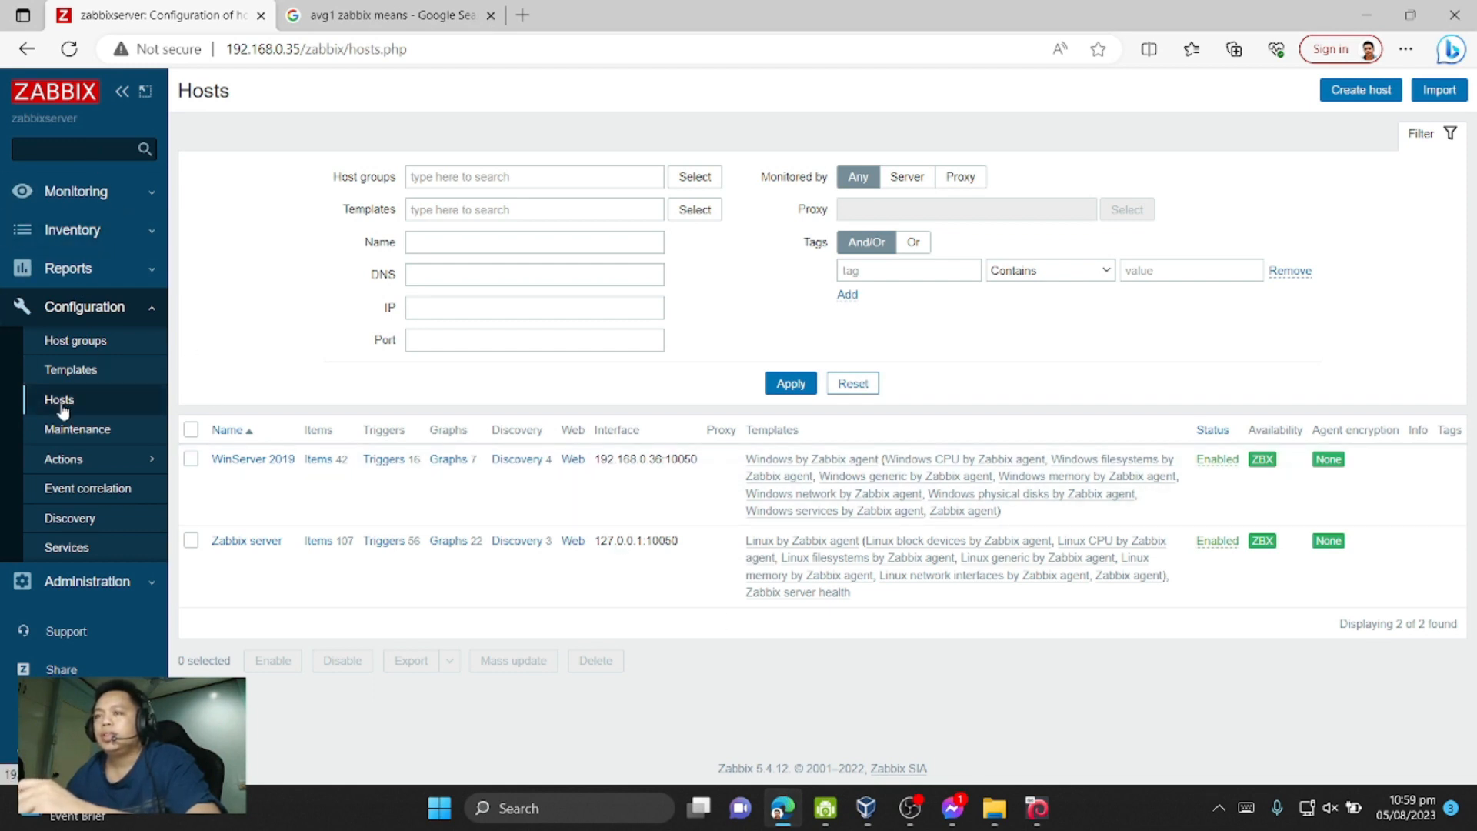
pyautogui.moveTo(320, 415)
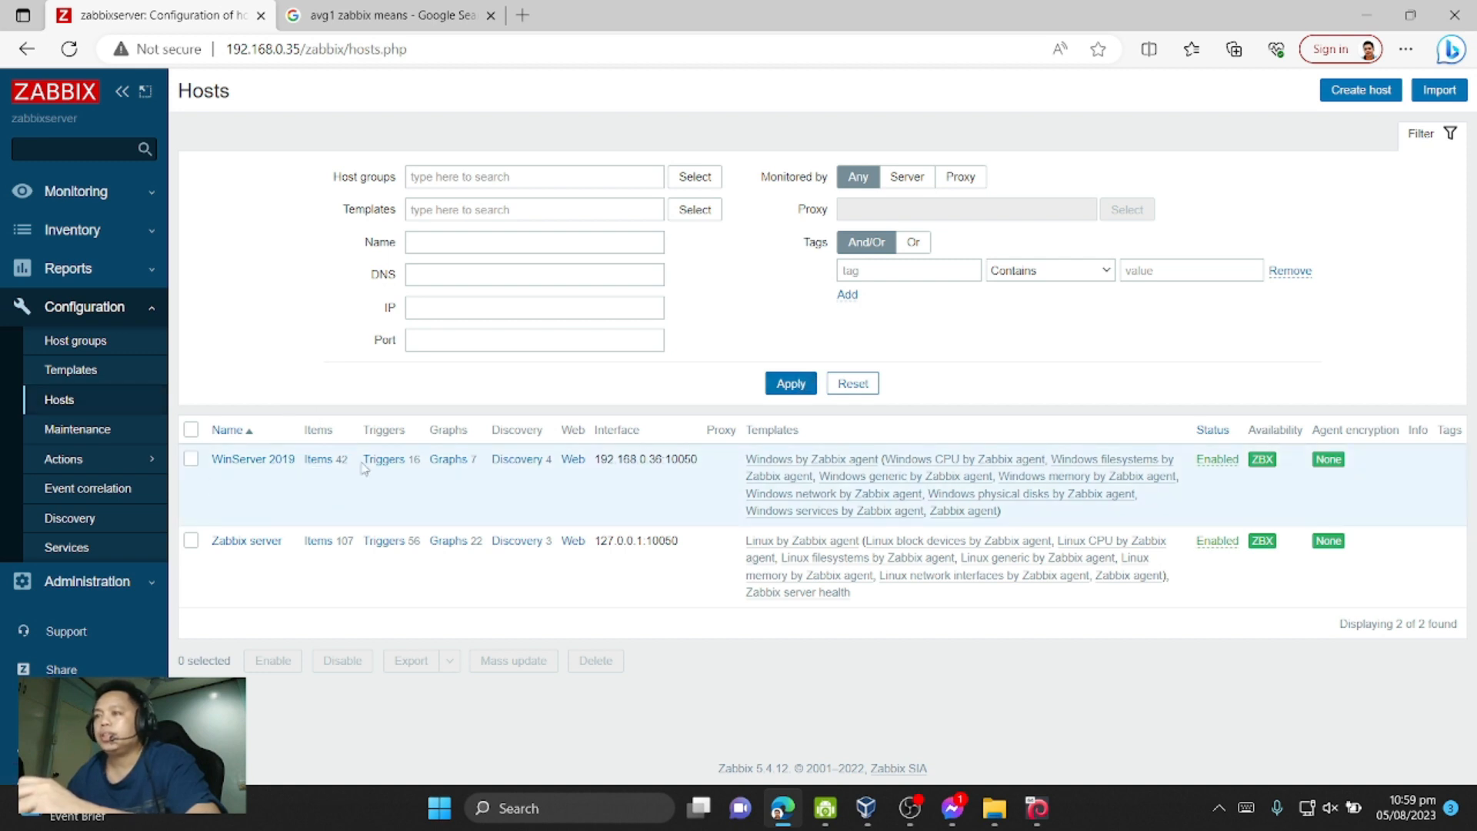
# - Open WinServer 2019's CPU Core 00 item with key system.cpu.util[0,system,avg1] for editing
pyautogui.click(317, 458)
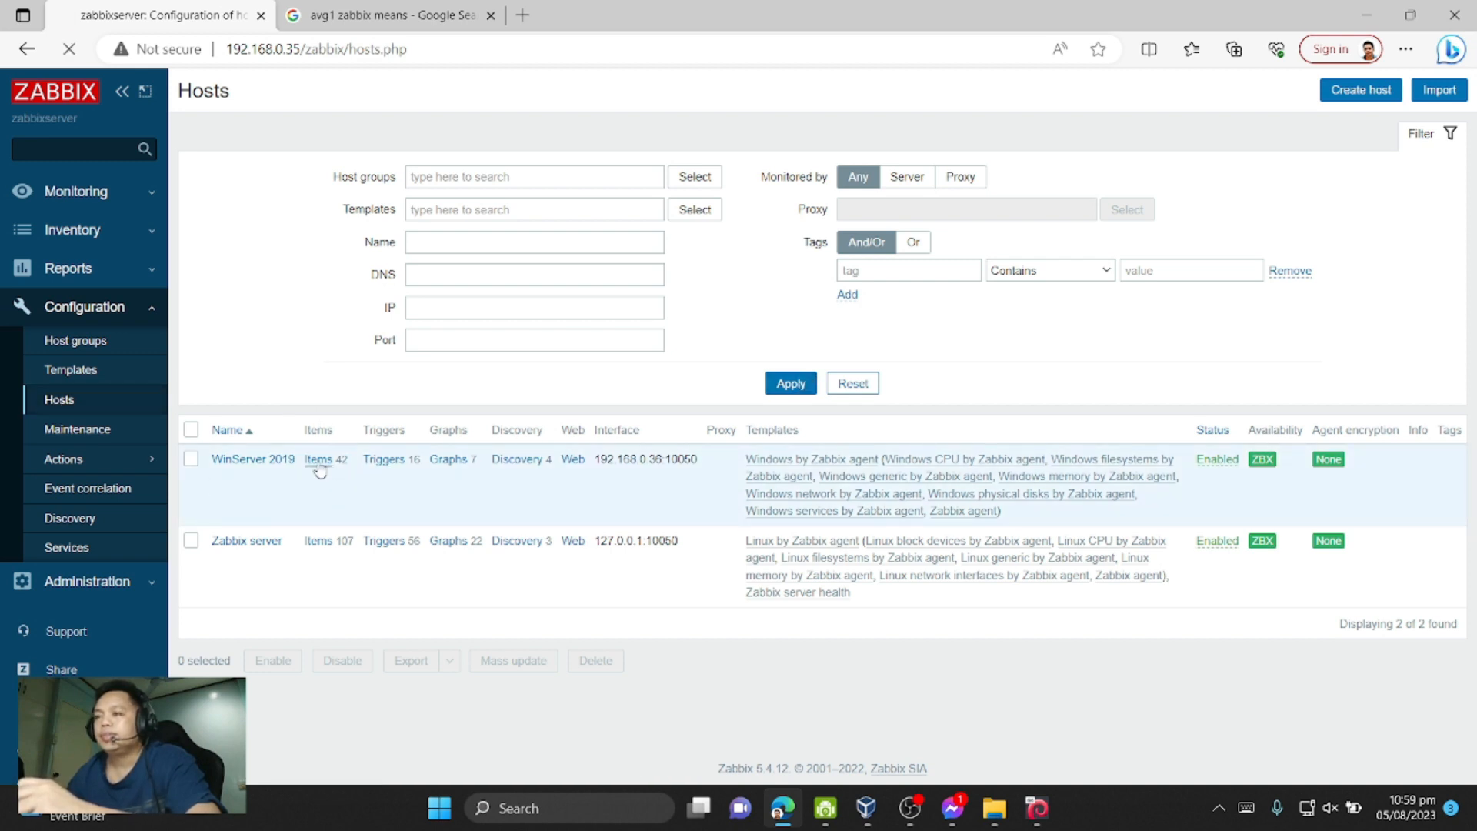
pyautogui.click(317, 458)
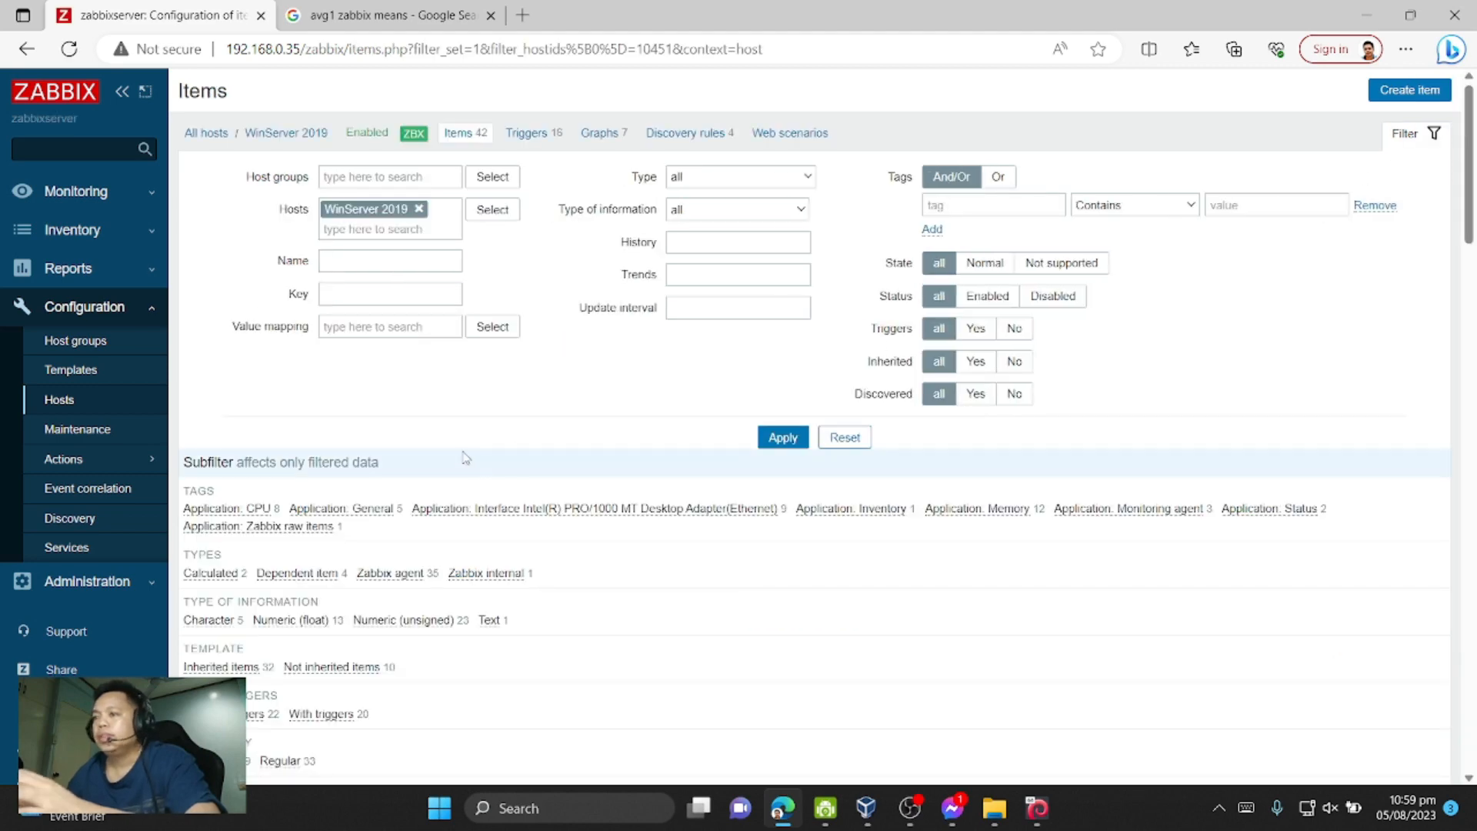
pyautogui.scroll(-3)
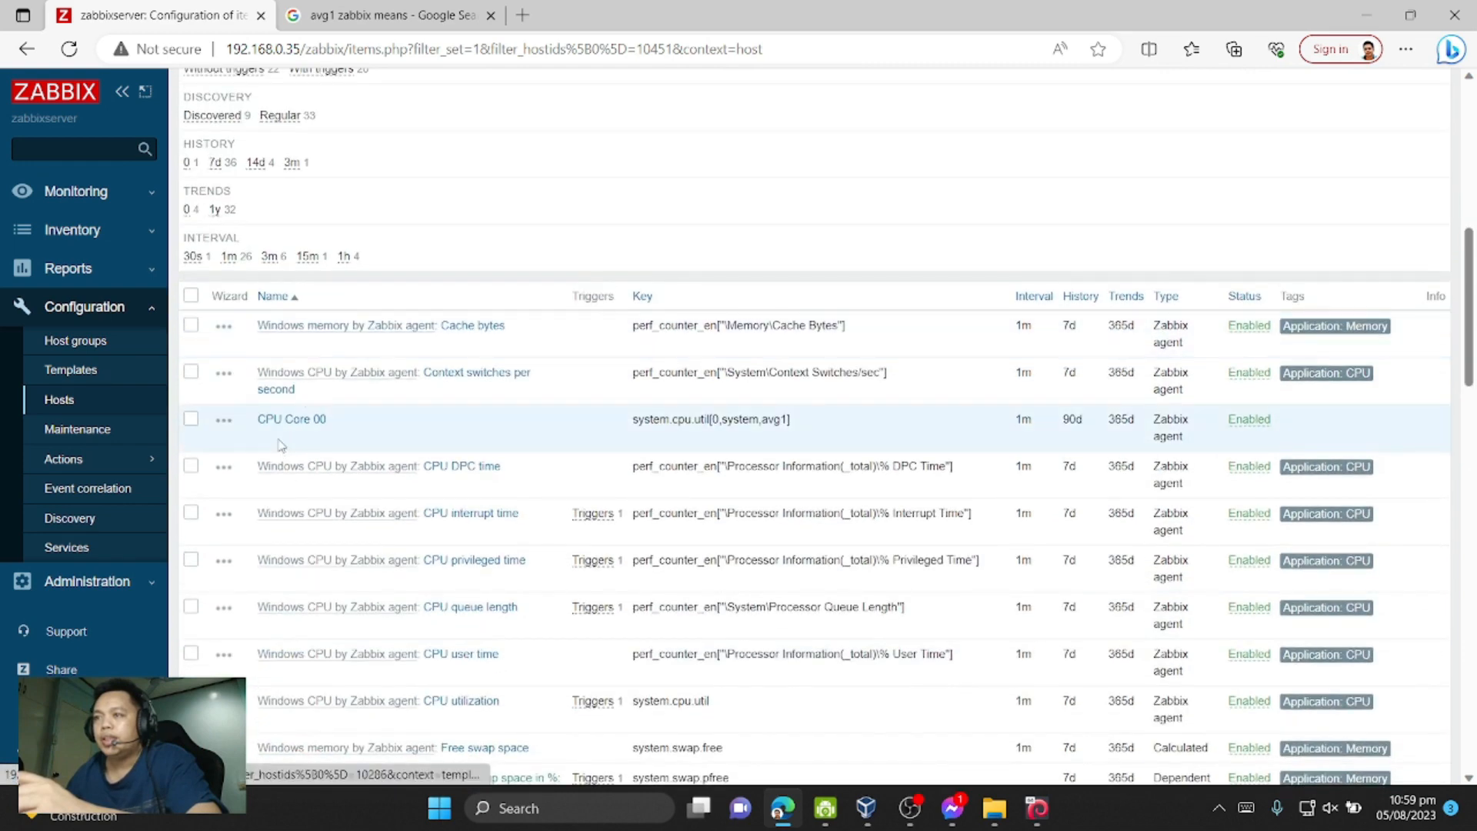
pyautogui.click(290, 418)
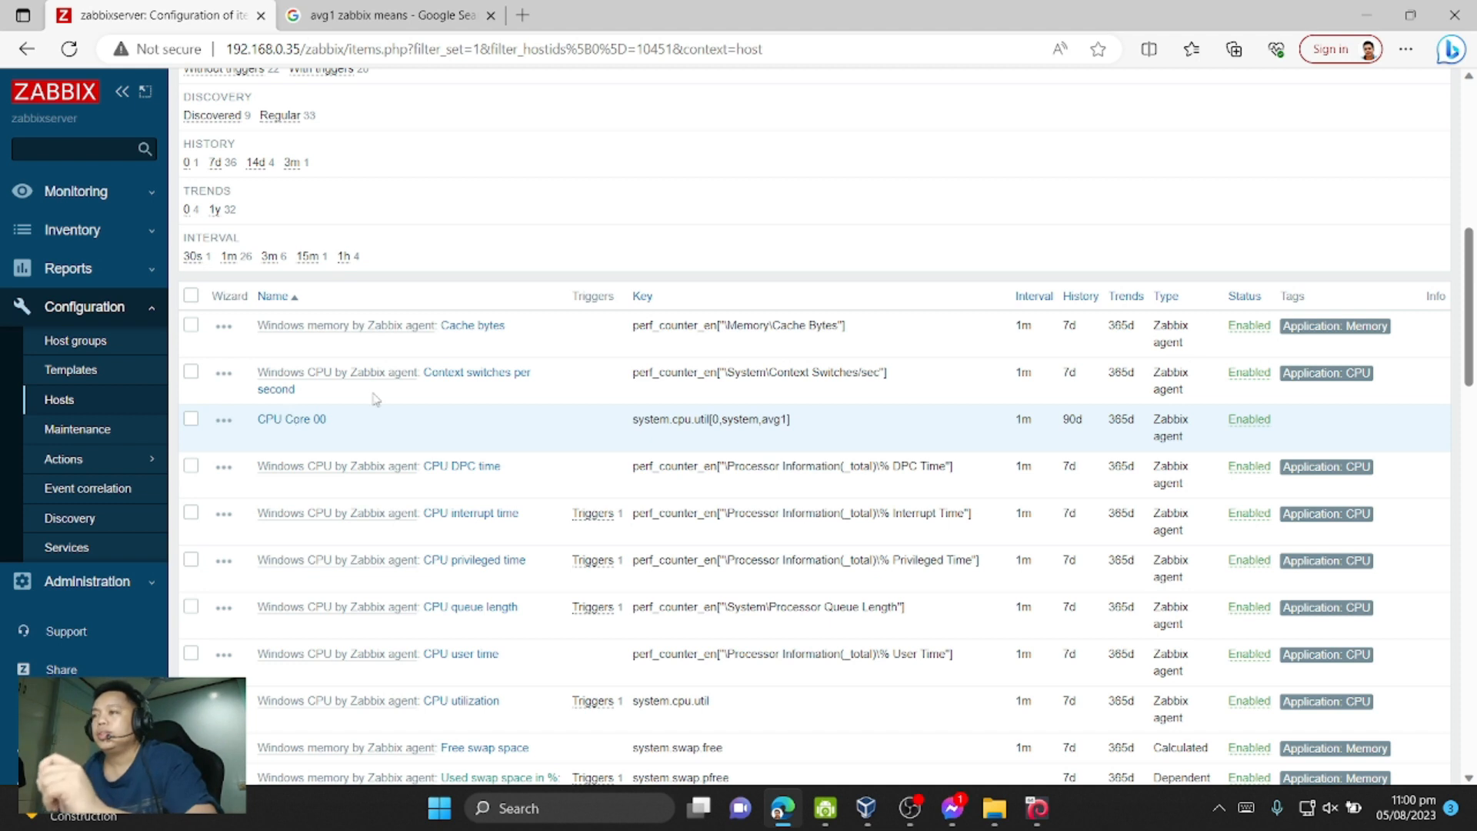
pyautogui.click(291, 418)
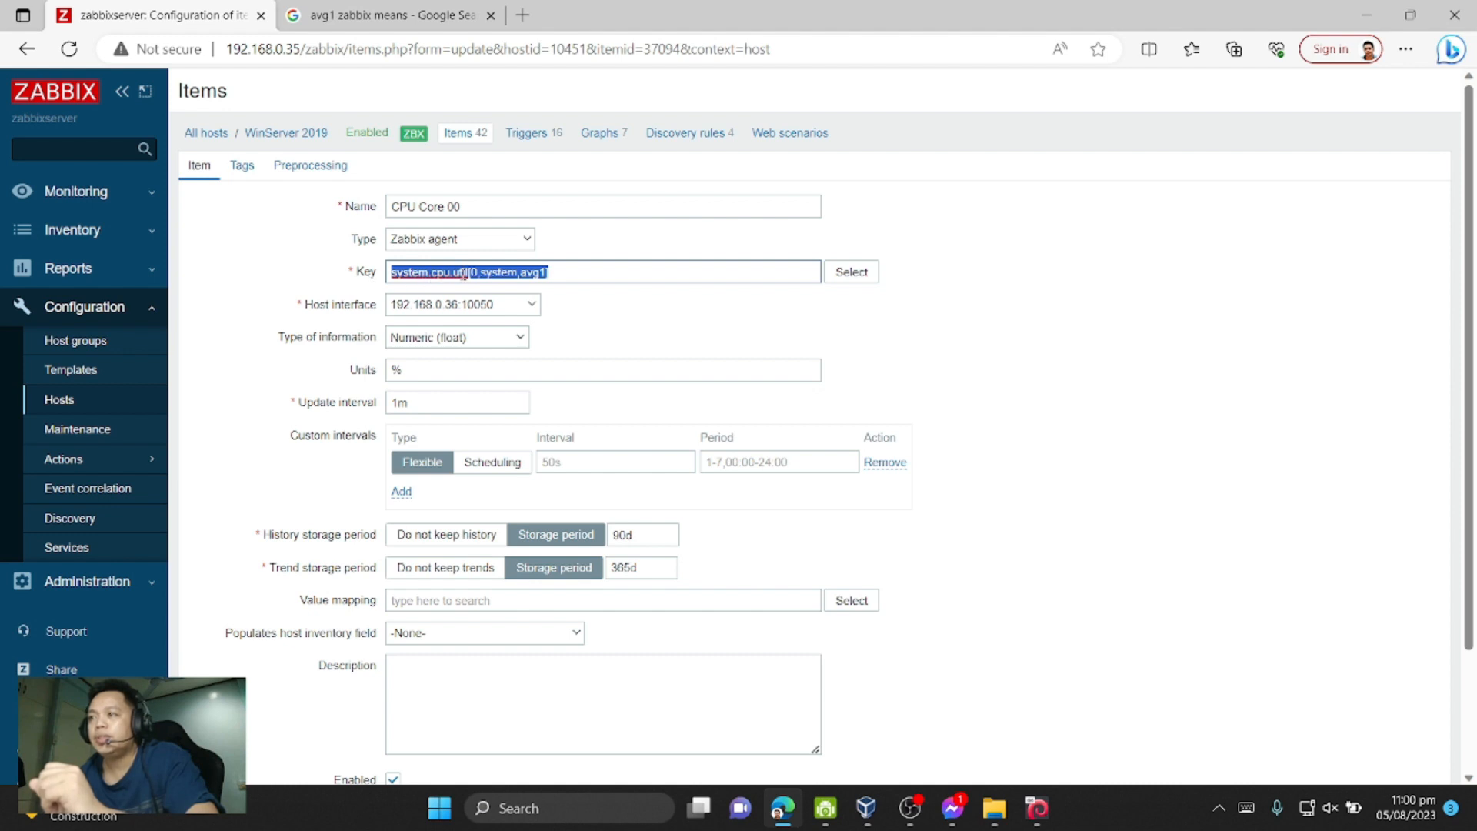
# - Review the CPU Core 00 key, keeping Numeric (float) type and % units
pyautogui.click(477, 271)
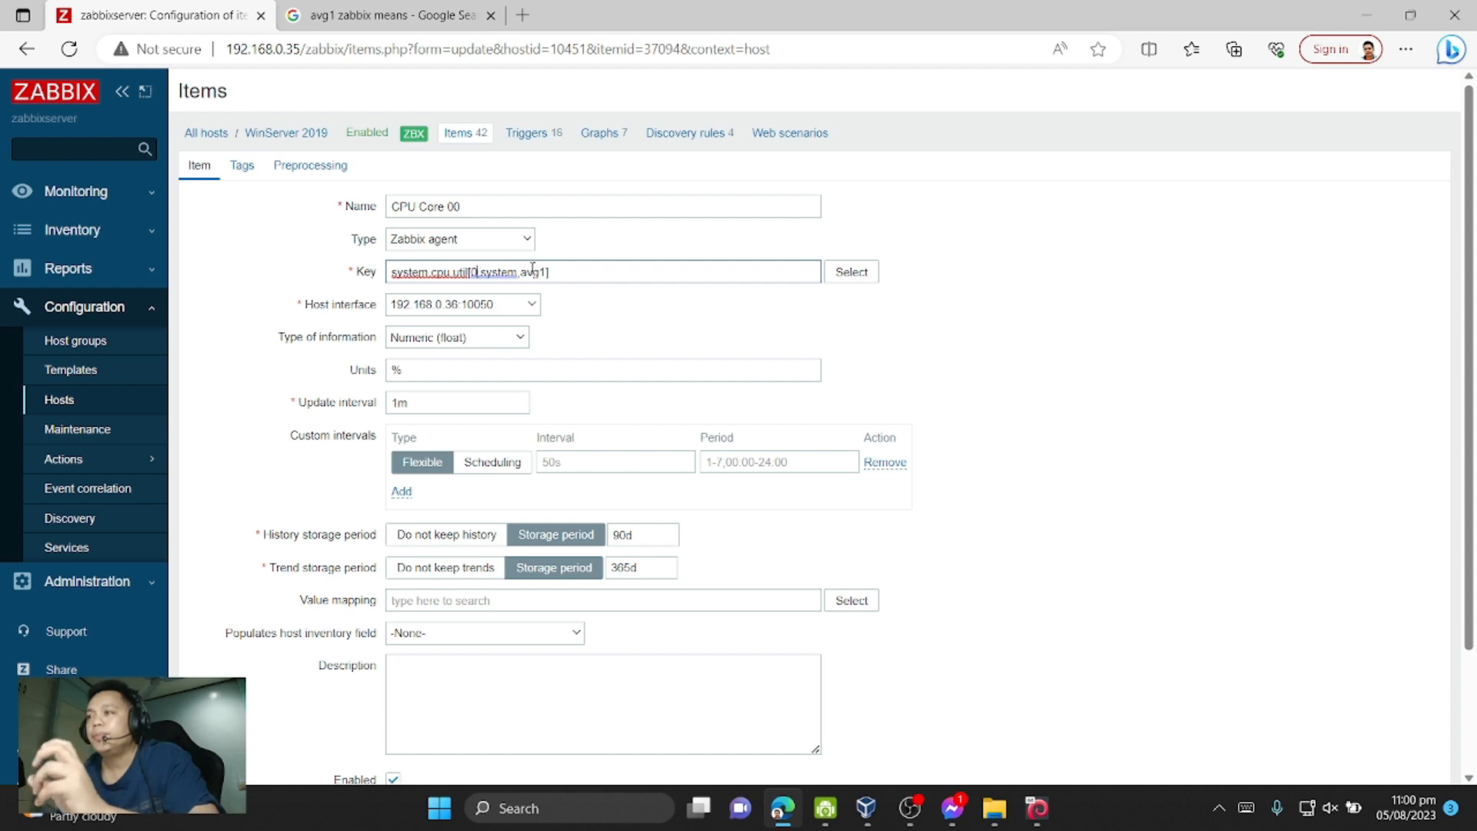
pyautogui.doubleClick(526, 271)
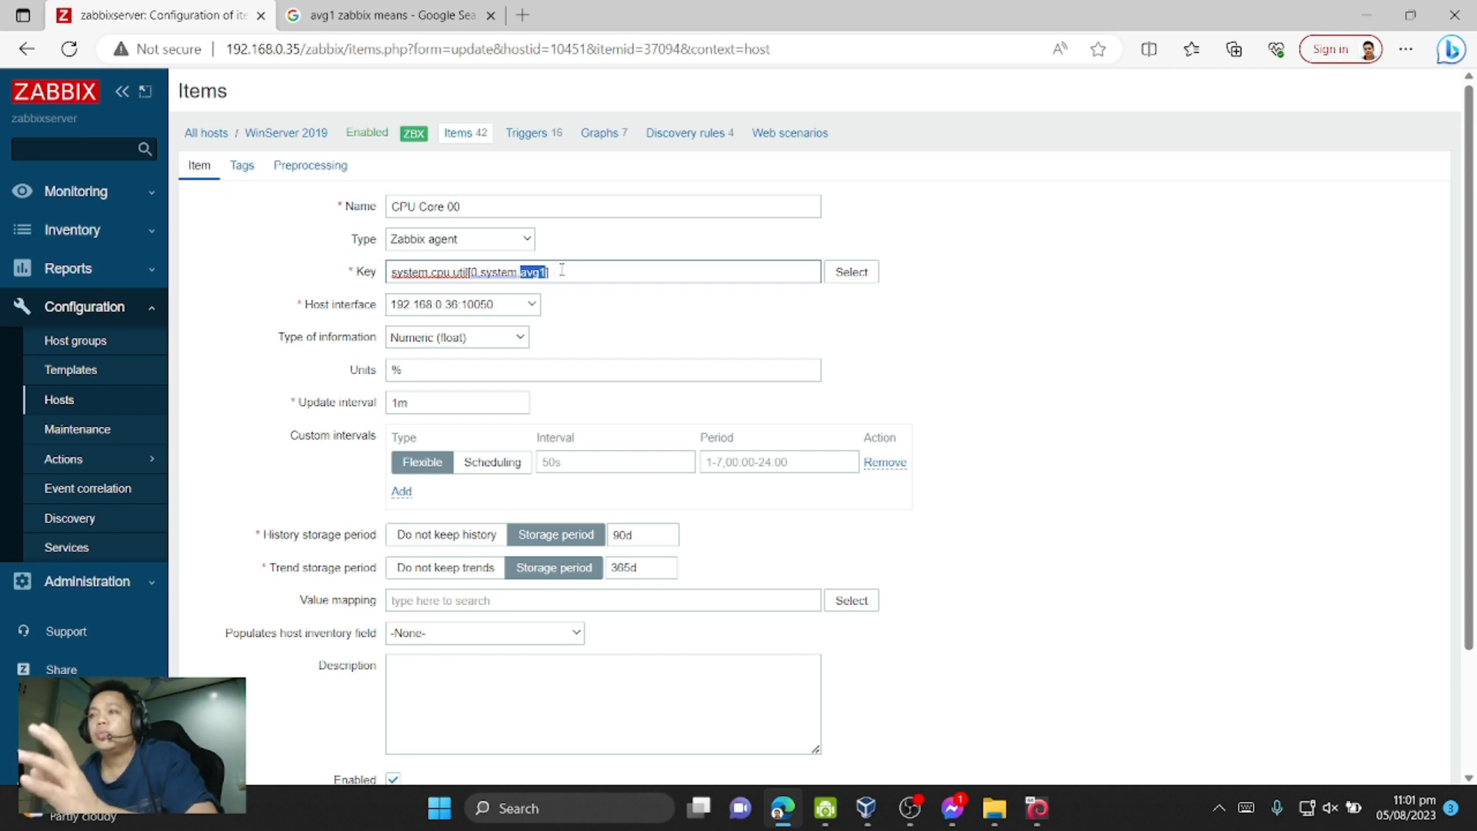
pyautogui.write('avg2')
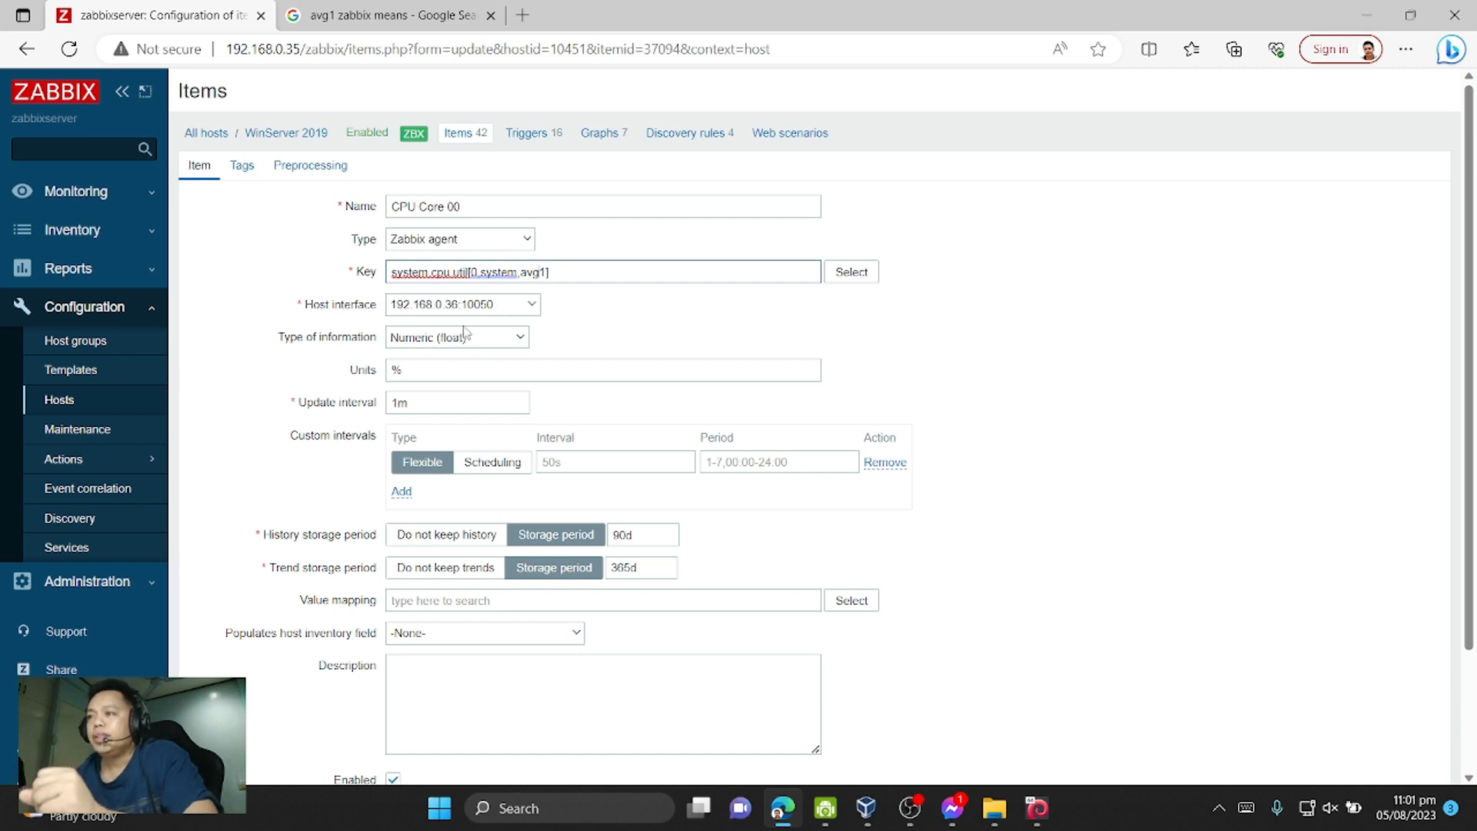
pyautogui.click(458, 335)
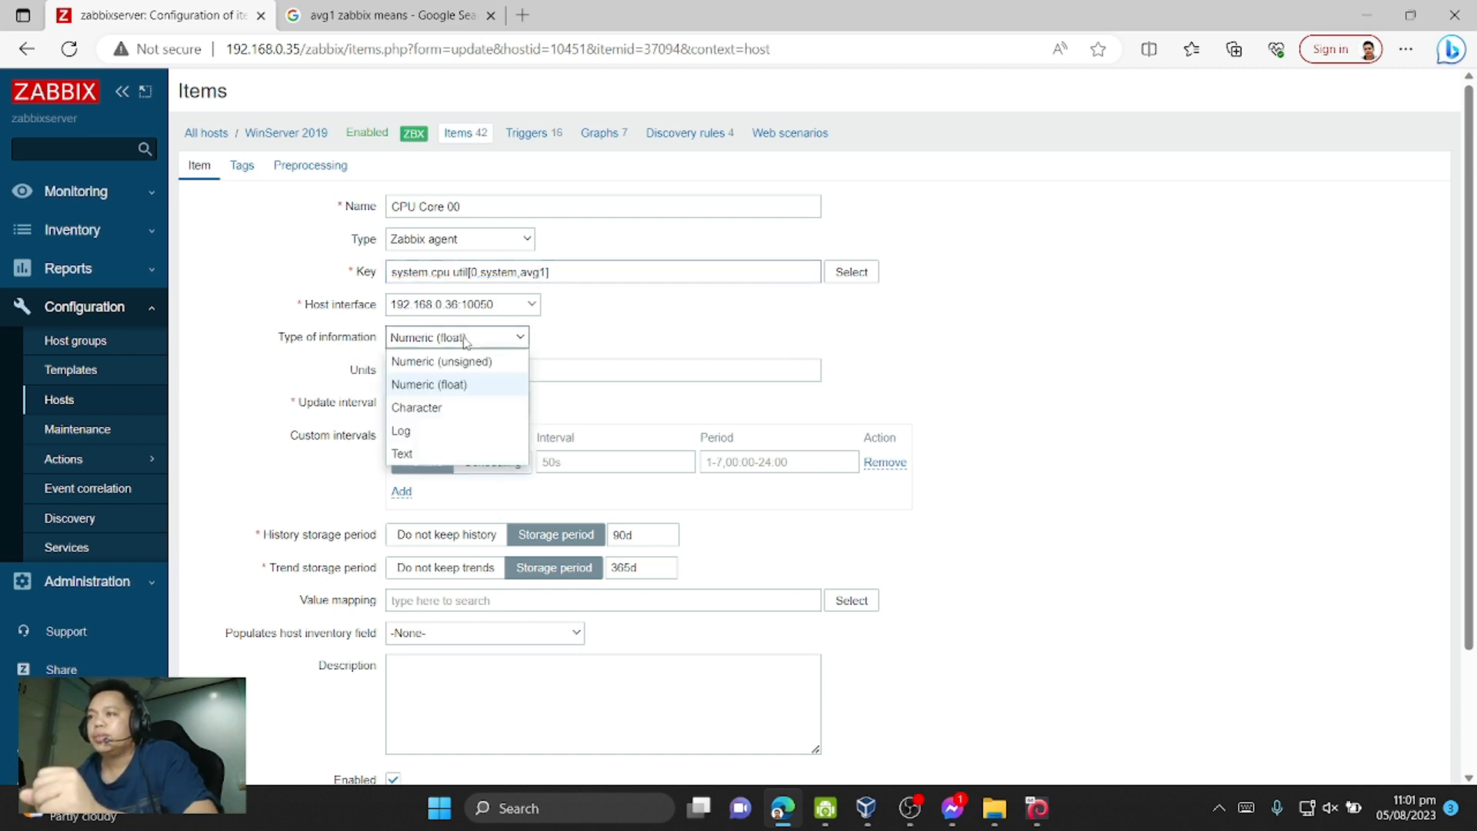
pyautogui.click(430, 384)
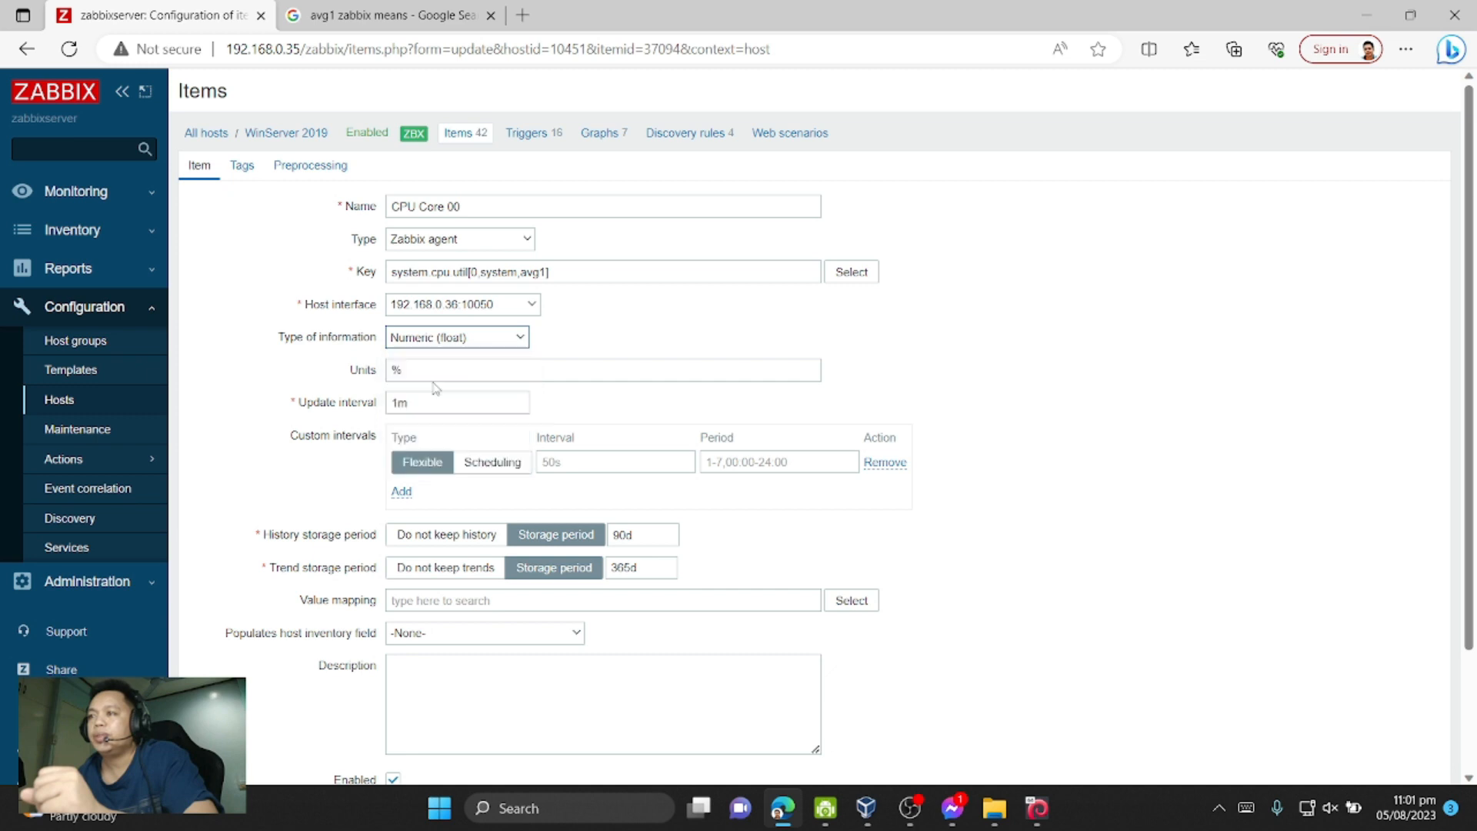
pyautogui.click(602, 369)
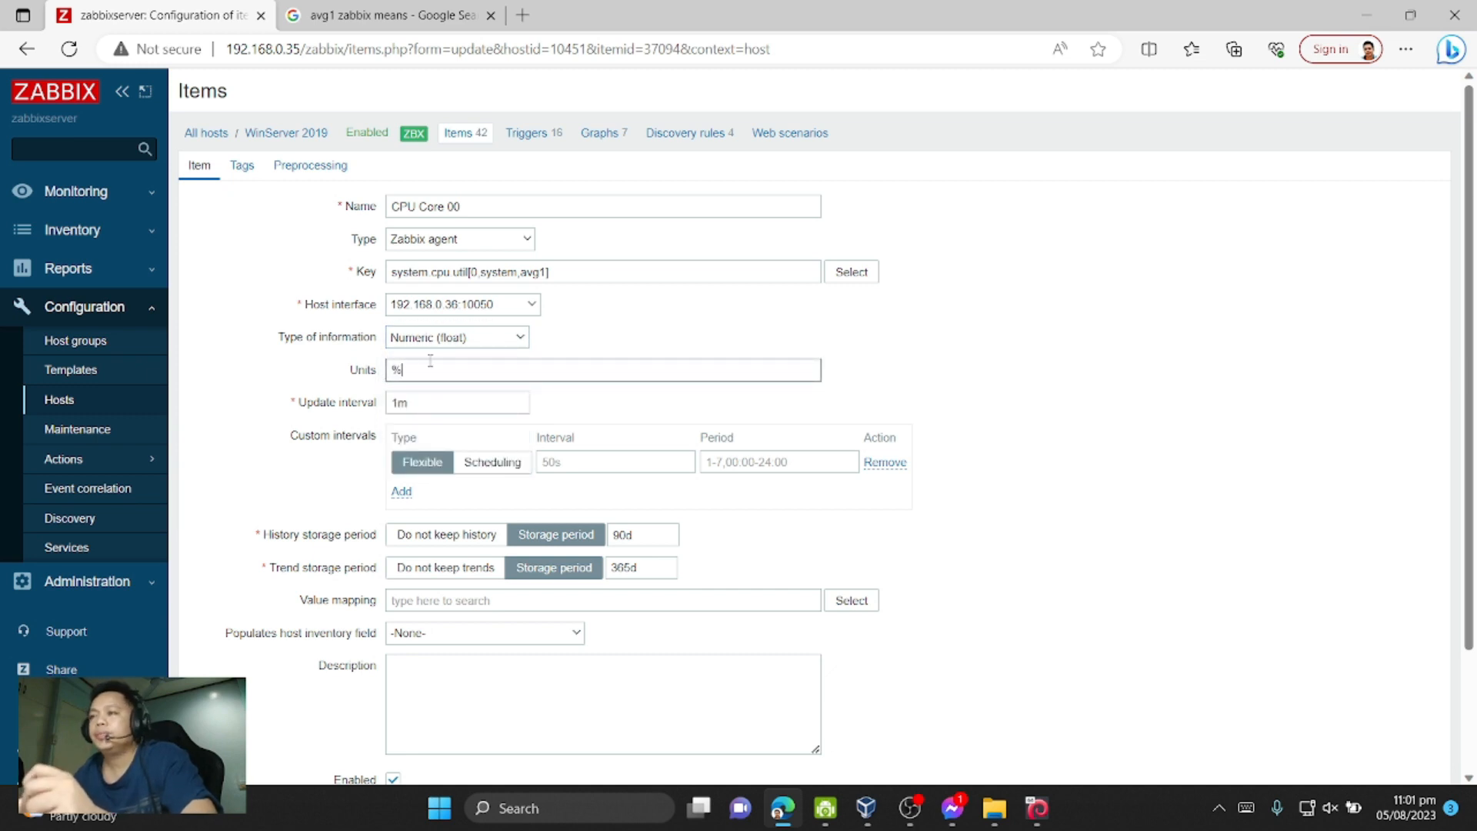
# - Update the CPU Core 00 item and return to WinServer 2019's item list
pyautogui.scroll(-3)
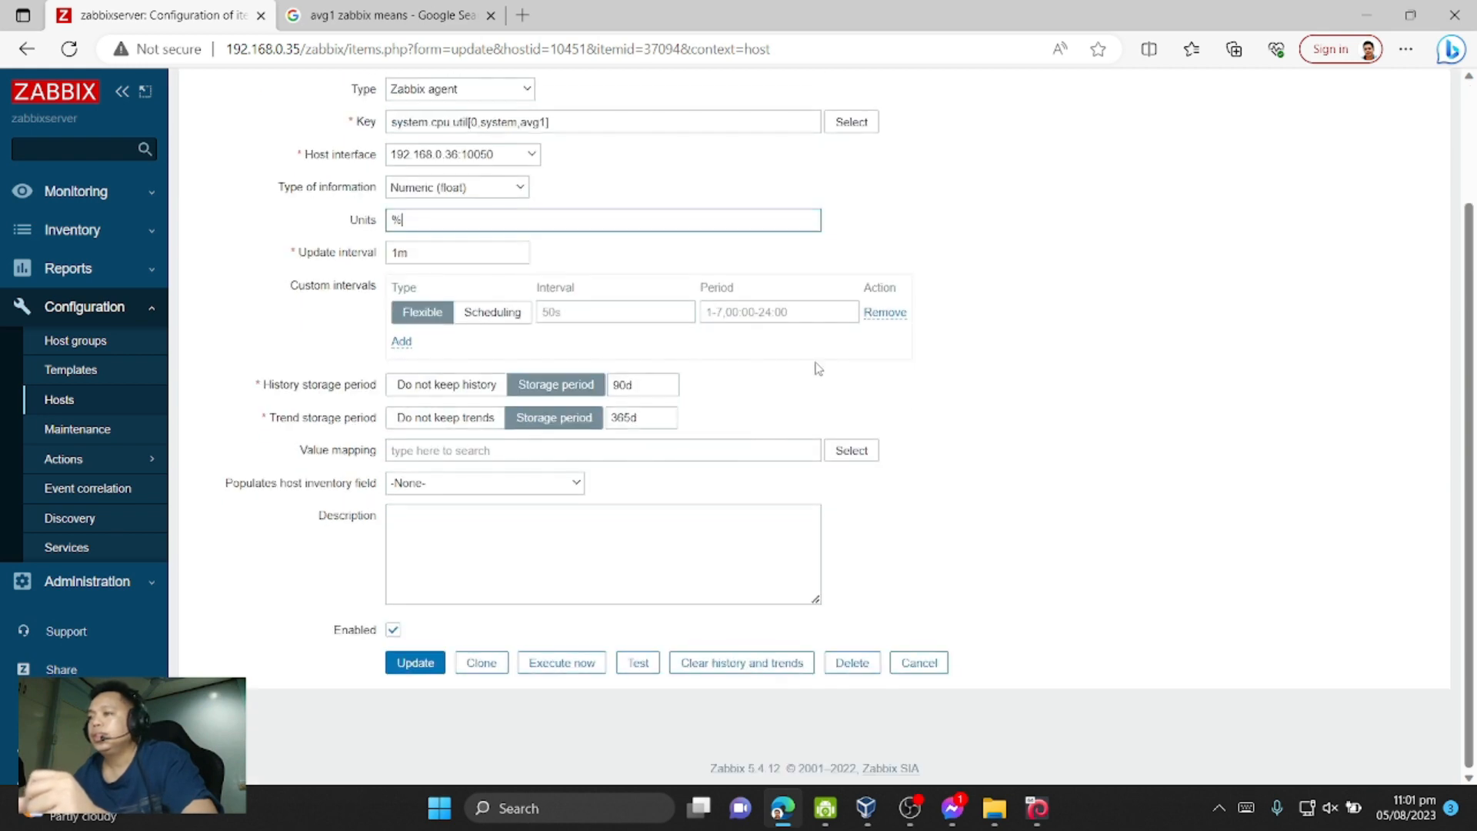
pyautogui.click(415, 662)
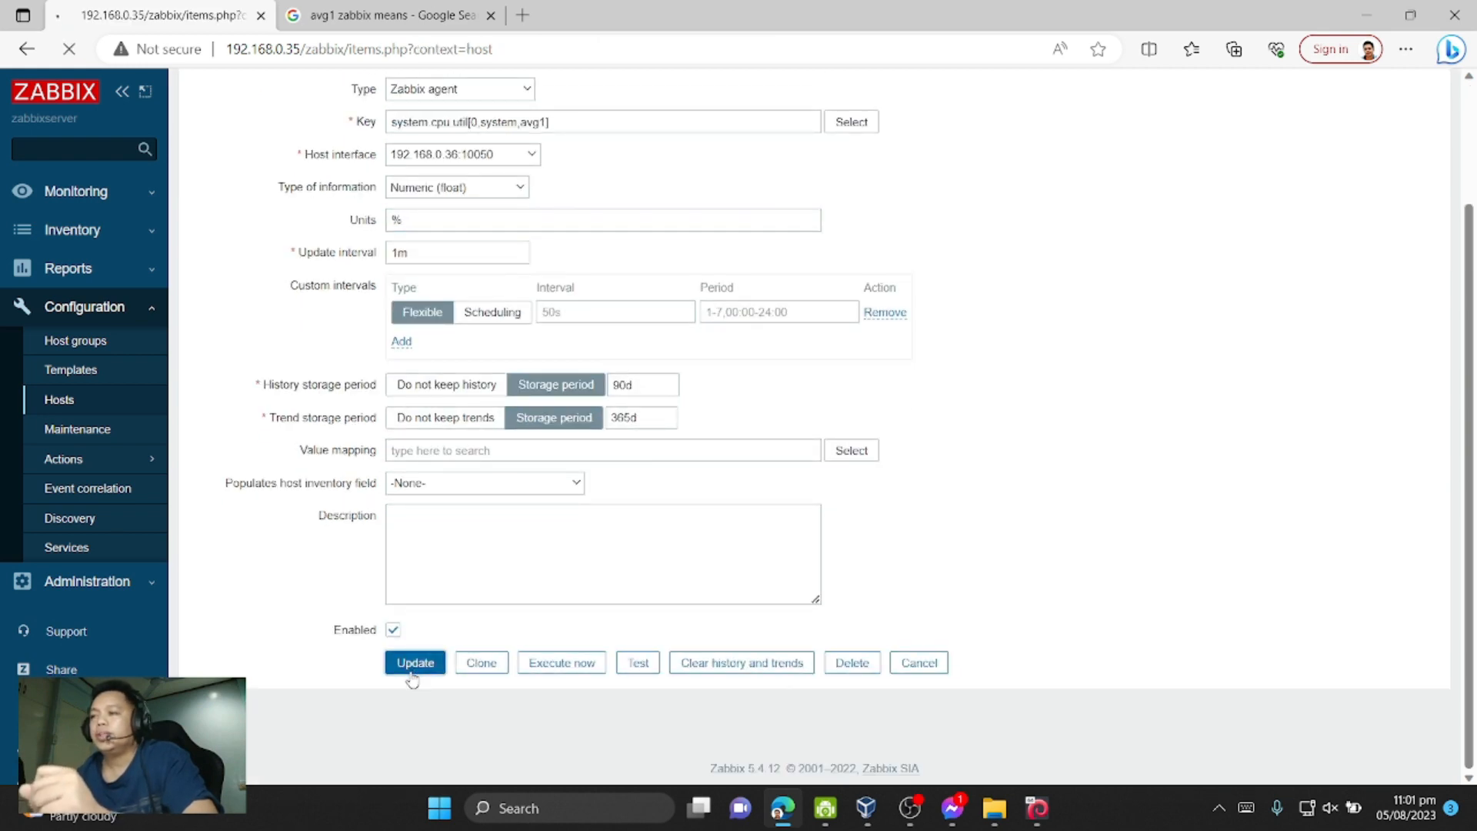
pyautogui.click(415, 662)
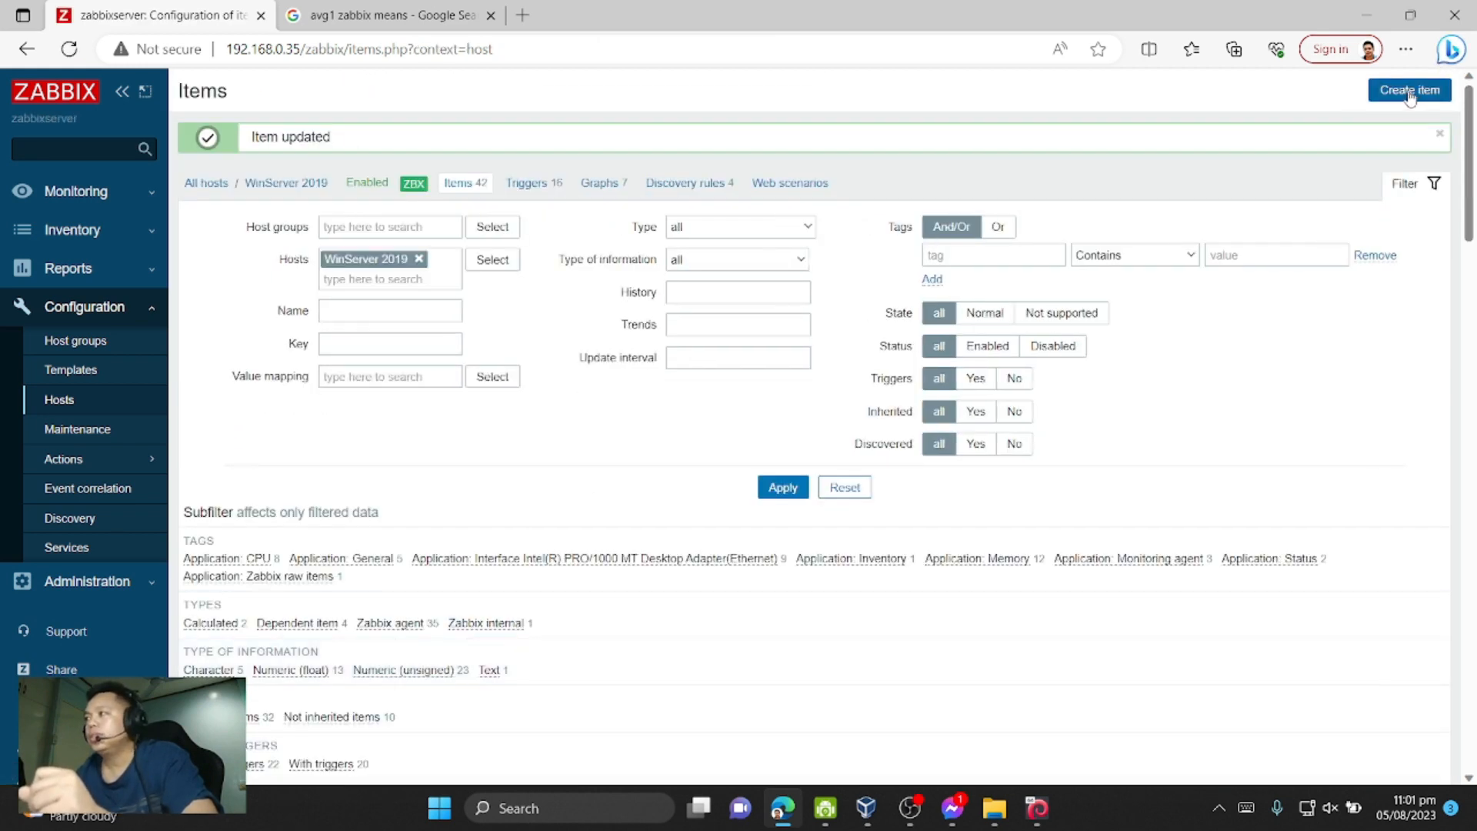
# - Add a CPU Core 01 item with key system.cpu.util[1,system,avg1], Numeric (float) in %
pyautogui.click(1409, 90)
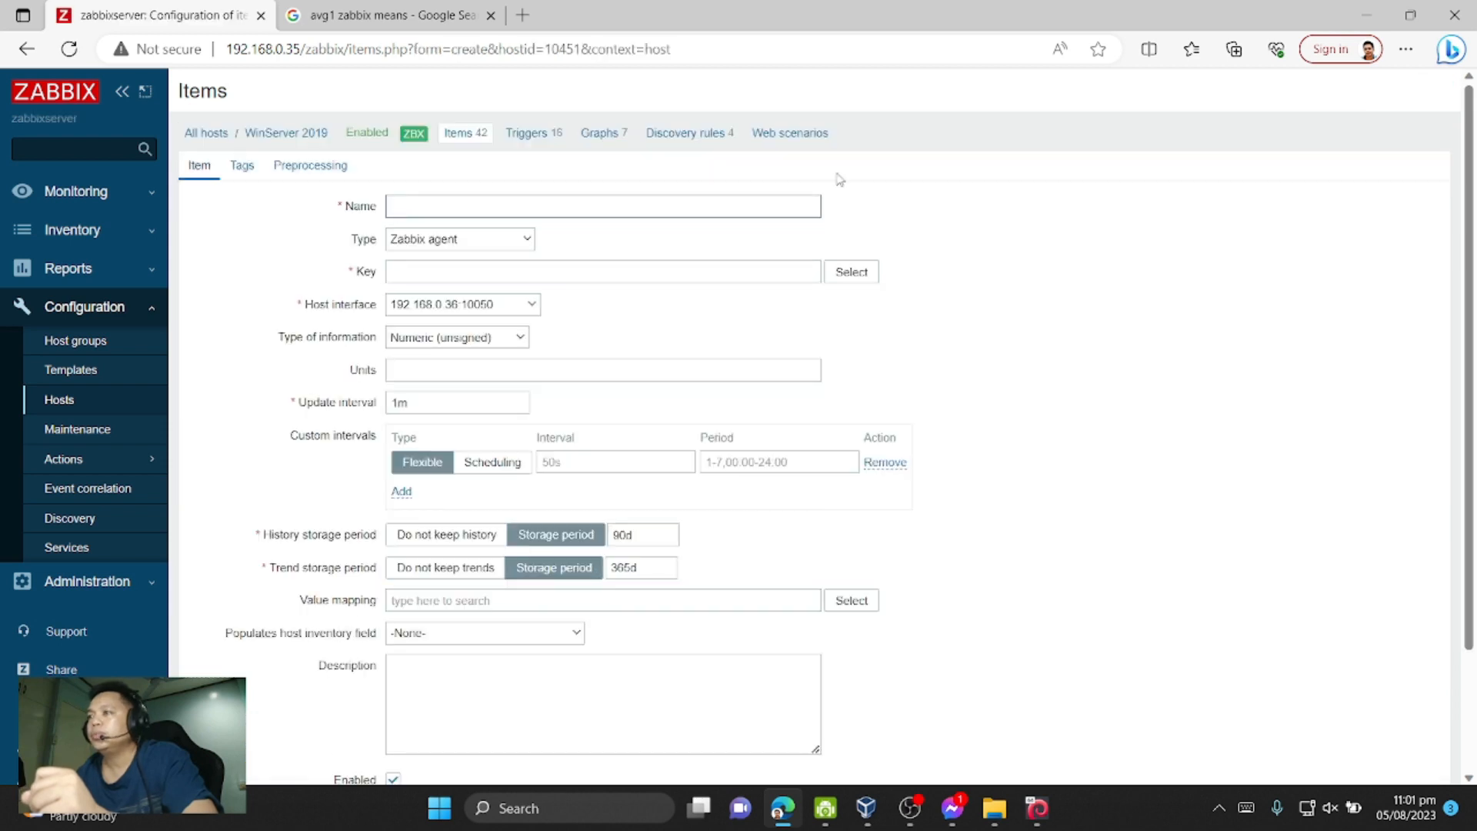
pyautogui.write('CPU Cores 01')
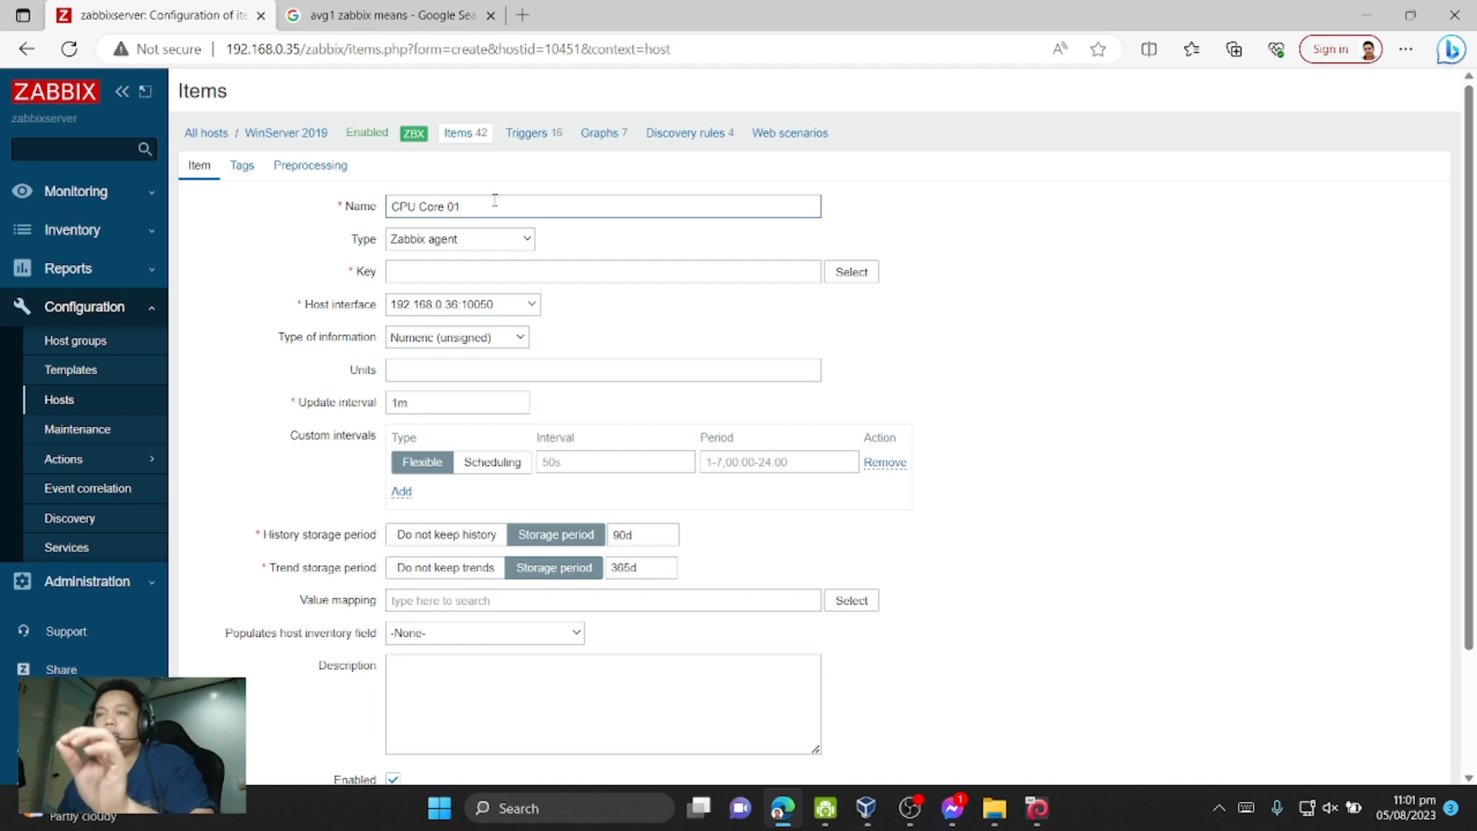
pyautogui.click(601, 271)
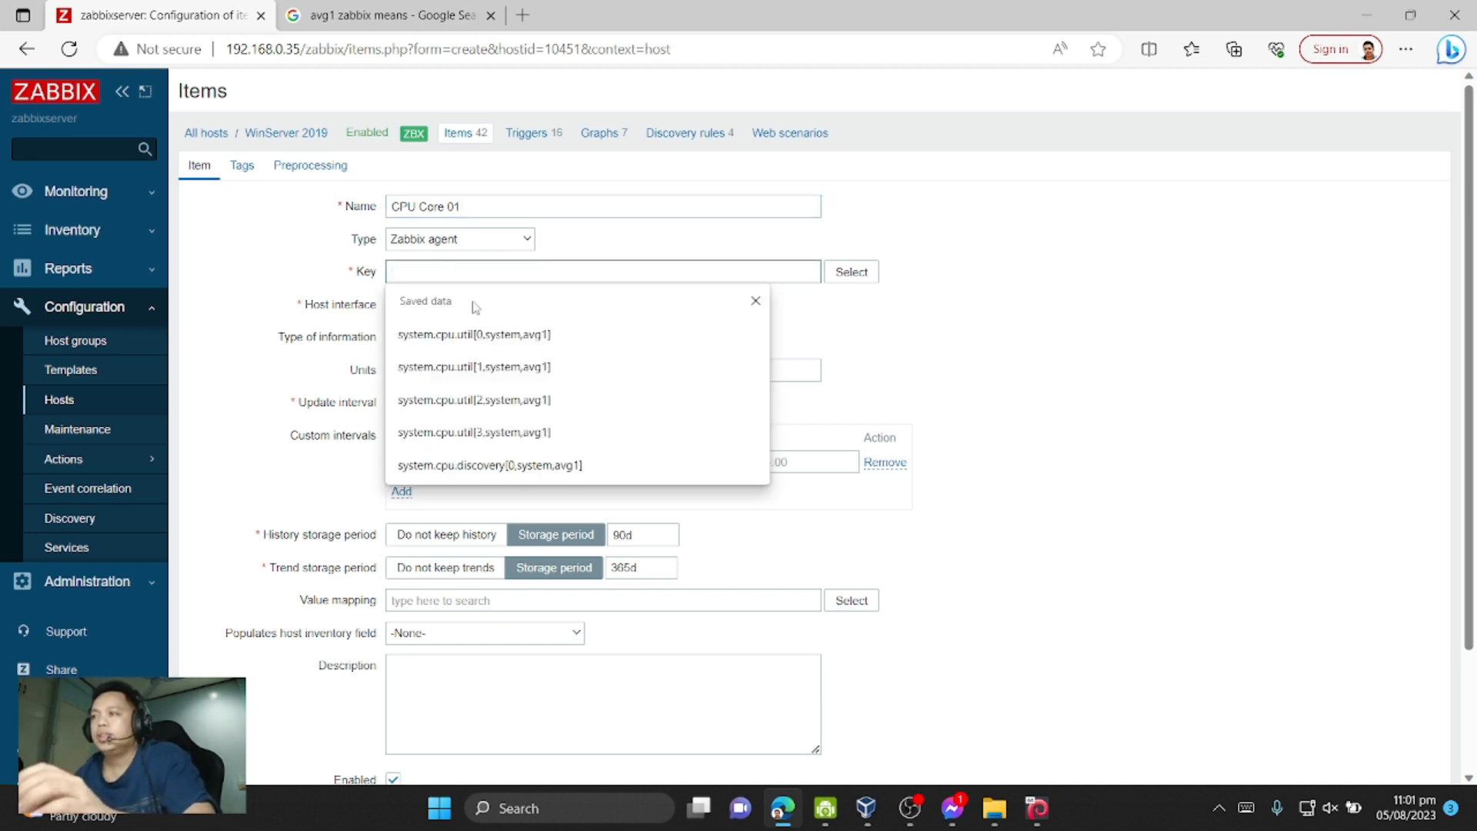
pyautogui.click(473, 366)
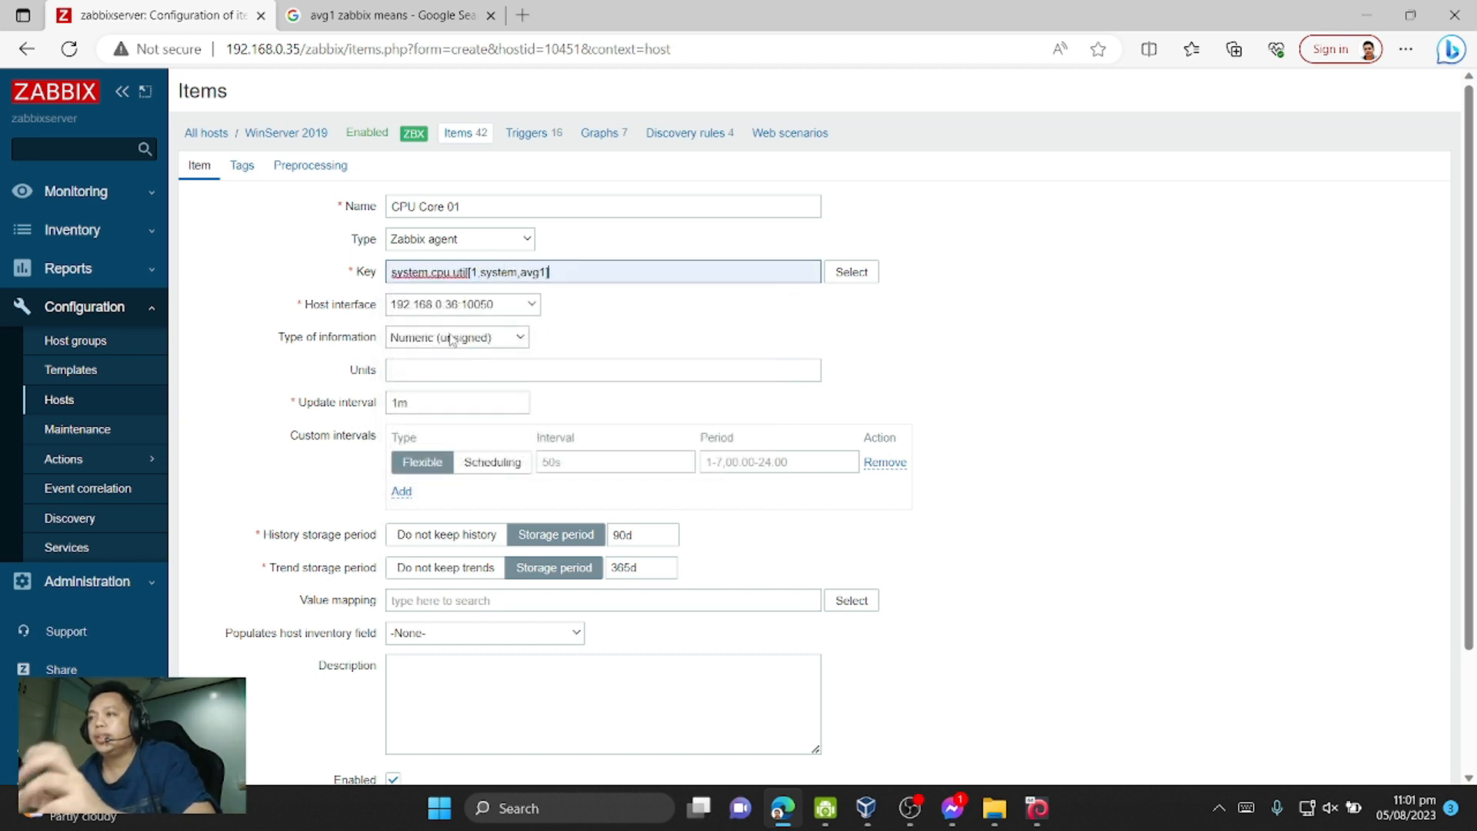
pyautogui.click(457, 337)
pyautogui.write('%')
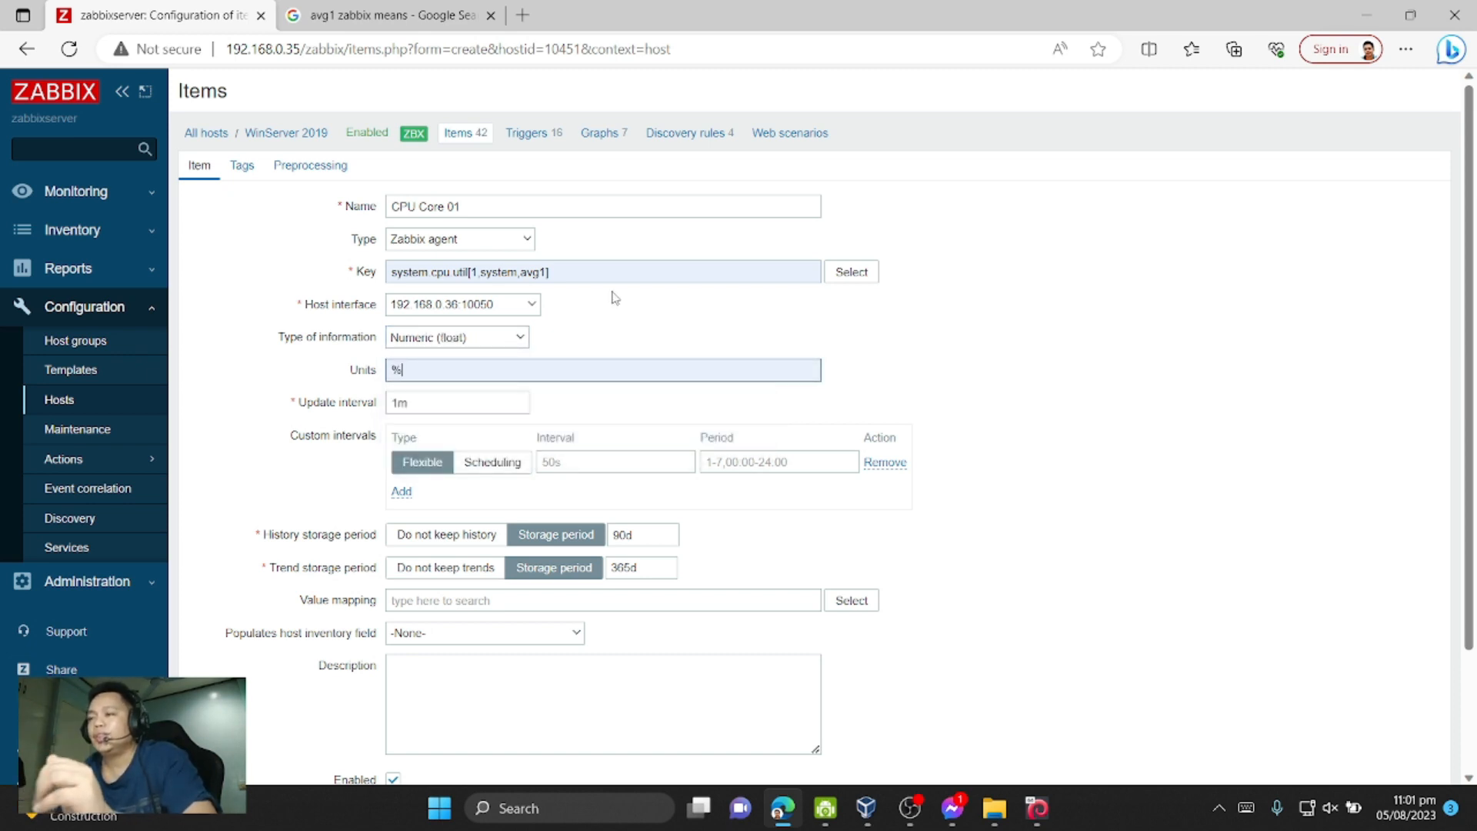
pyautogui.scroll(-3)
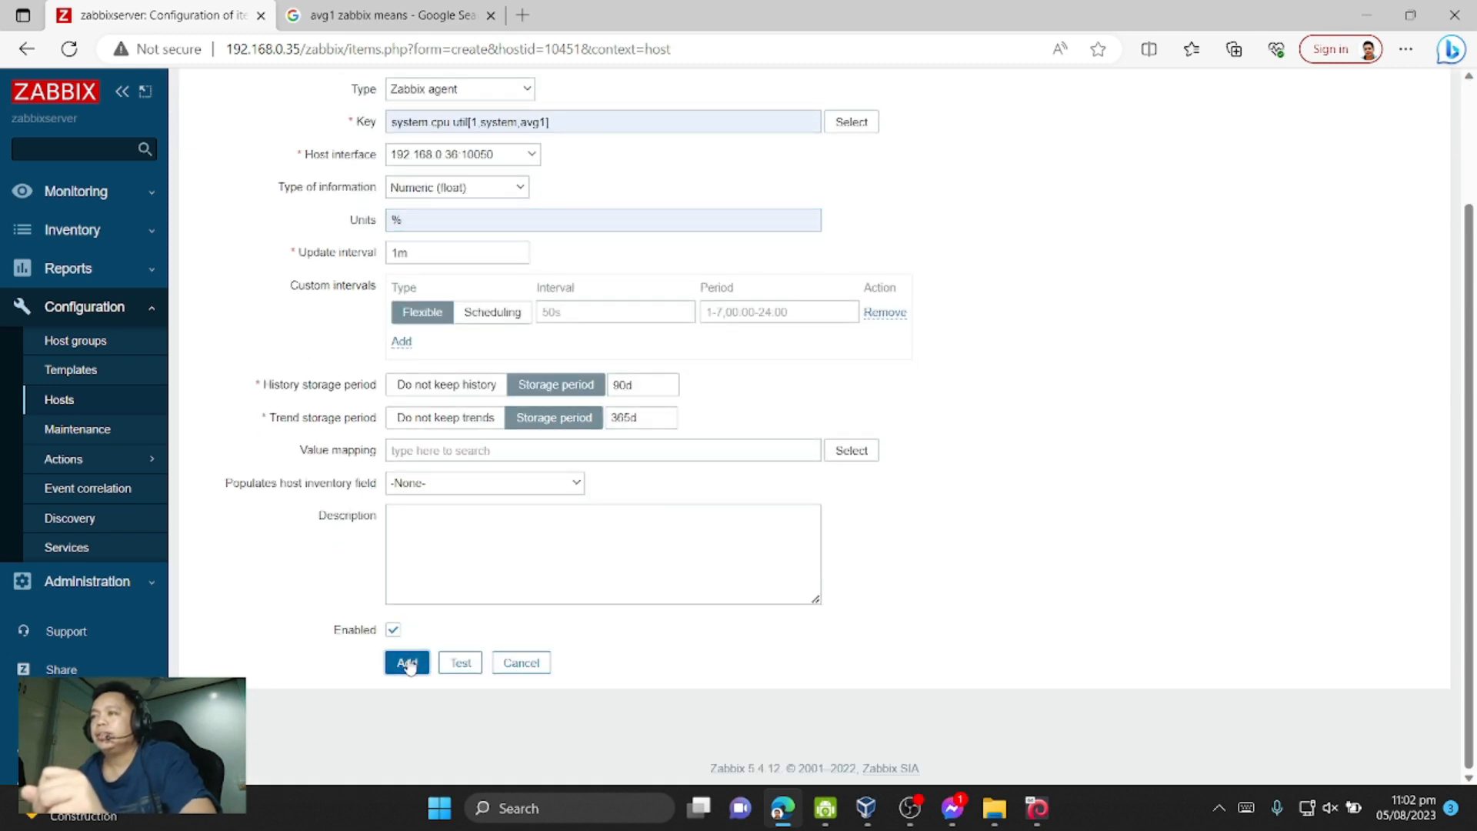
pyautogui.click(406, 661)
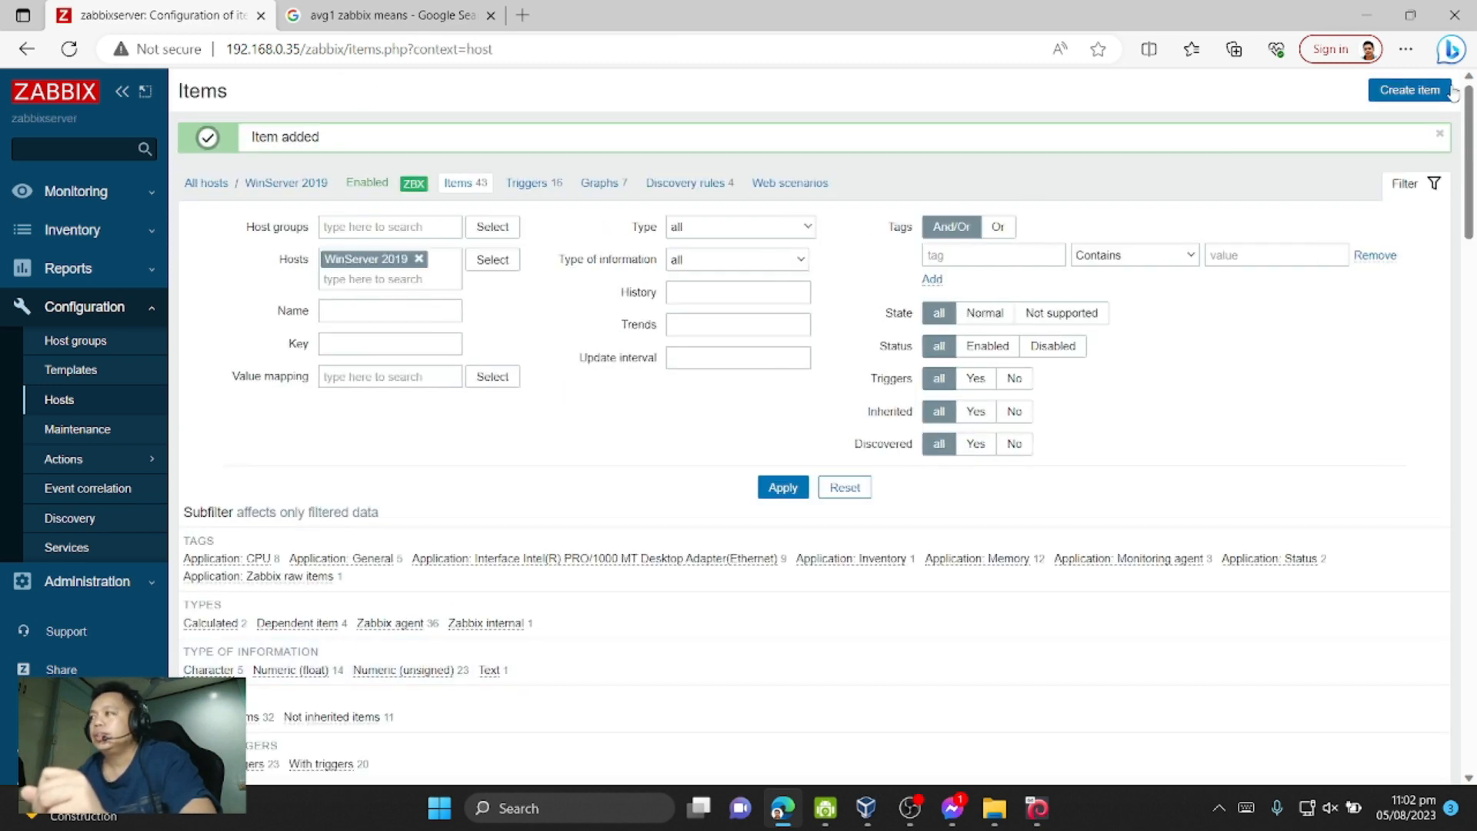
# - Add a CPU Core 02 item with key system.cpu.util[2,system,avg1], Numeric (float) in %
pyautogui.click(1412, 89)
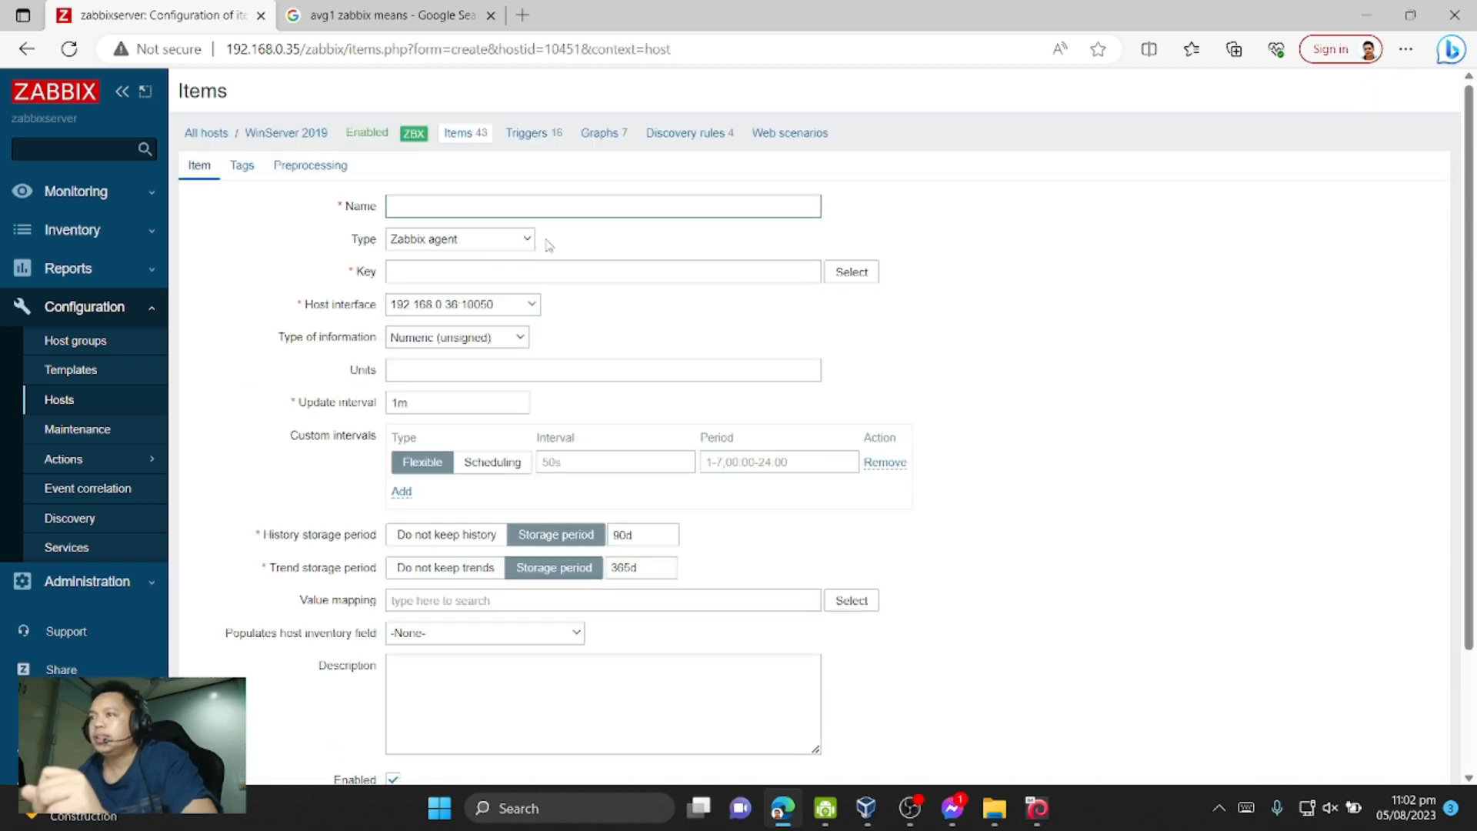
pyautogui.click(602, 206)
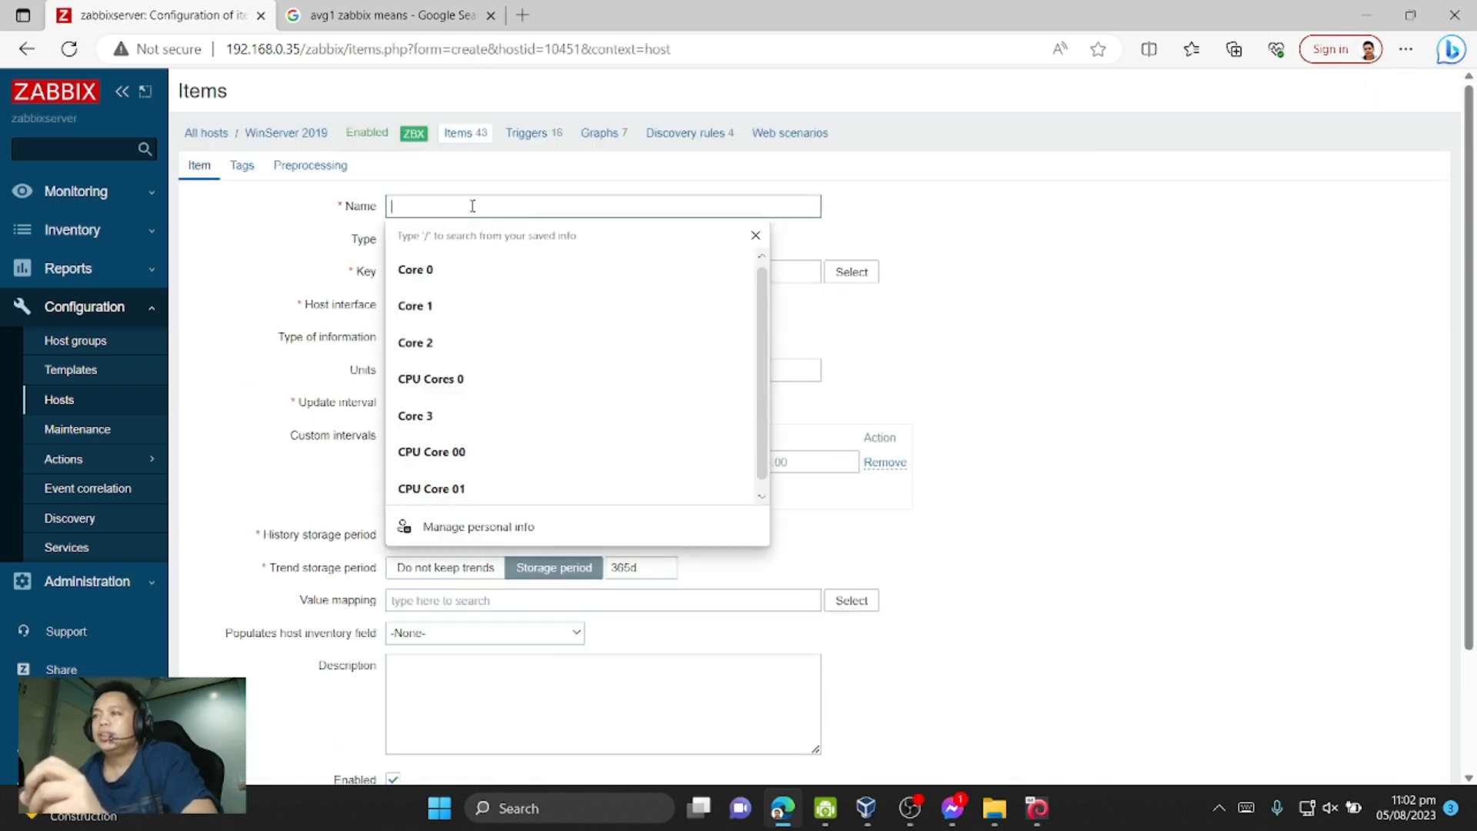
pyautogui.click(431, 489)
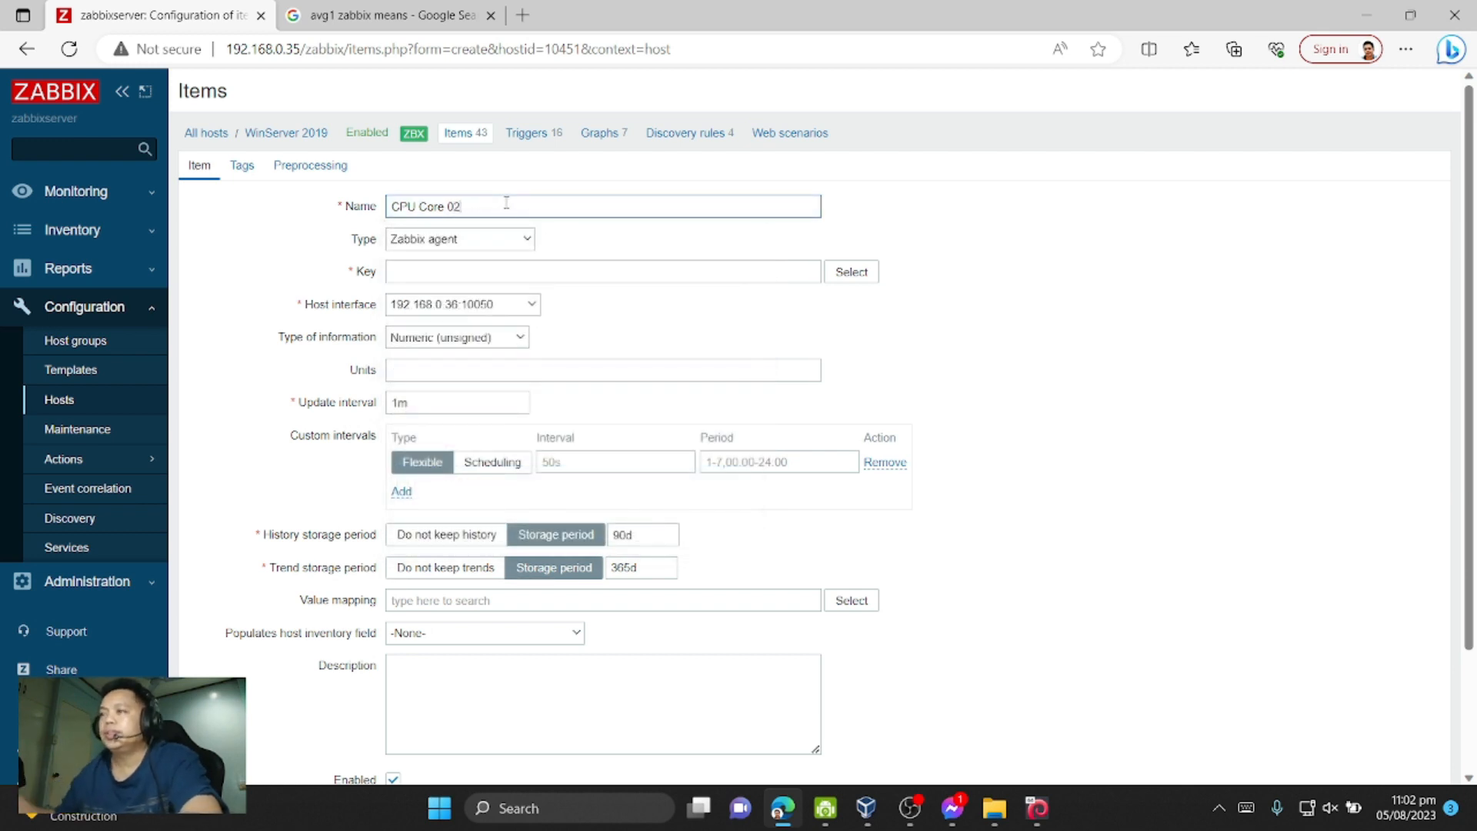
pyautogui.click(602, 271)
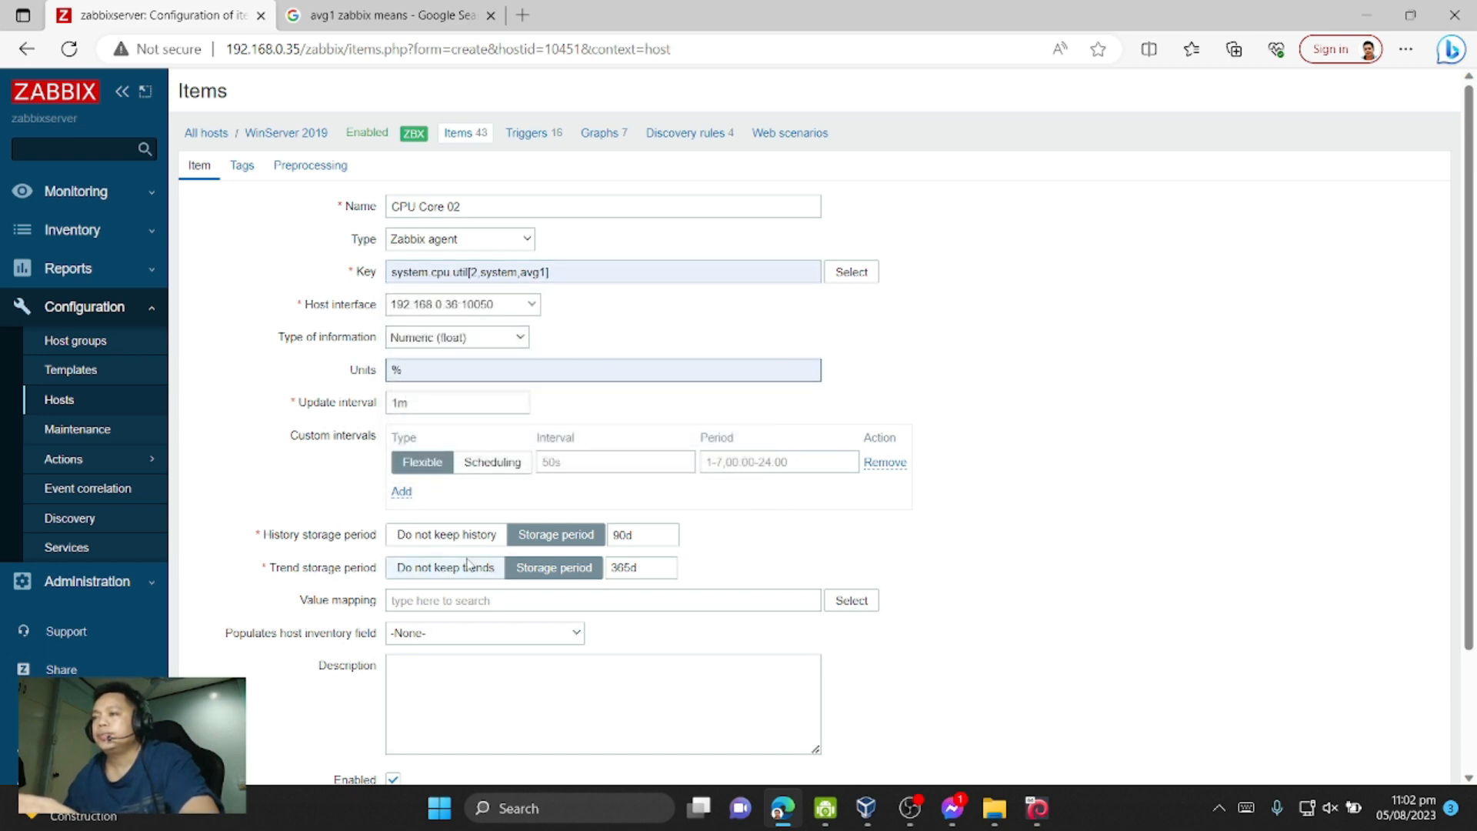
pyautogui.scroll(-3)
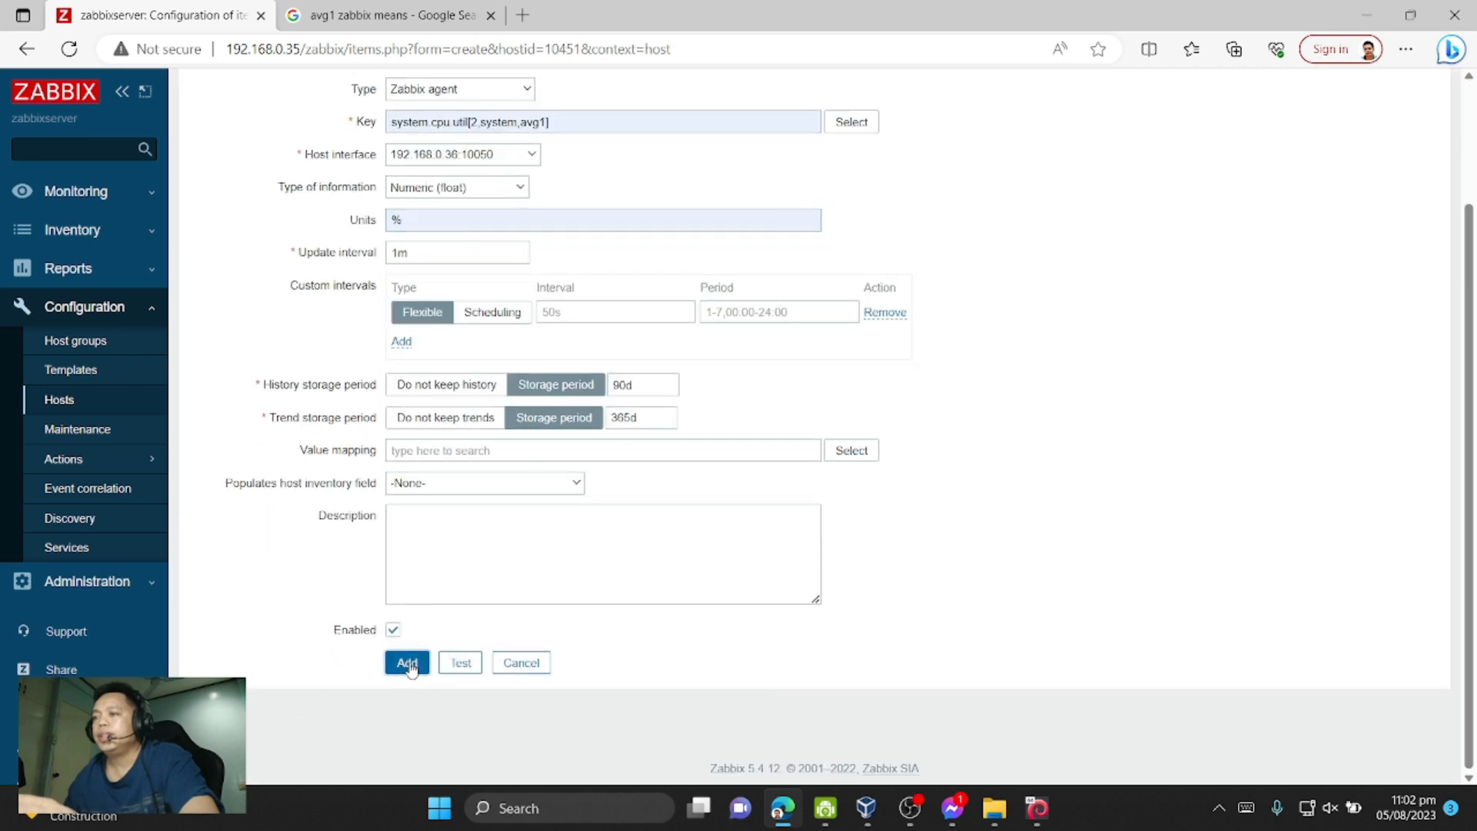
pyautogui.click(406, 661)
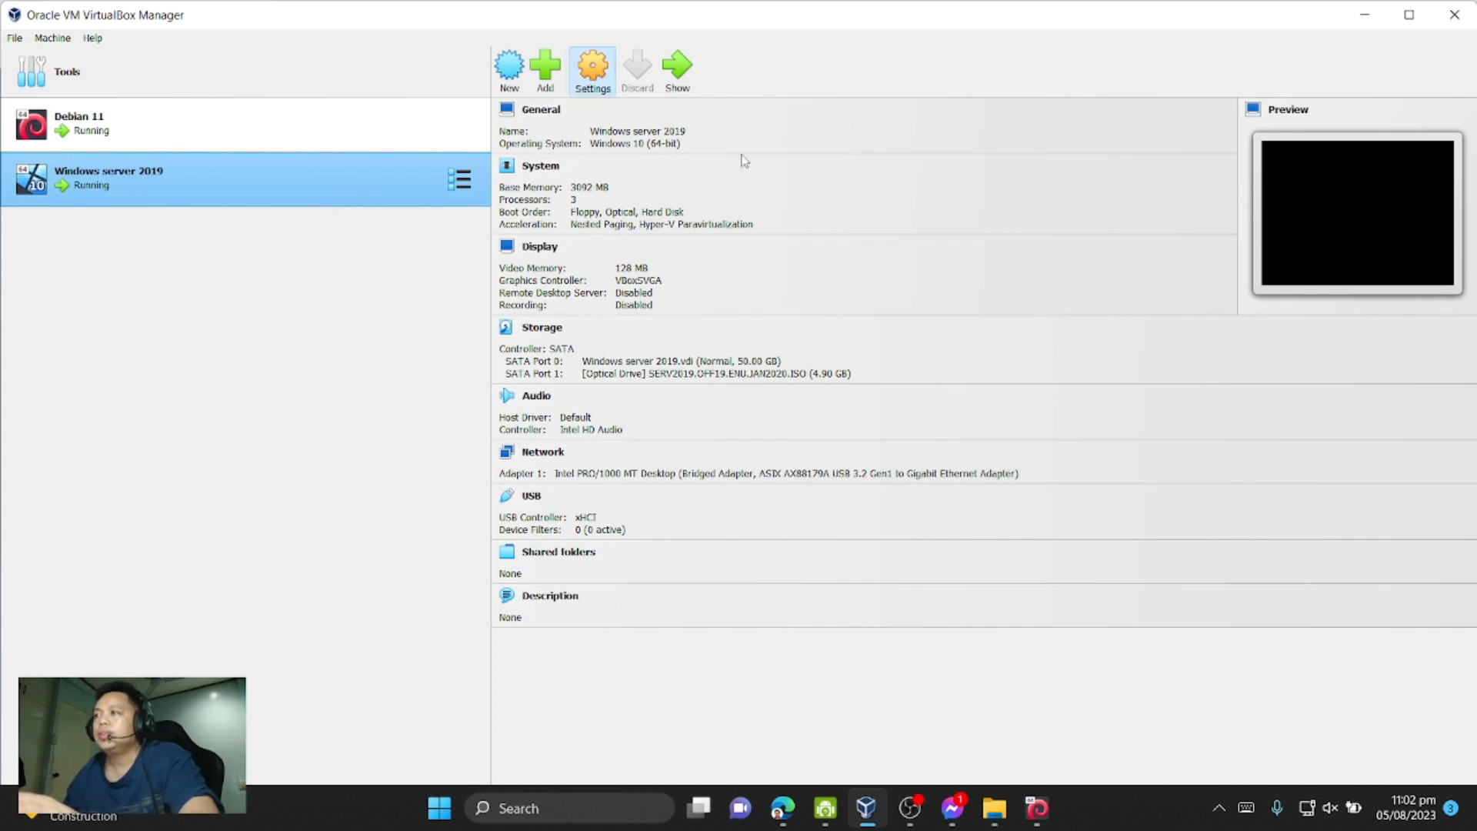
pyautogui.click(591, 61)
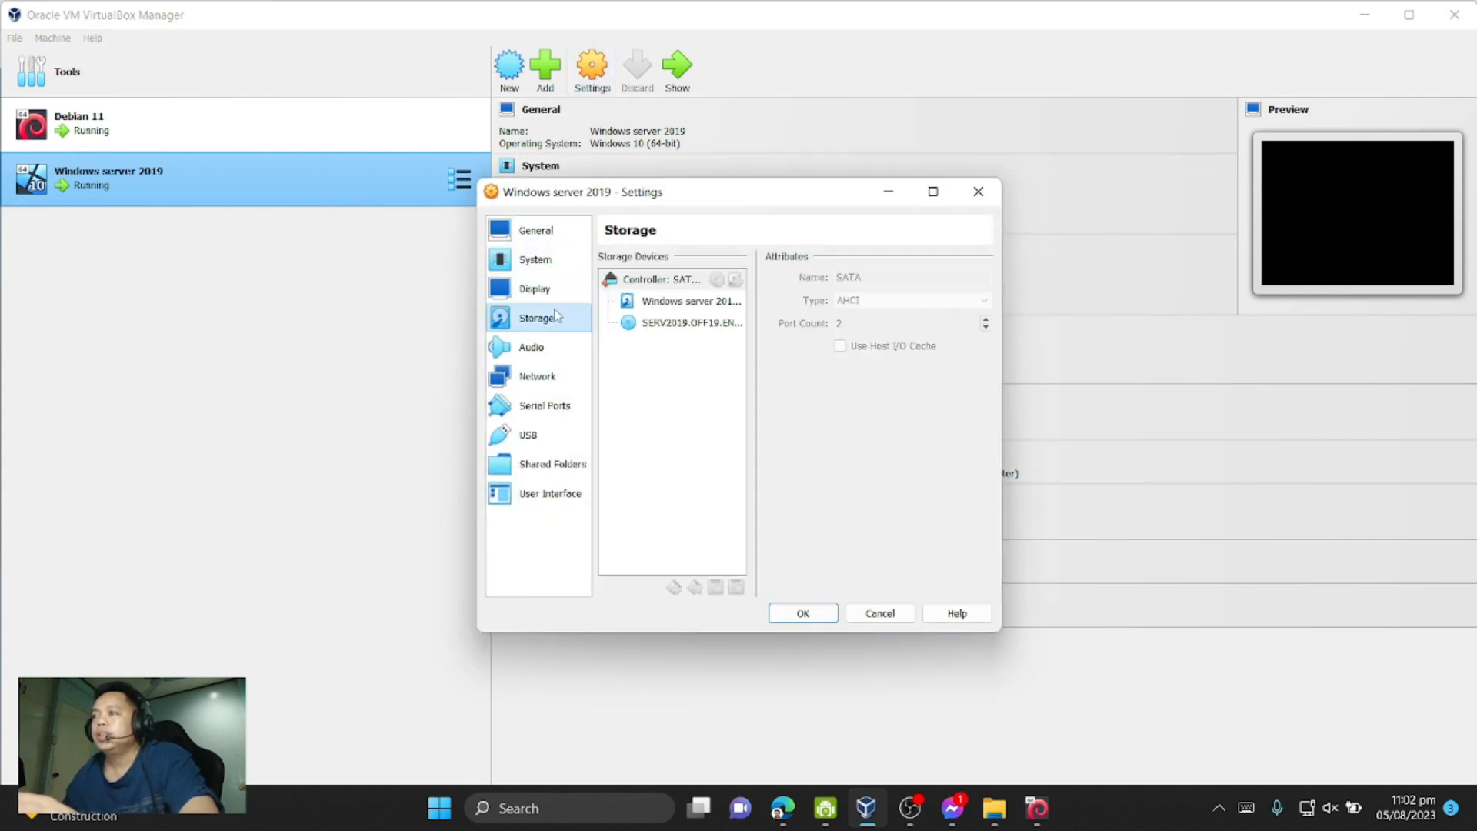
pyautogui.click(534, 258)
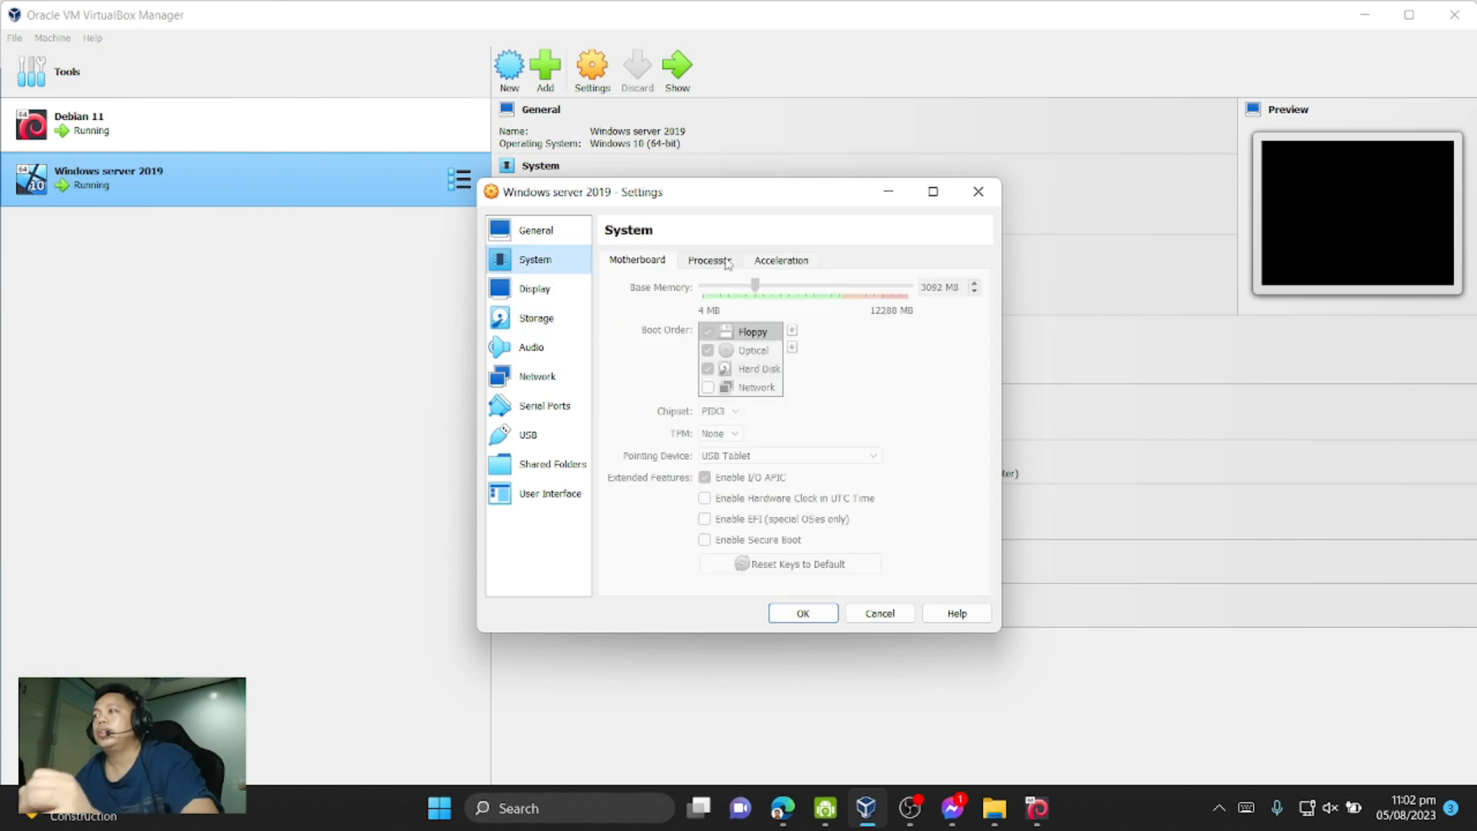
pyautogui.click(710, 260)
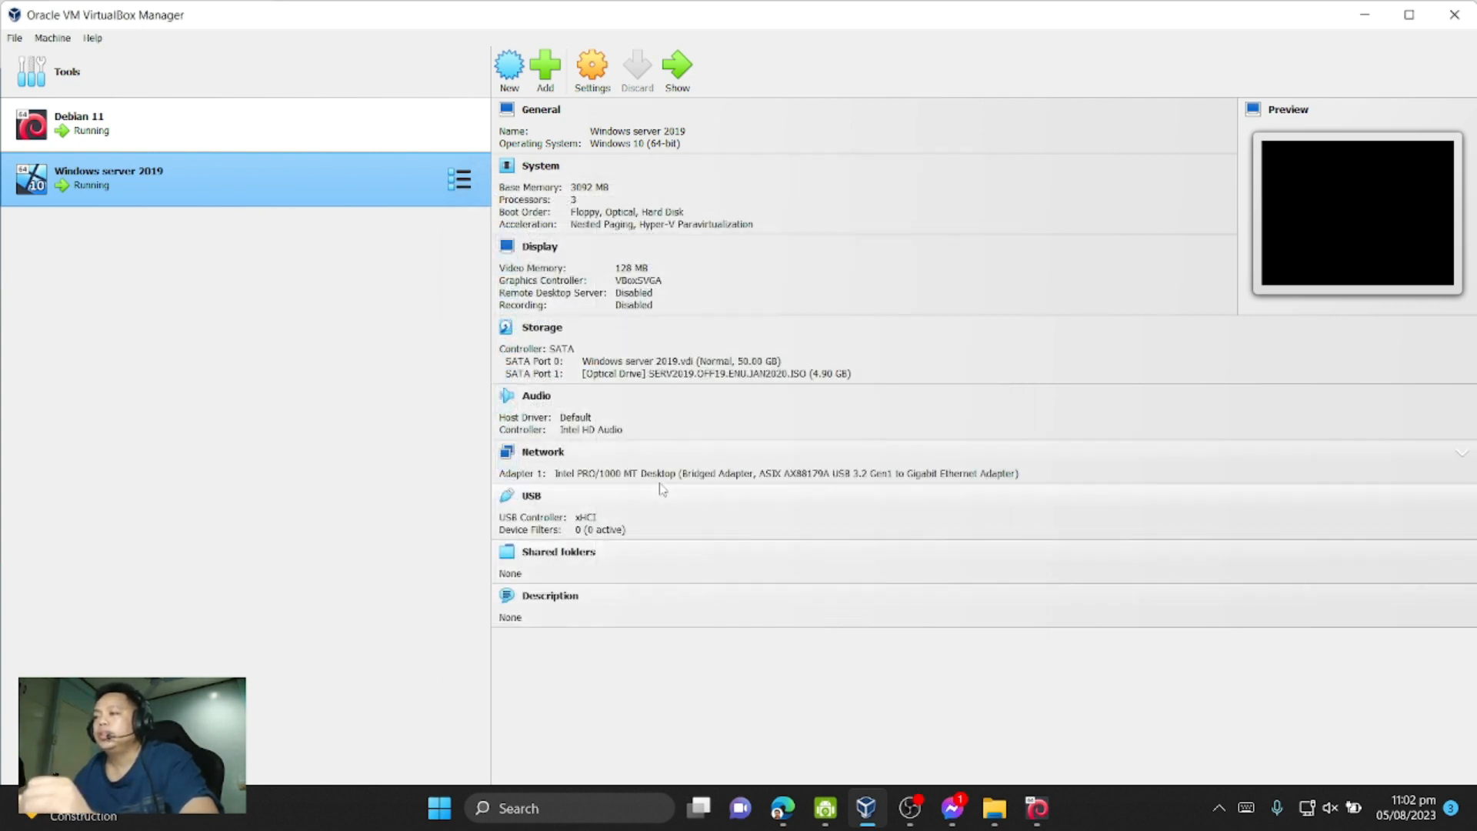
# - Show WinServer 2019's graph list from the configured hosts page
pyautogui.click(777, 808)
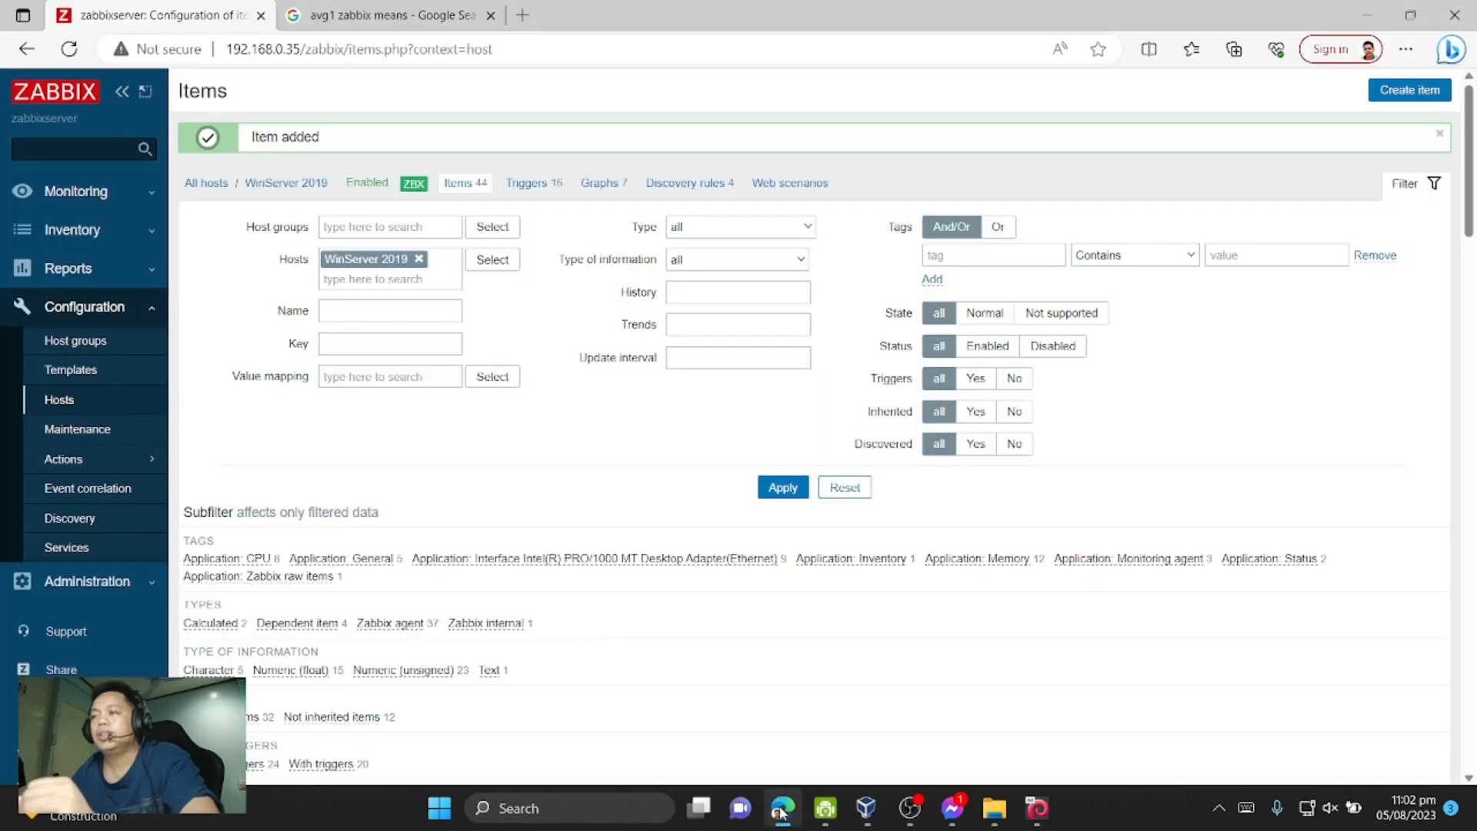
pyautogui.moveTo(65, 409)
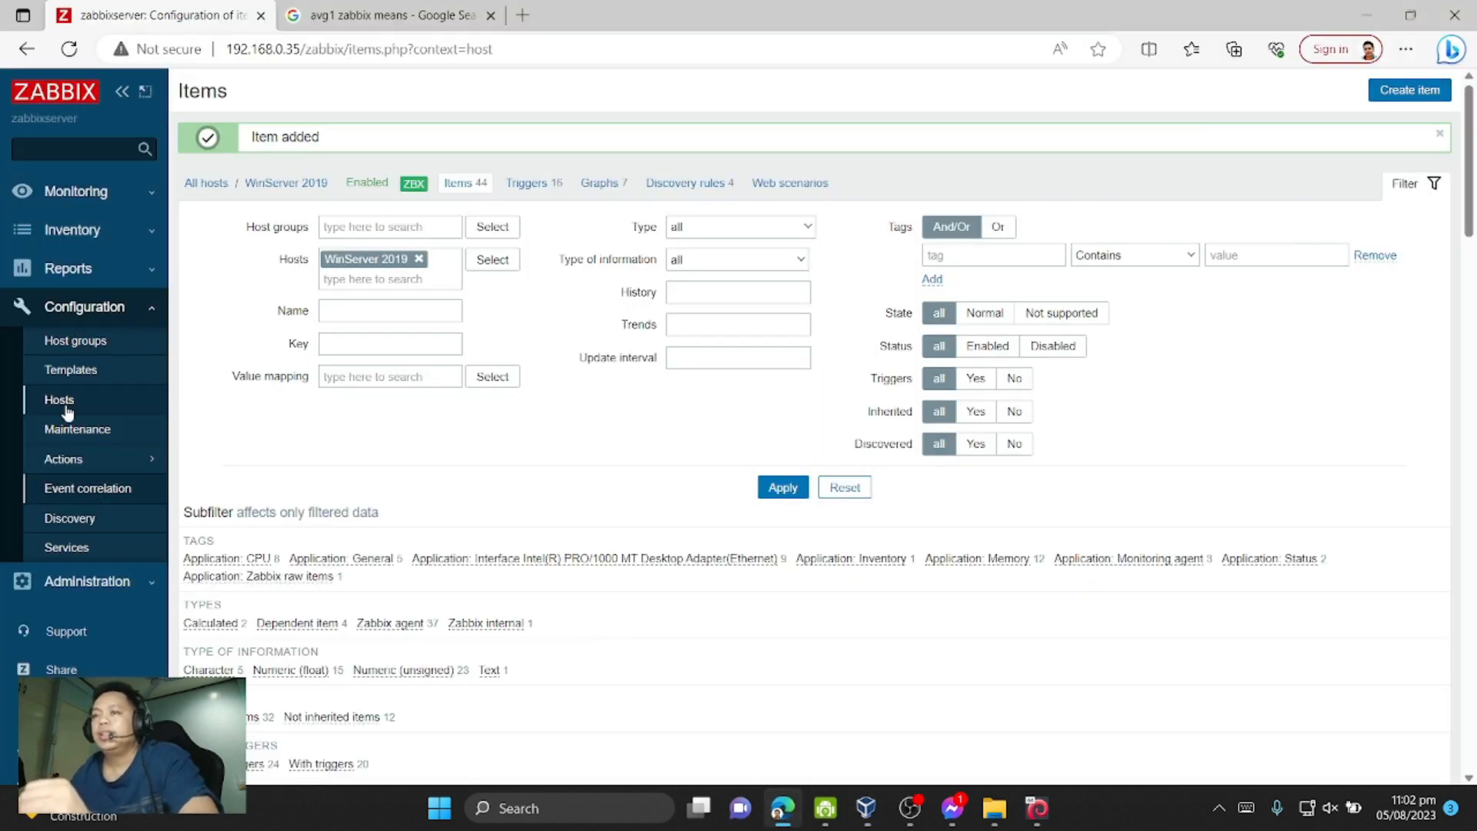
pyautogui.click(59, 400)
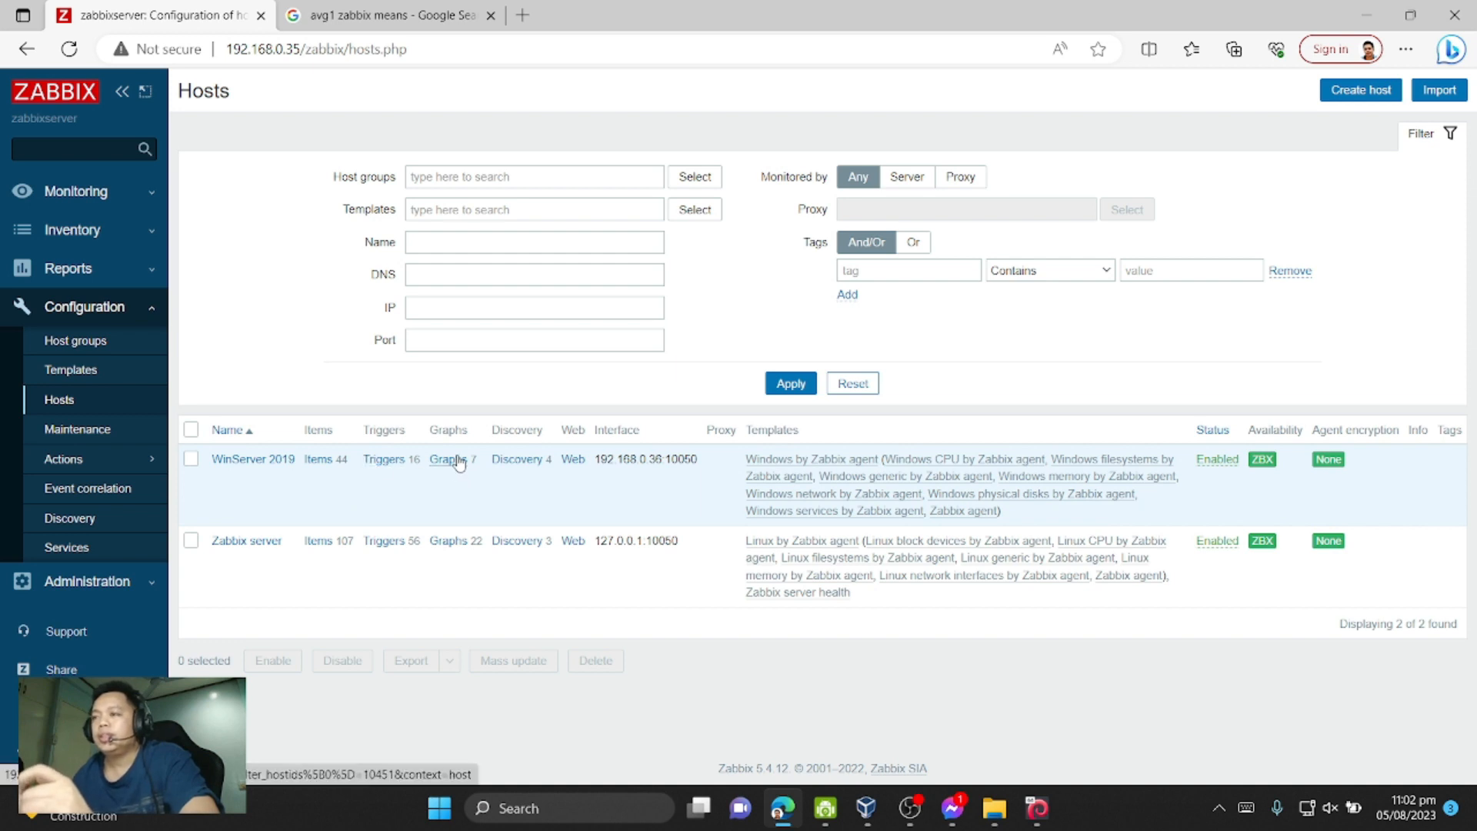
pyautogui.click(445, 459)
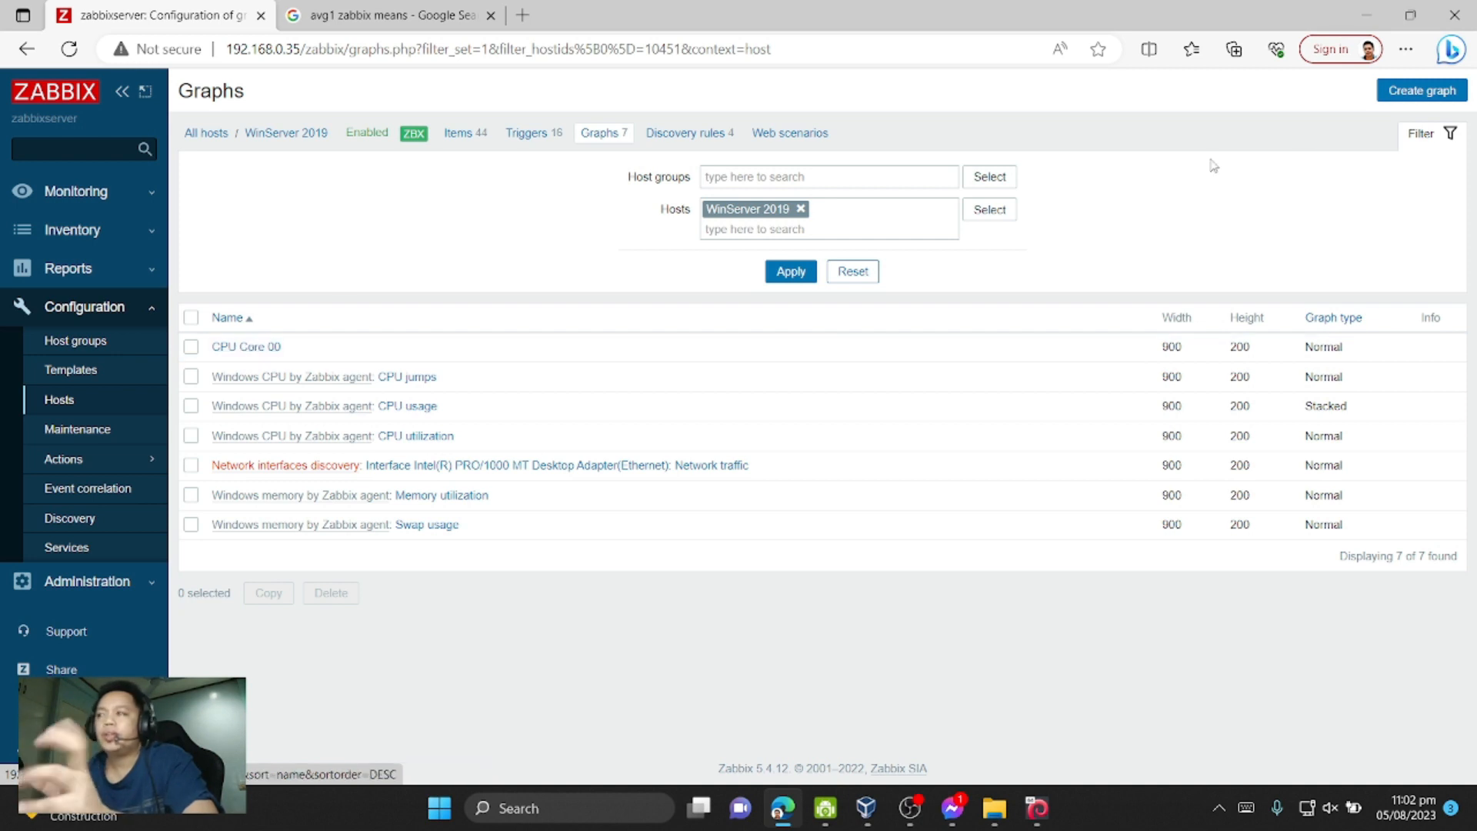
# - Create a CPU Core 01 graph plotting the CPU Core 01 item
pyautogui.click(1421, 89)
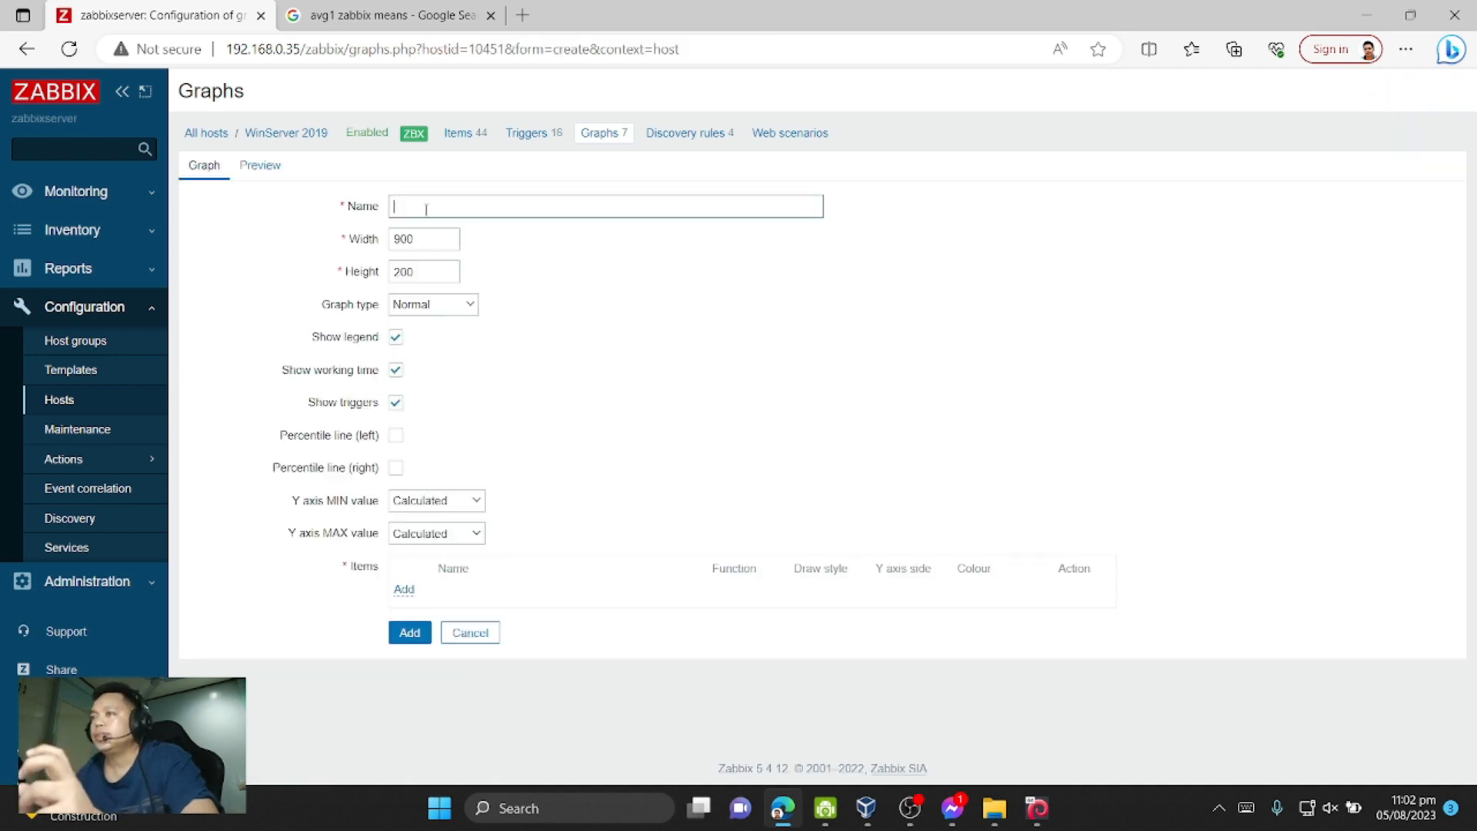
pyautogui.write('CPU Core 00')
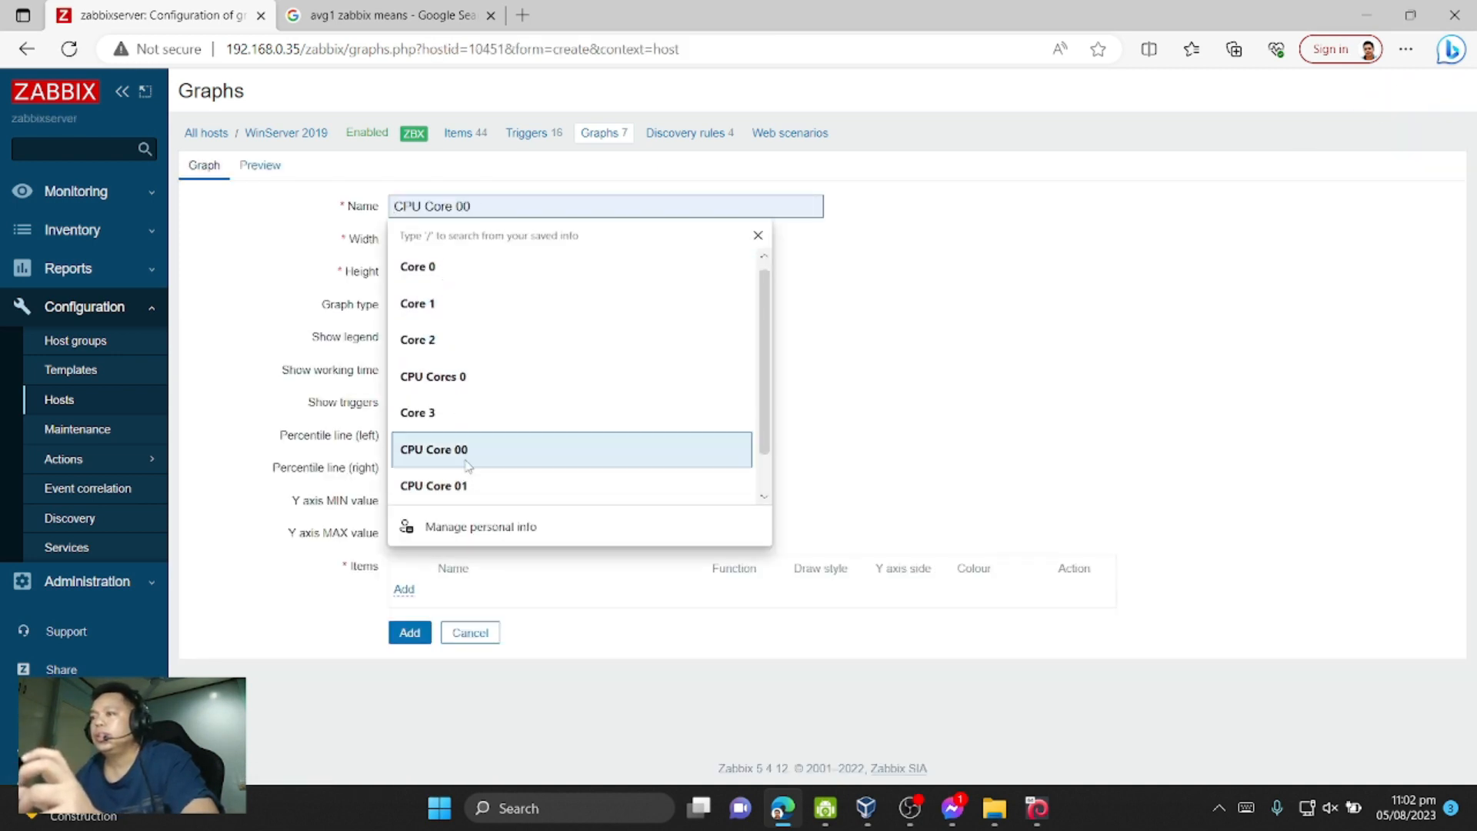
pyautogui.click(434, 485)
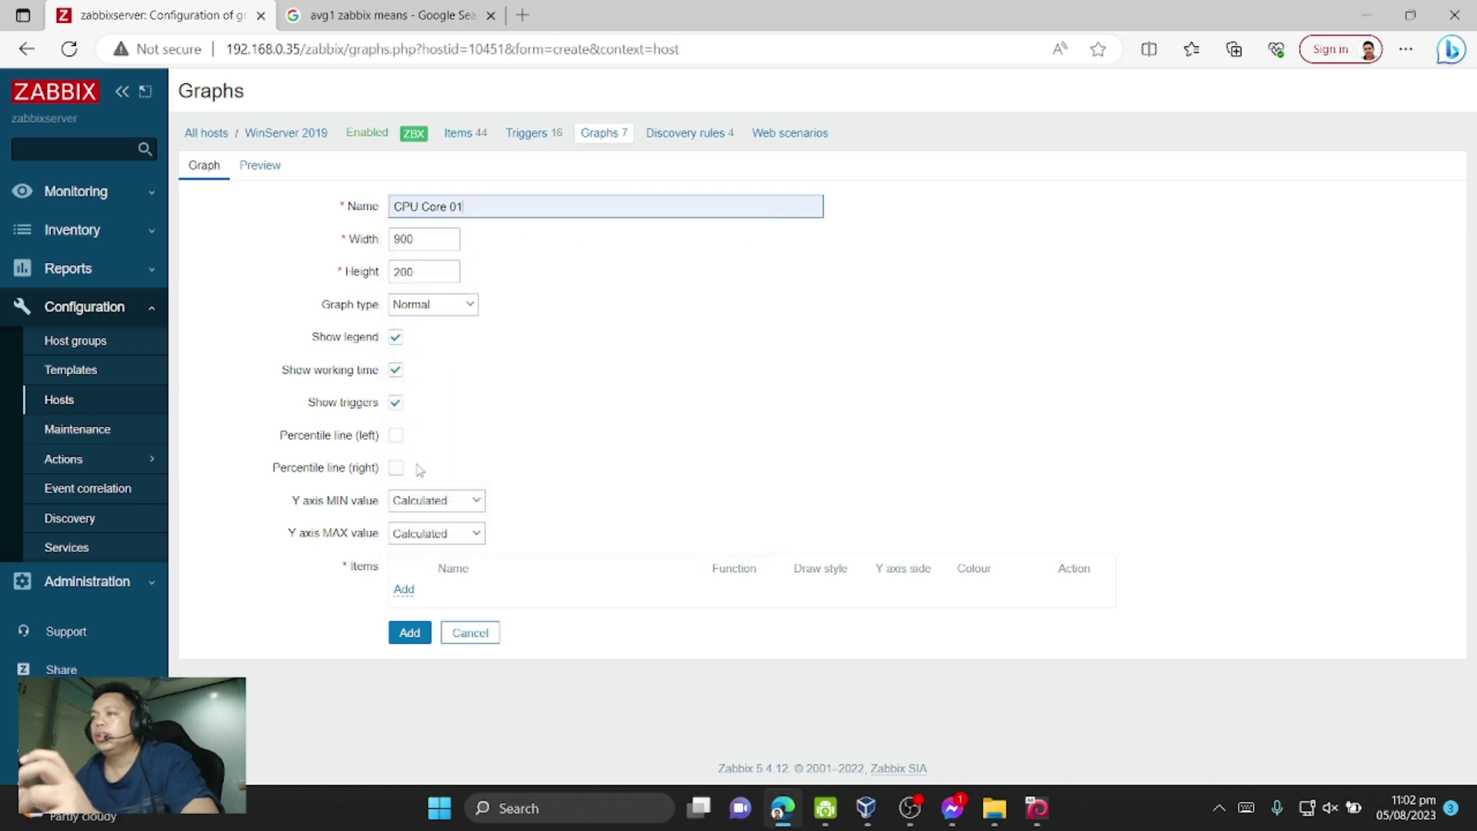
pyautogui.click(403, 588)
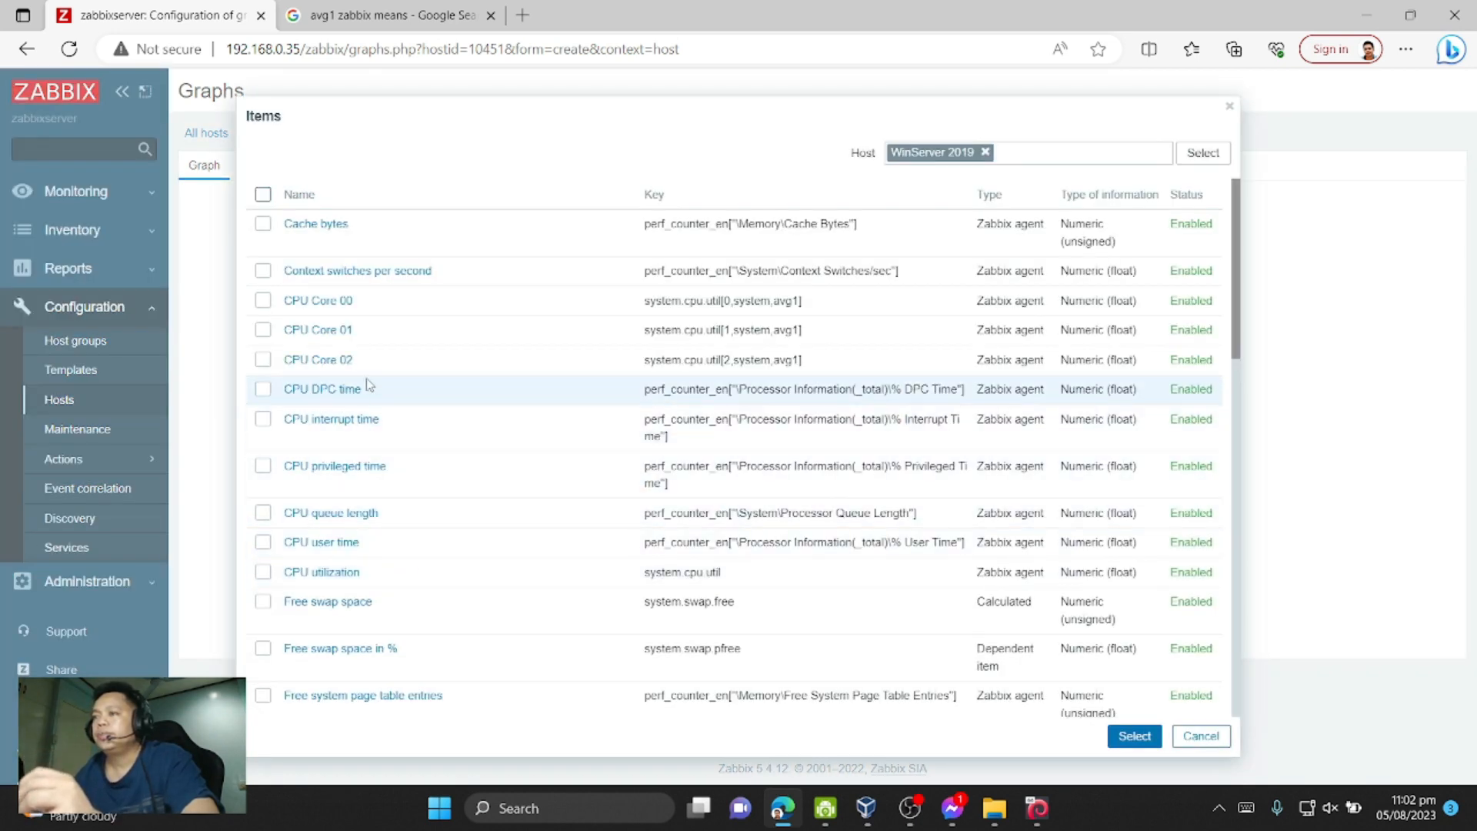
pyautogui.click(261, 329)
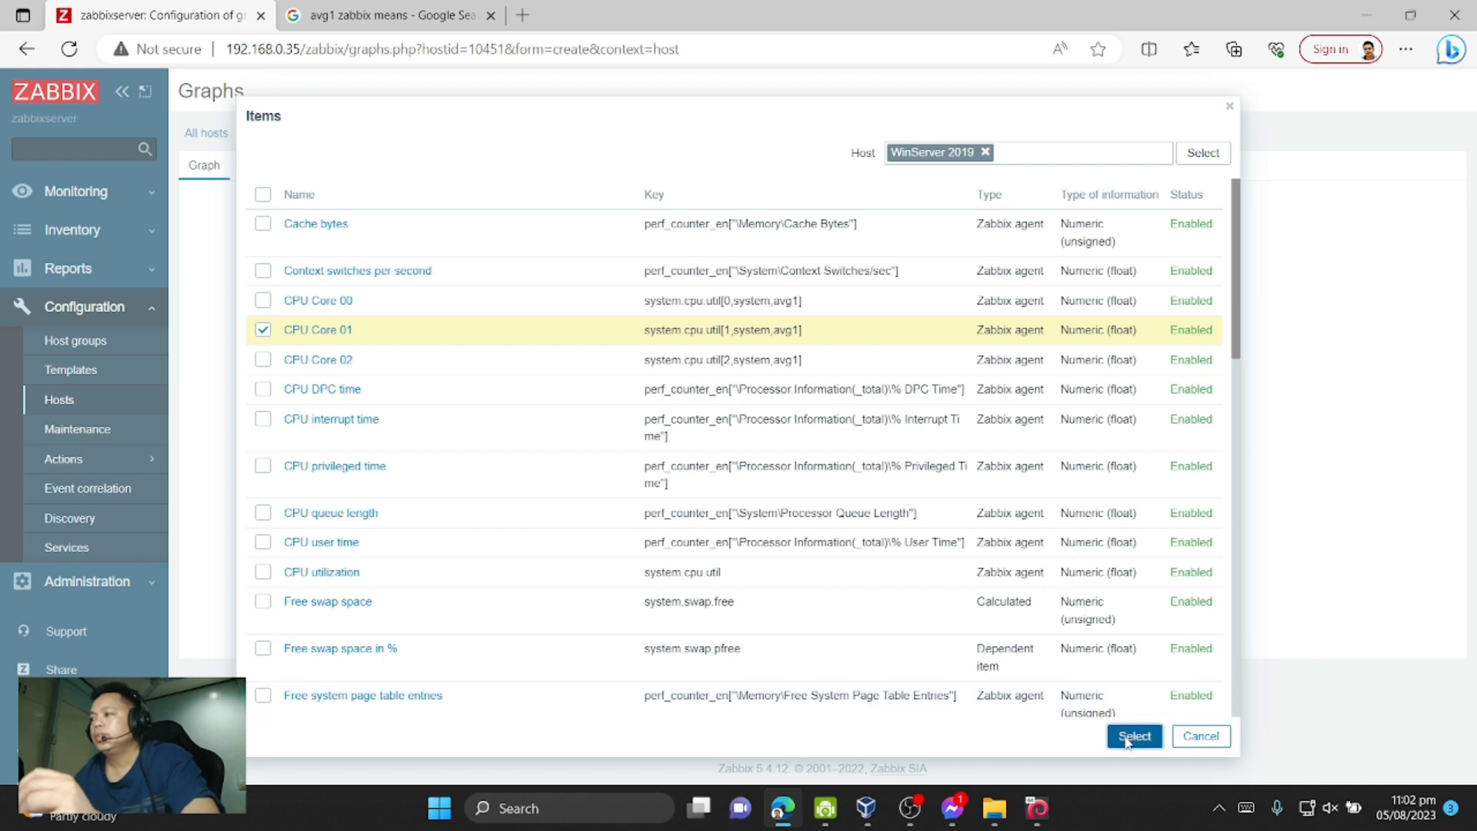
pyautogui.click(1134, 735)
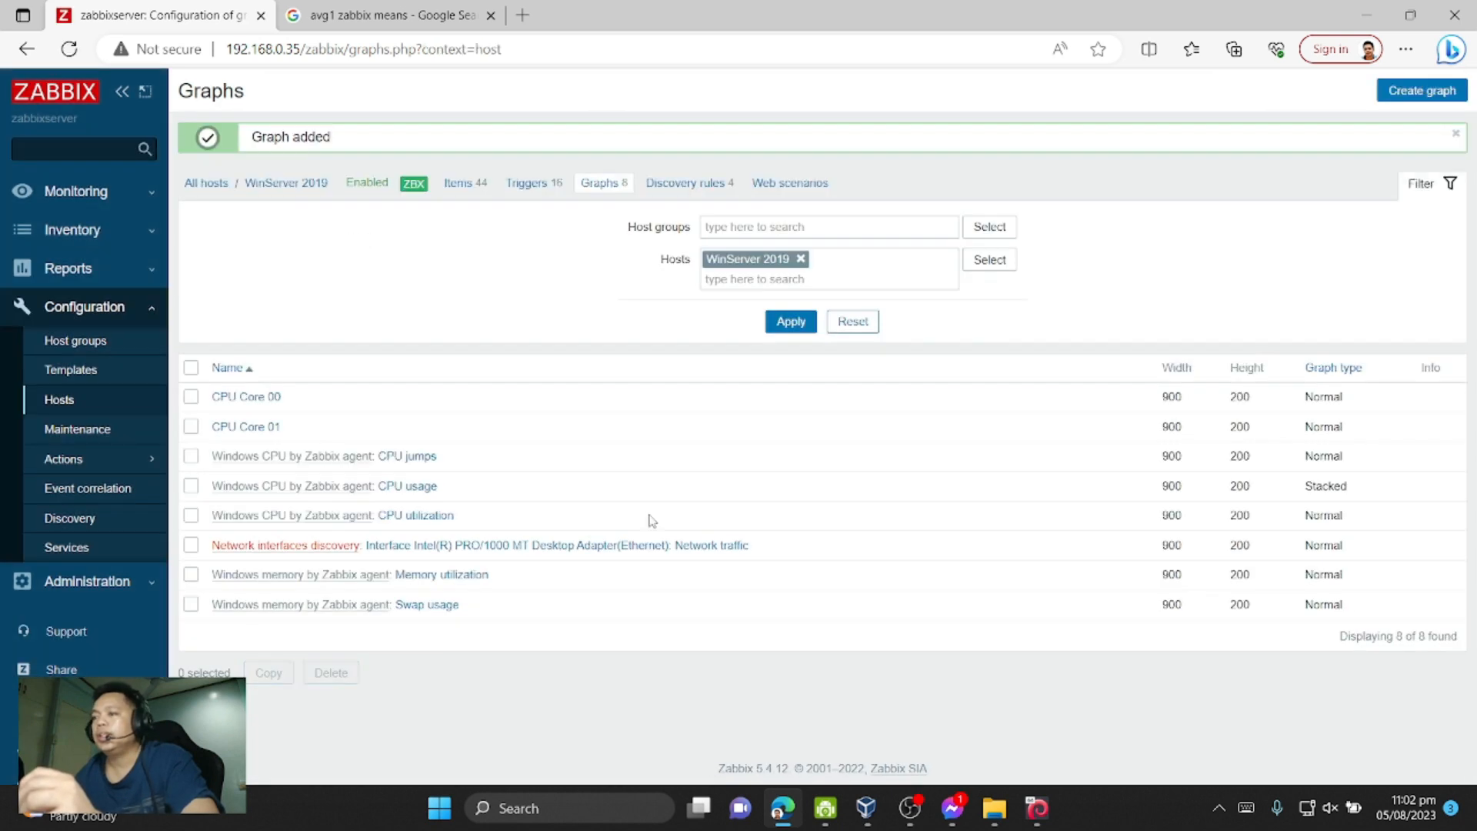
# - Create a CPU Core 02 graph plotting the CPU Core 02 item and save it
pyautogui.click(1423, 90)
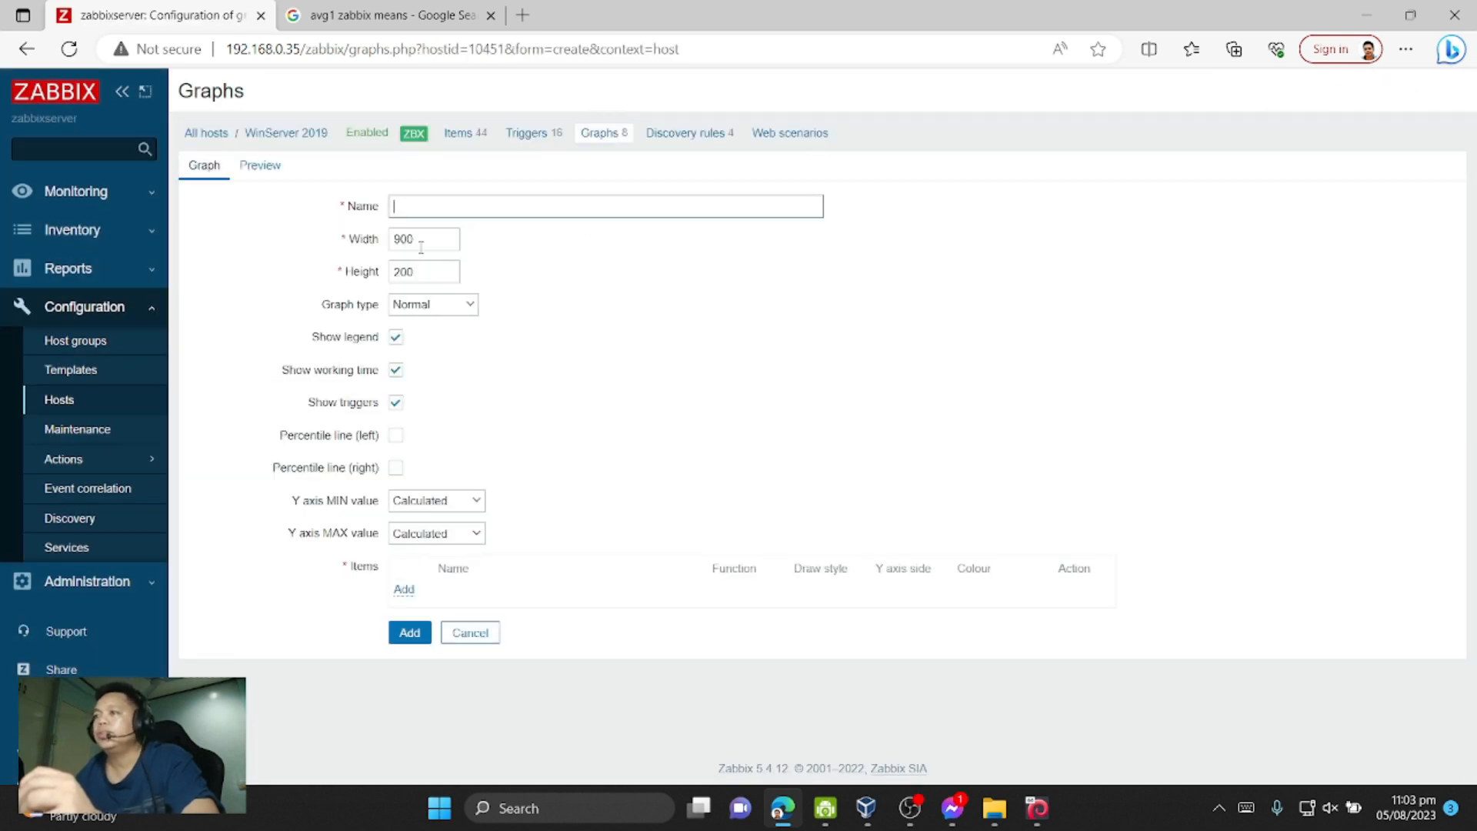
pyautogui.write('CPU Core 01')
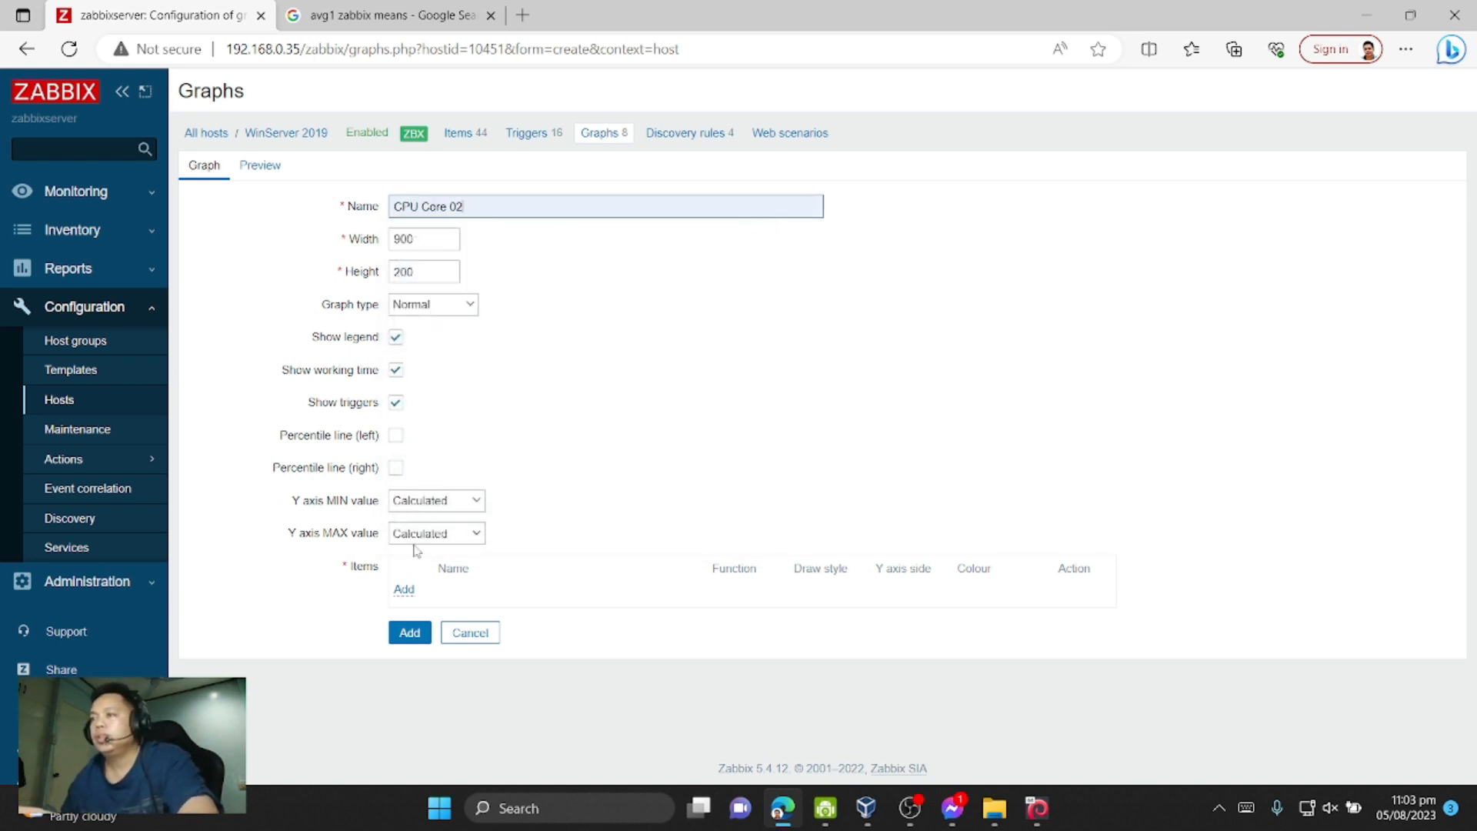
pyautogui.click(403, 587)
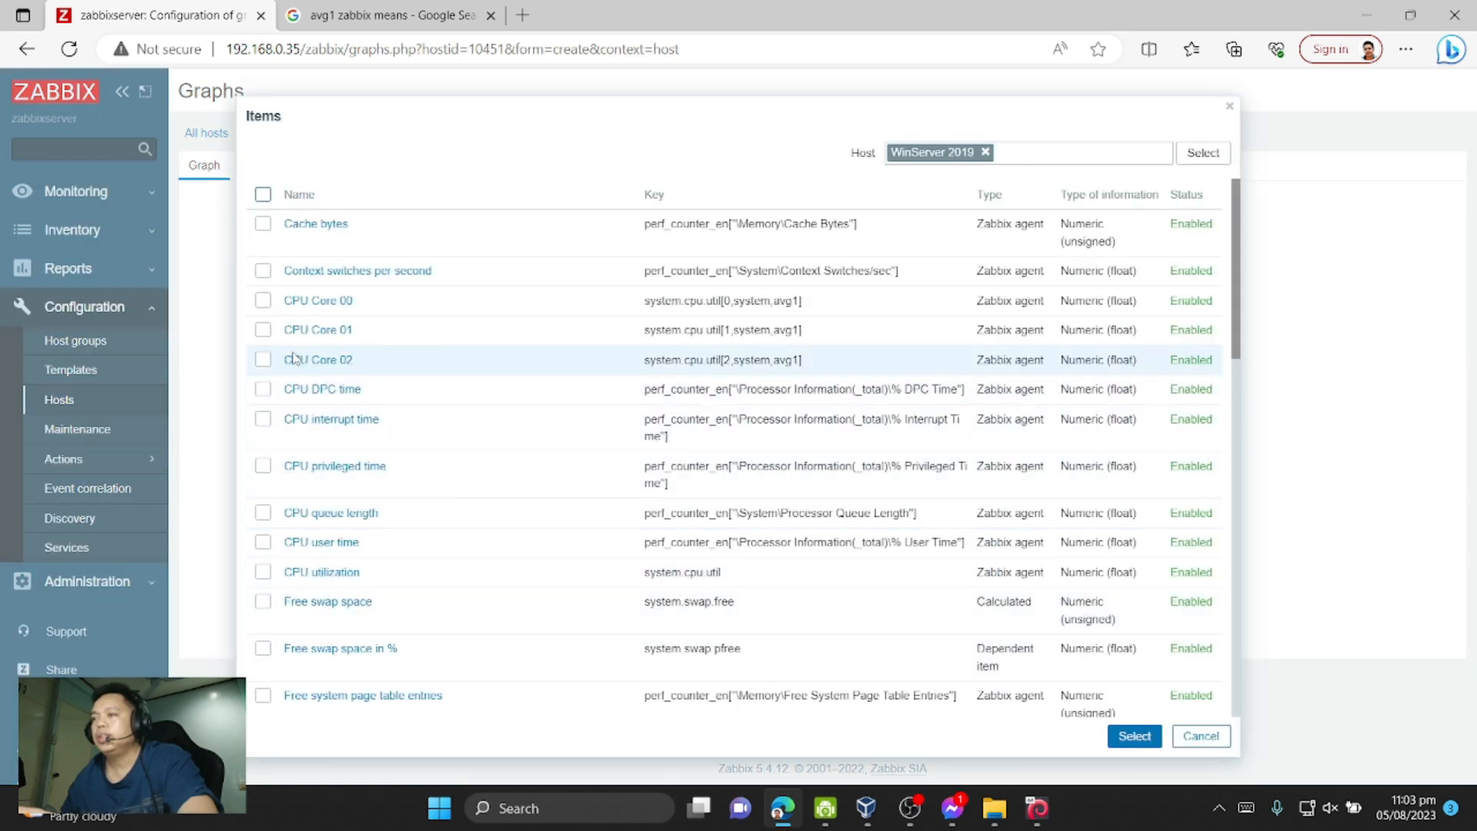
pyautogui.click(263, 360)
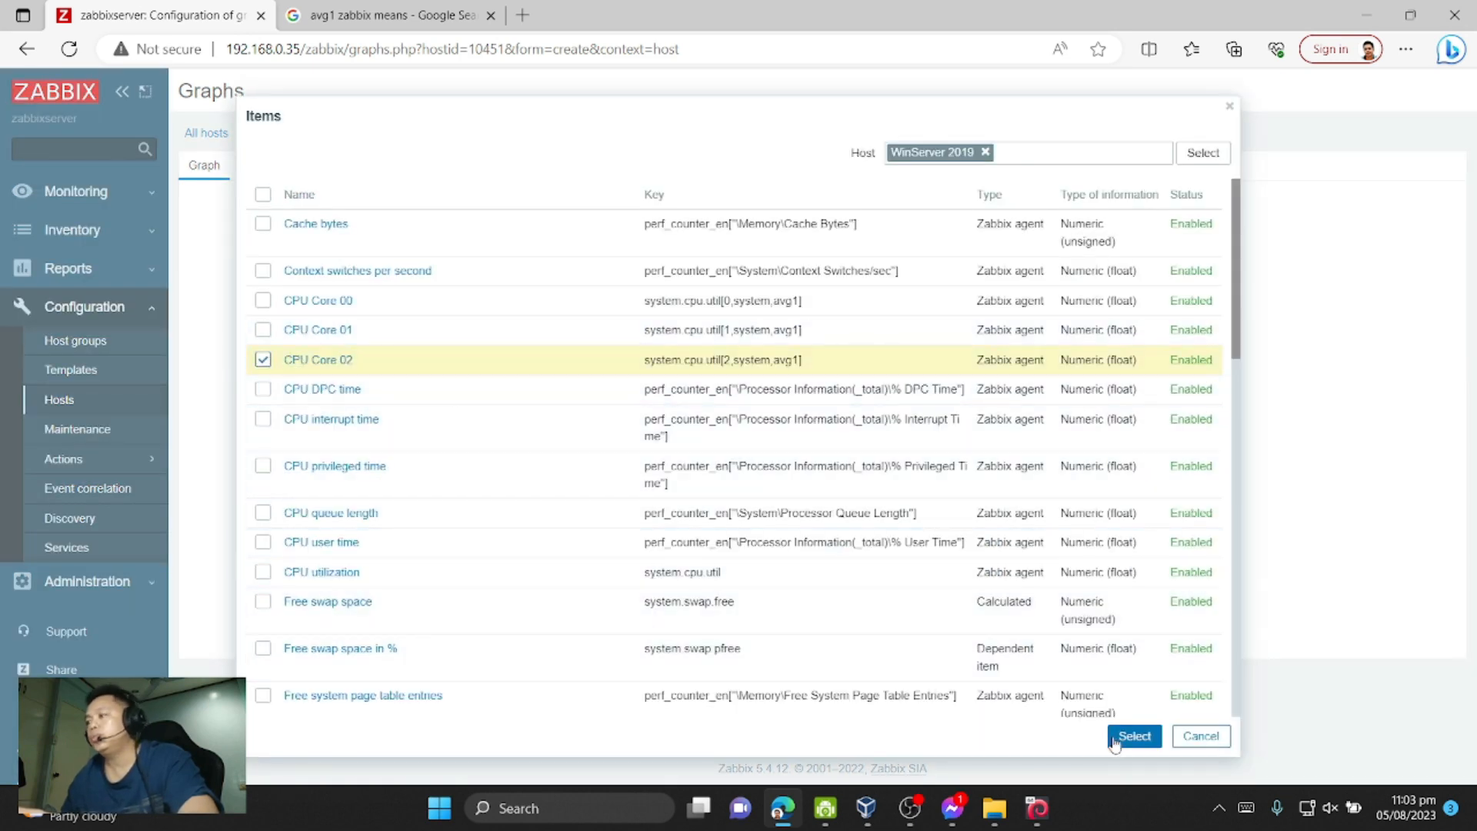
pyautogui.click(1134, 735)
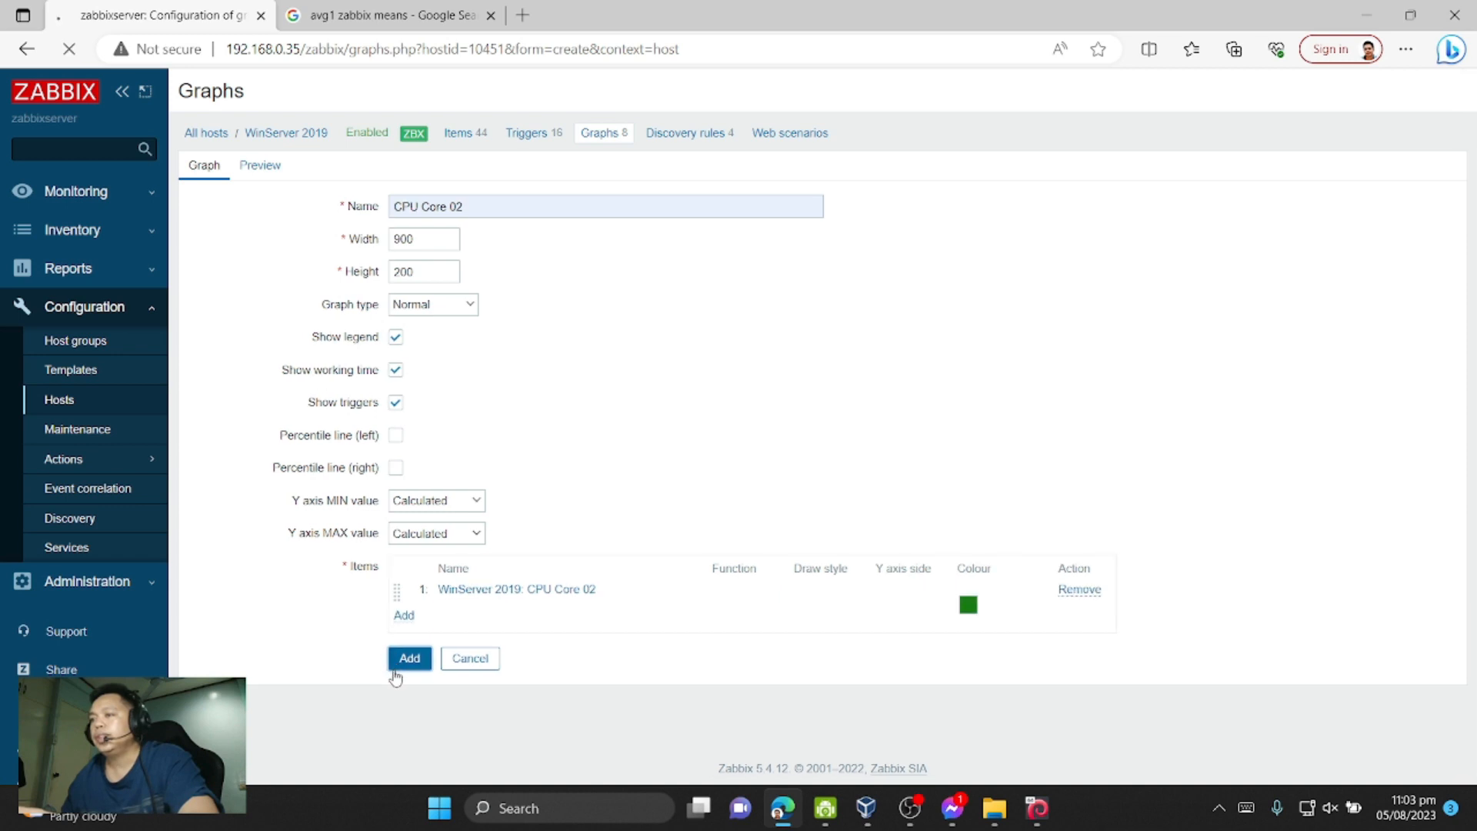
pyautogui.click(409, 659)
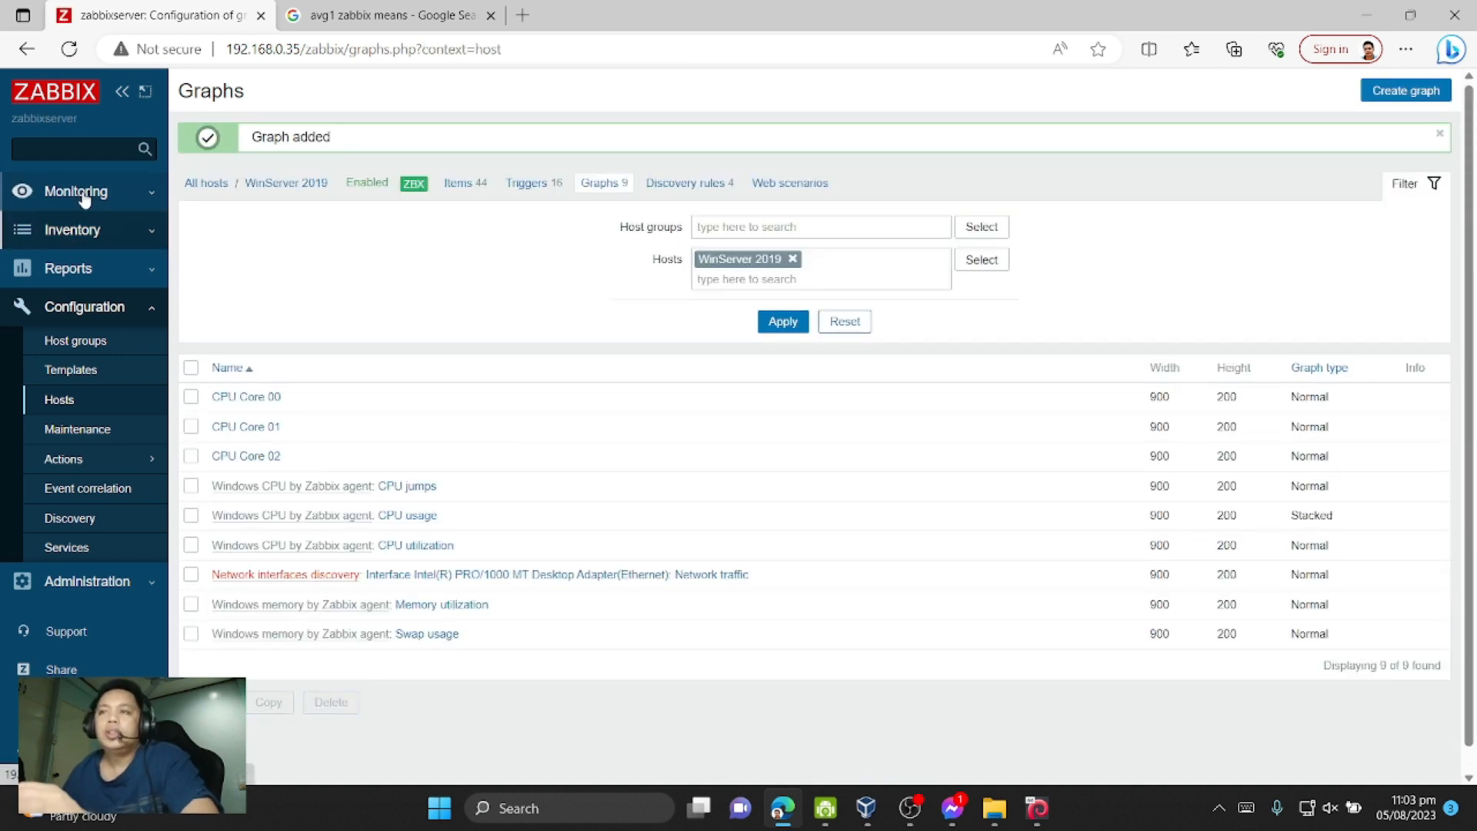
# - Show the Monitoring hosts list with WinServer 2019 and Zabbix server
pyautogui.click(77, 191)
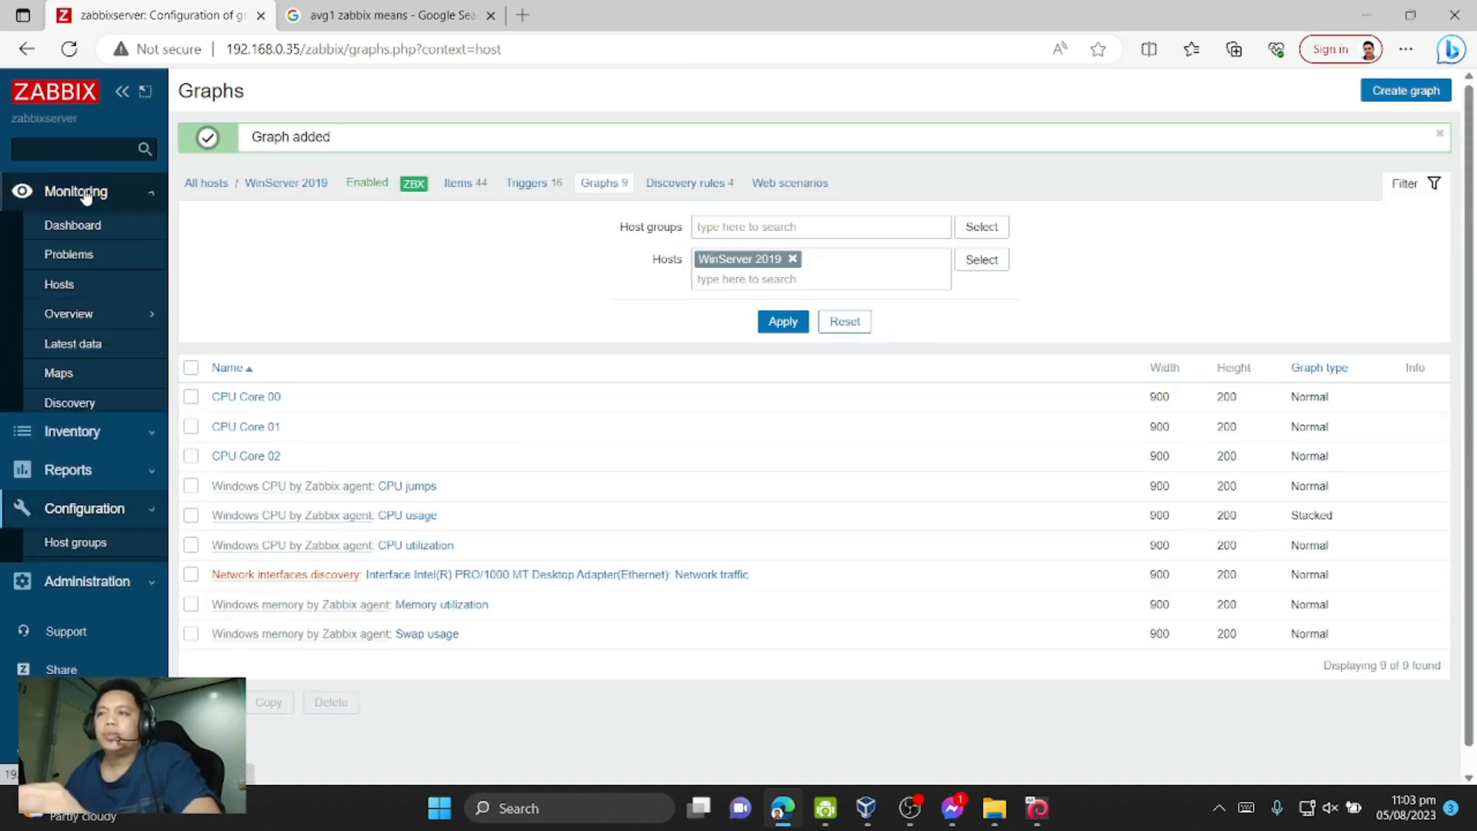
pyautogui.click(59, 283)
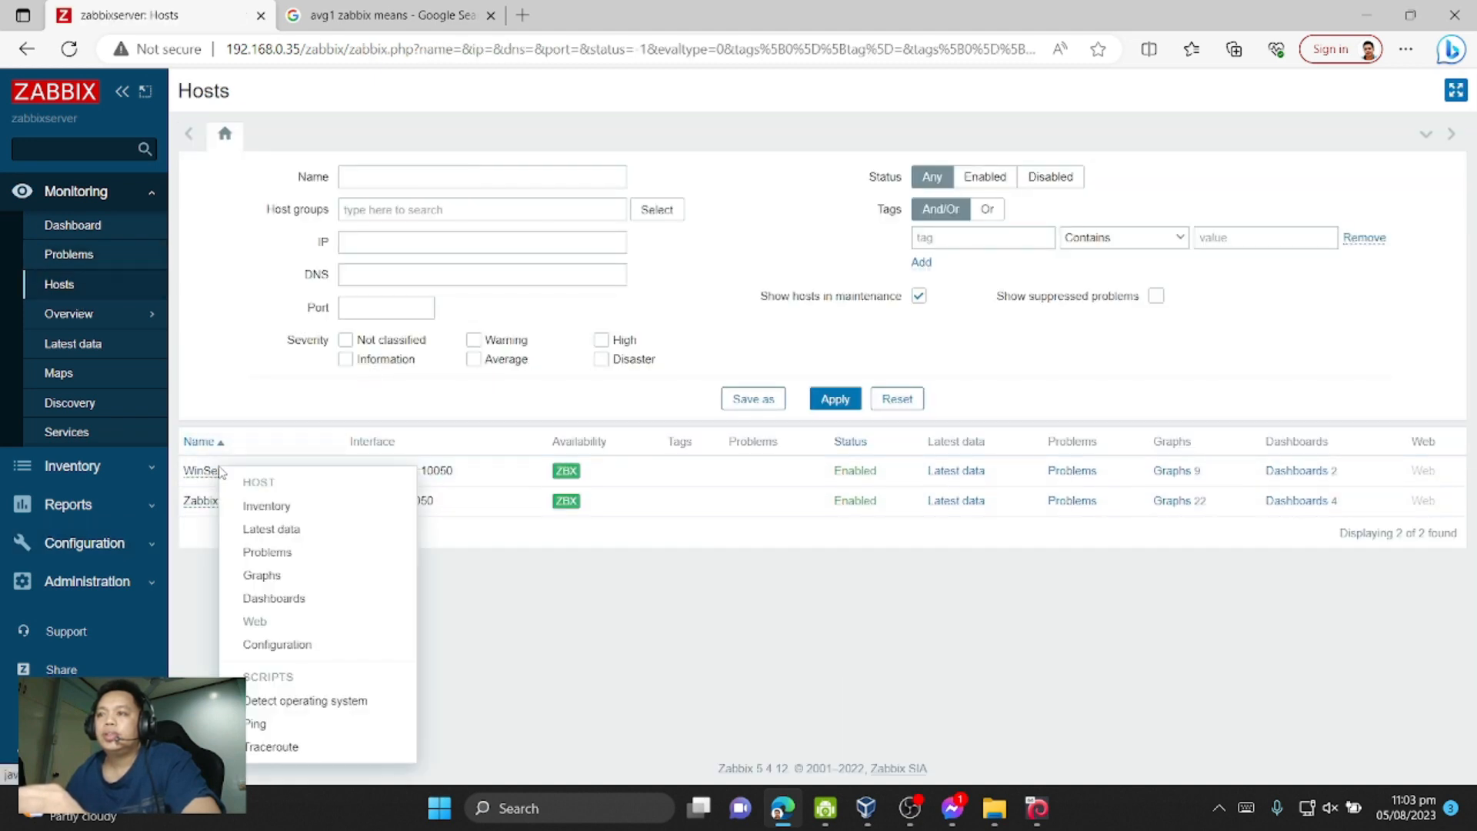
pyautogui.moveTo(268, 506)
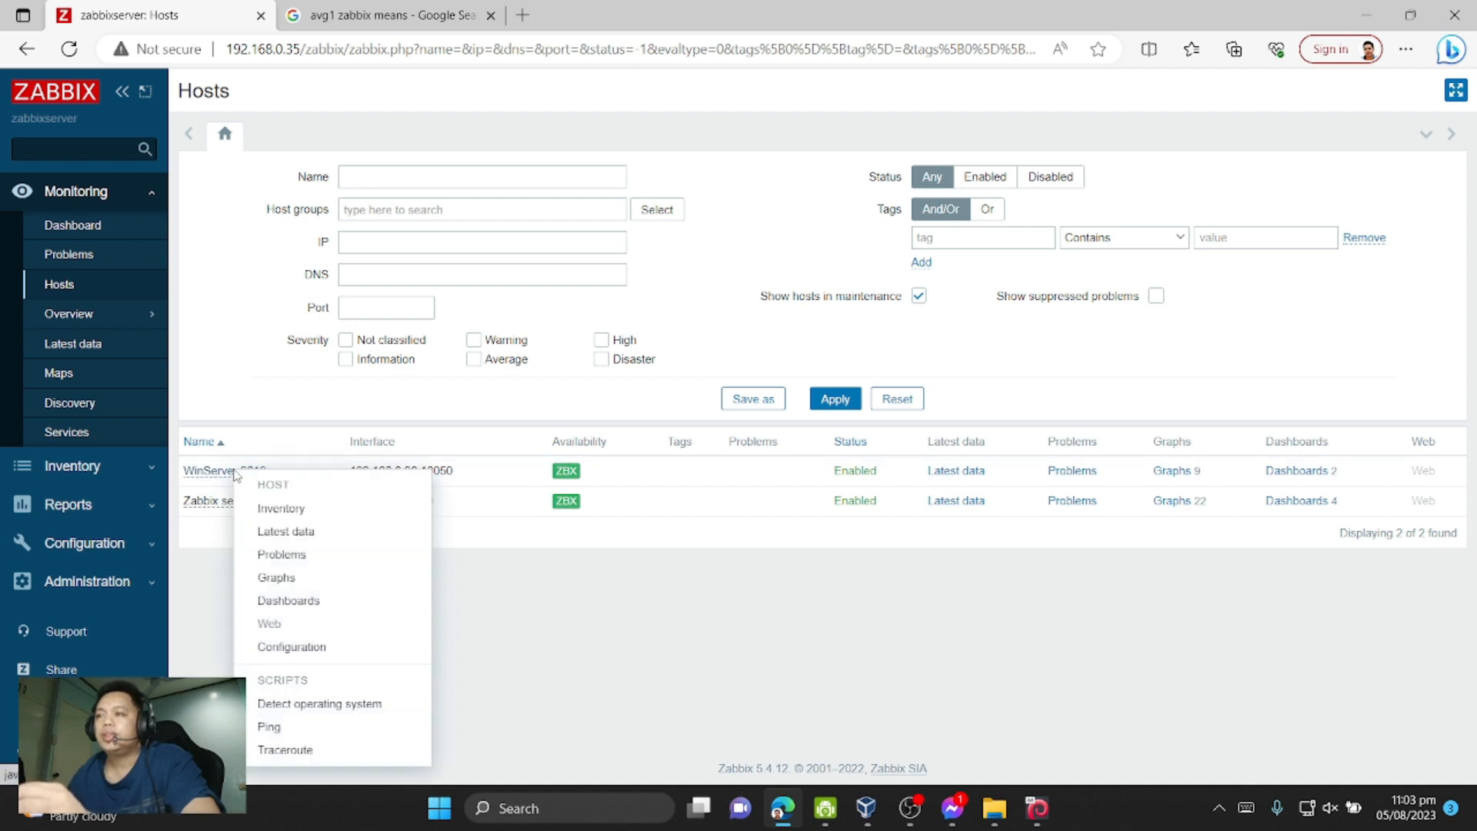
pyautogui.moveTo(292, 560)
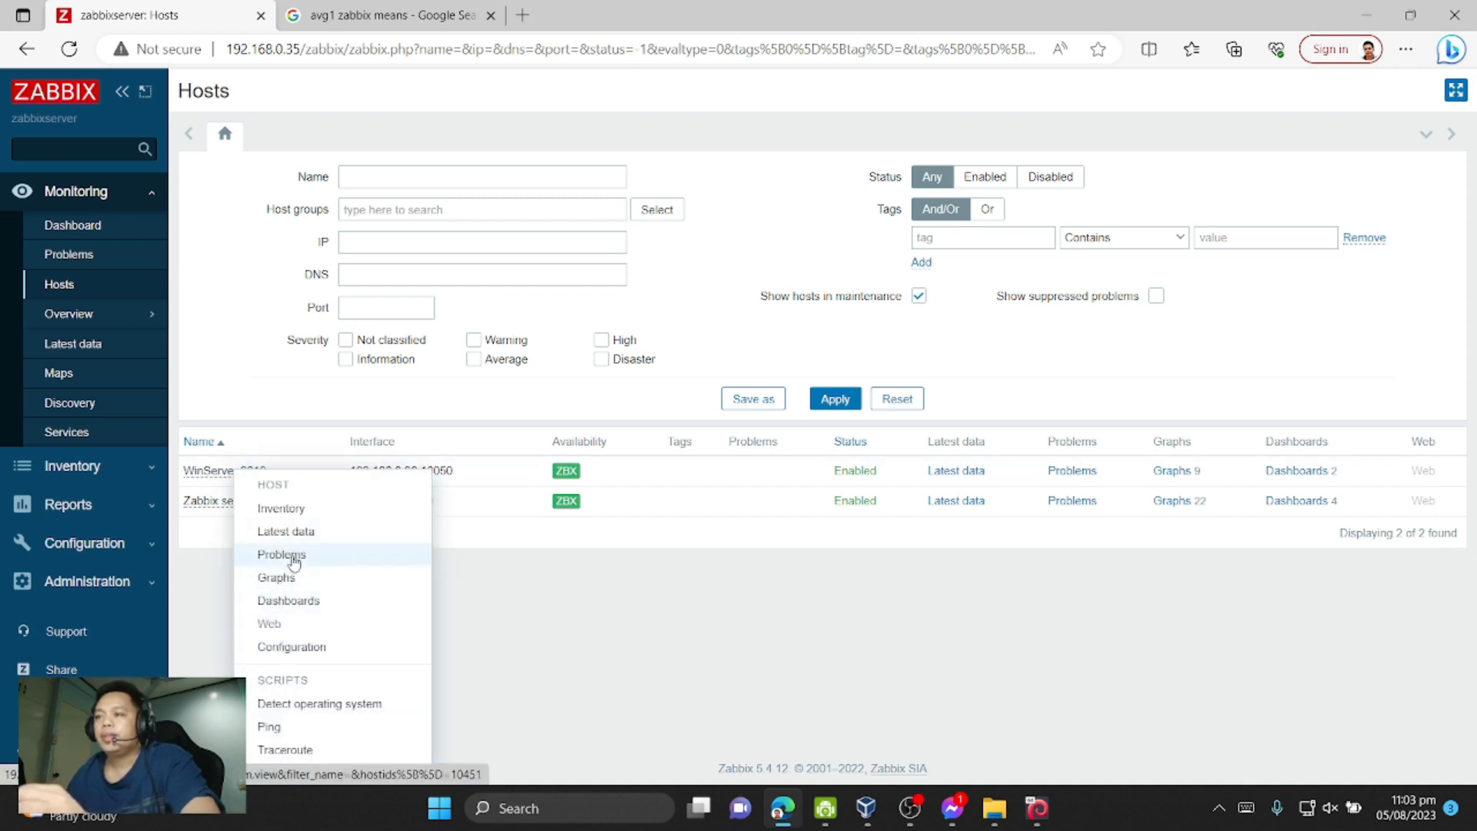
# - Review WinServer 2019's graphs page, scrolling through the CPU Core 00, 01 and 02 graphs
pyautogui.click(275, 576)
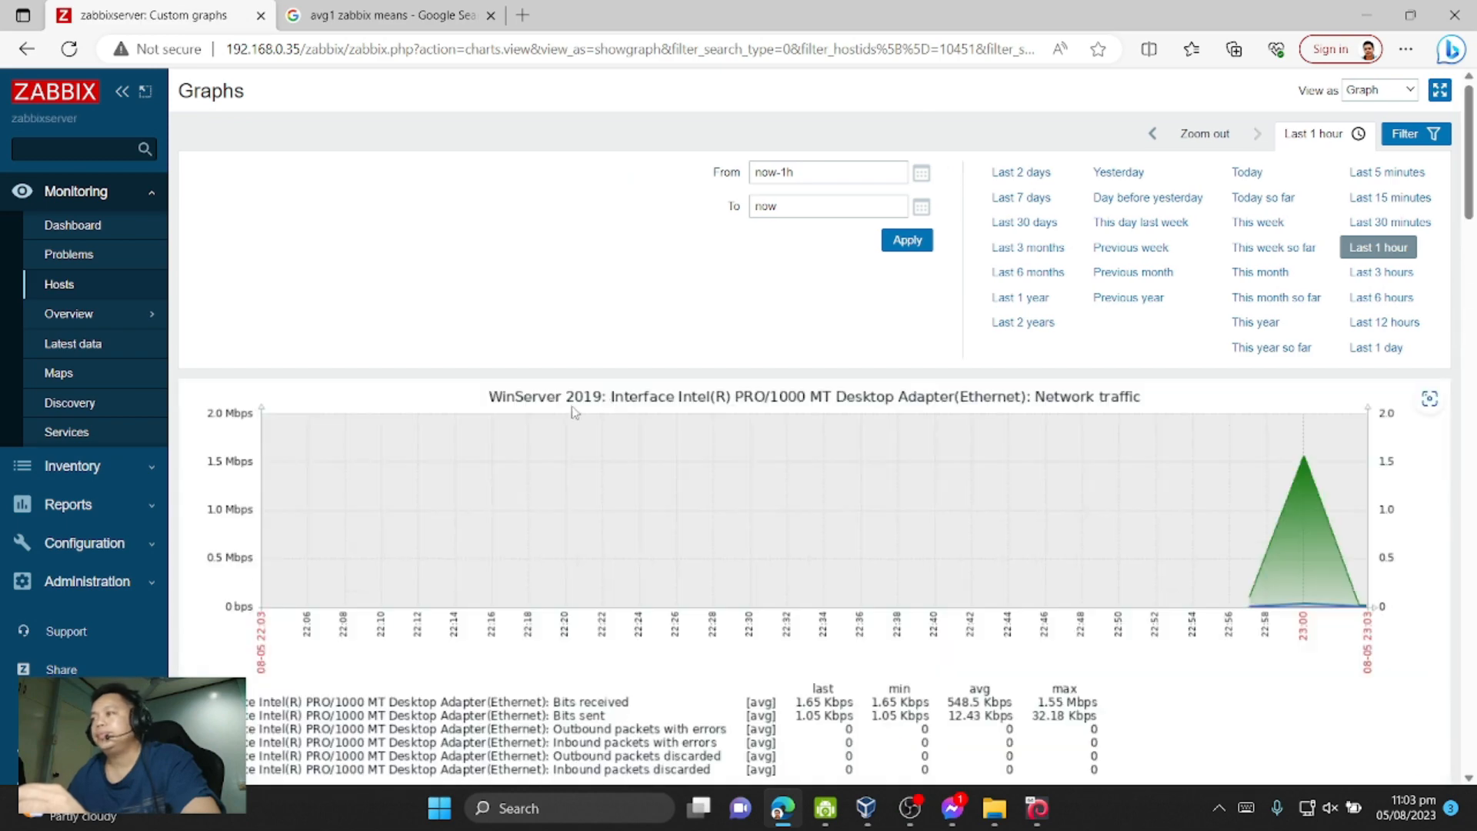
pyautogui.scroll(-3)
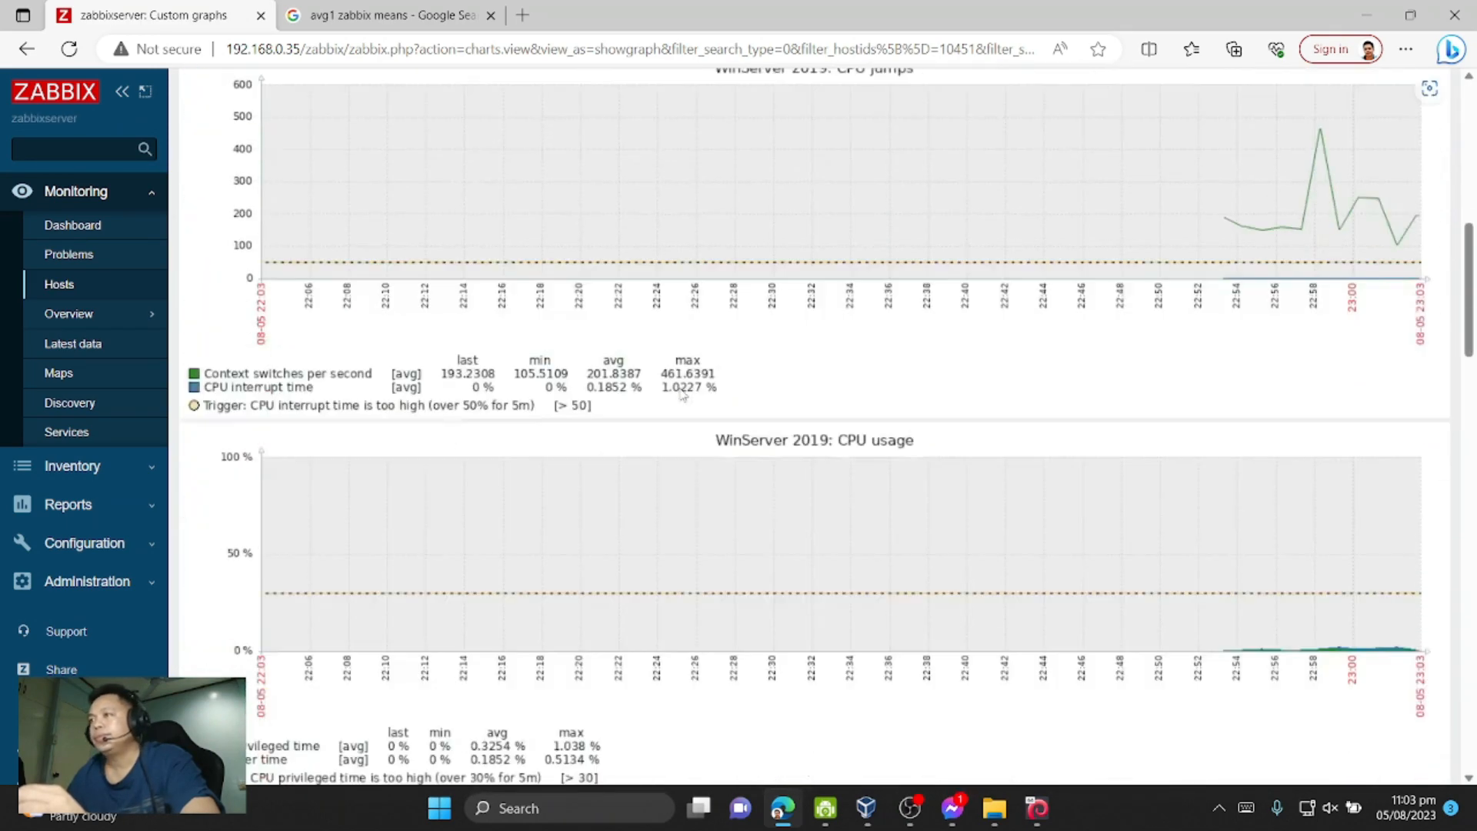
pyautogui.scroll(-3)
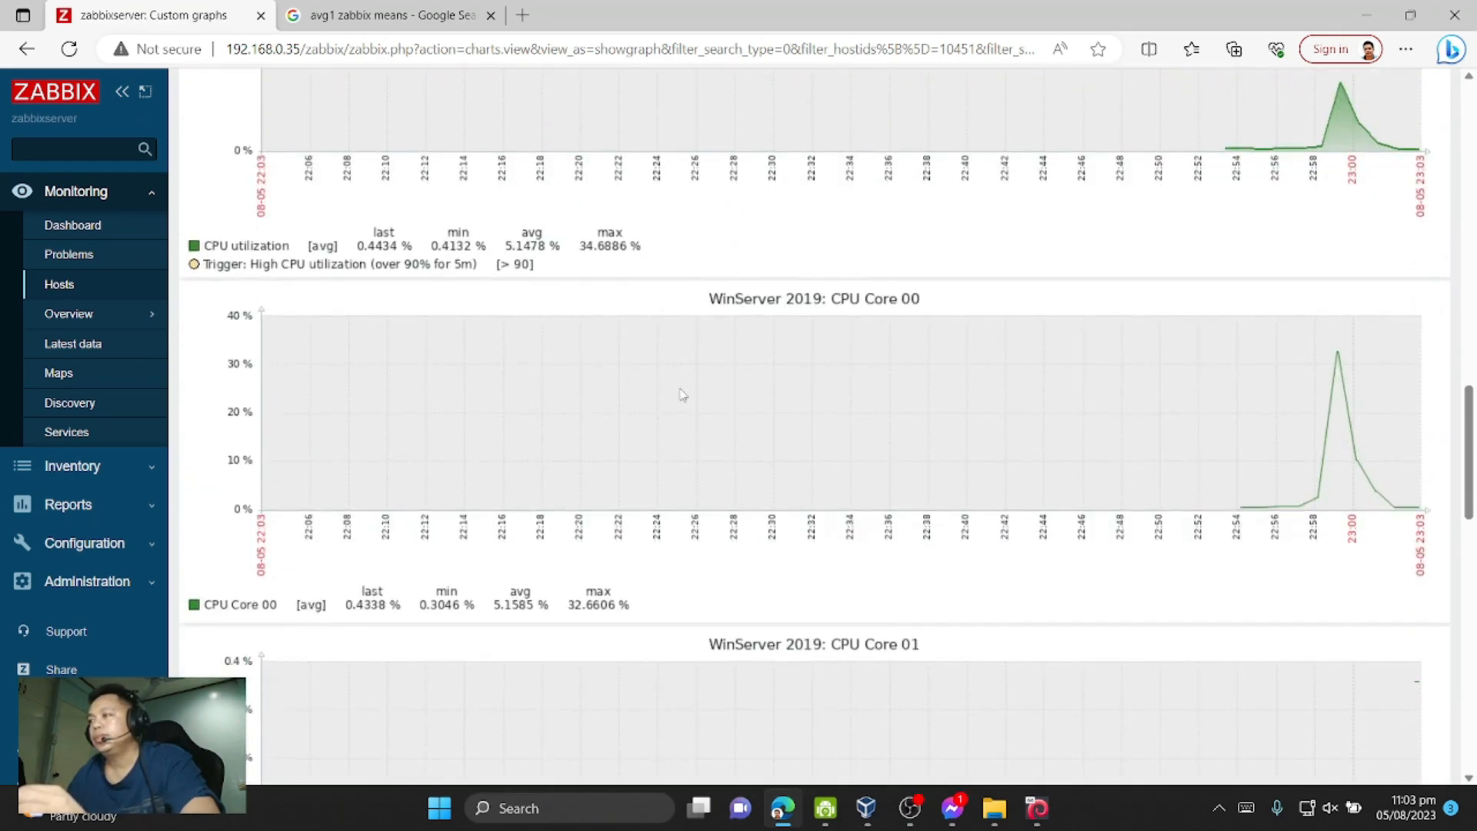
pyautogui.moveTo(957, 382)
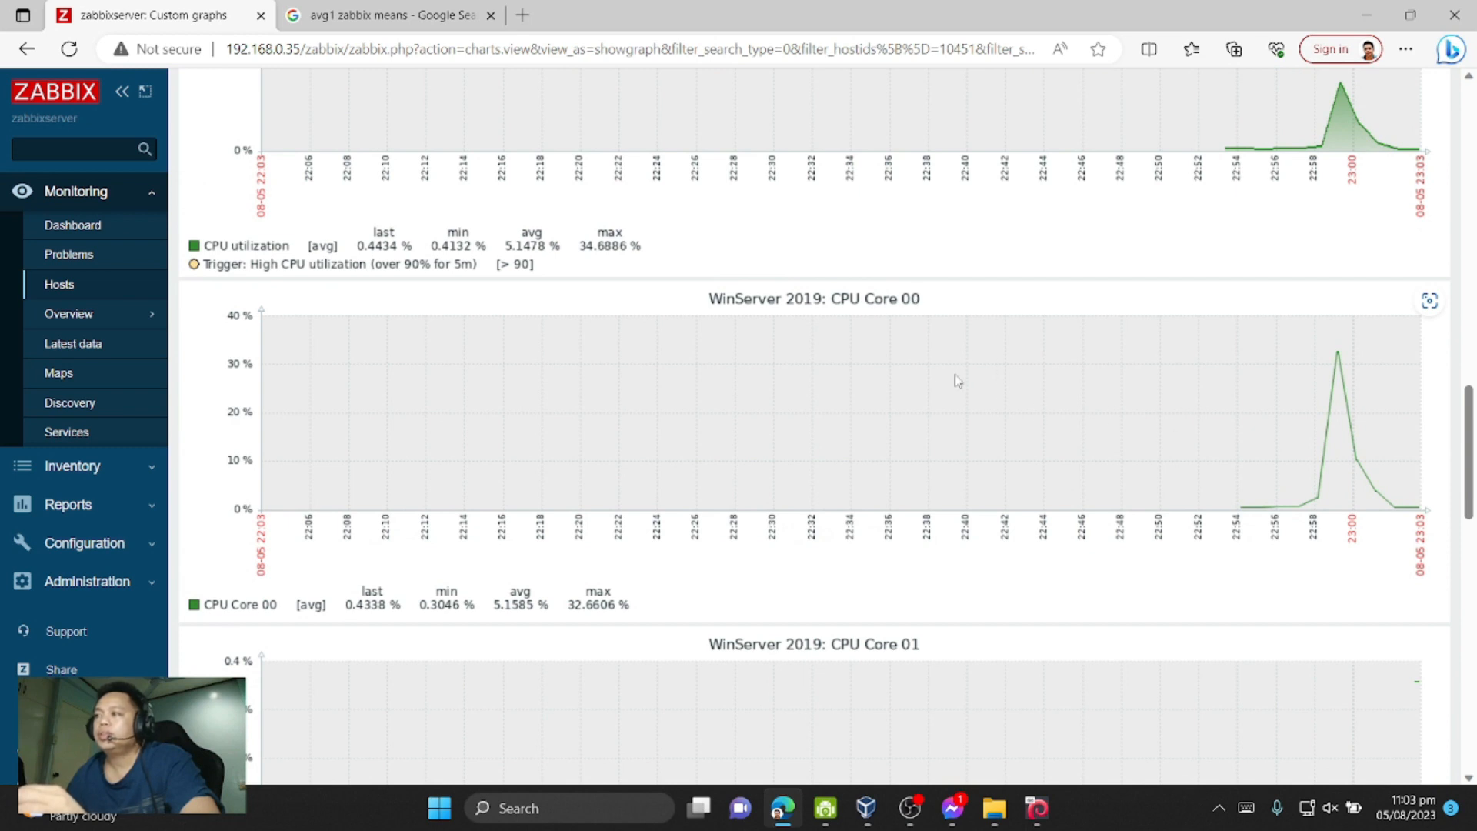
pyautogui.moveTo(681, 392)
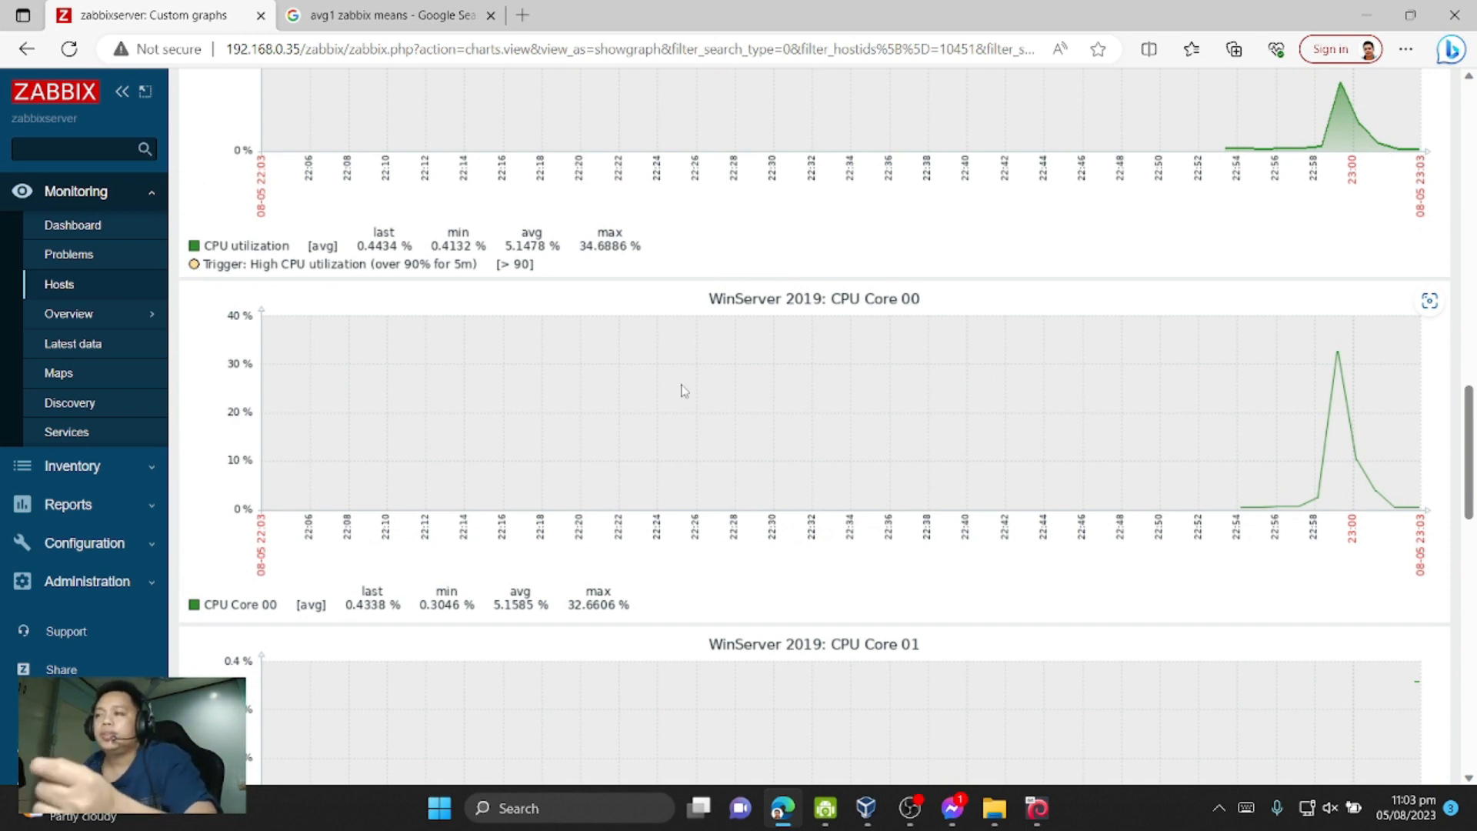
pyautogui.scroll(-3)
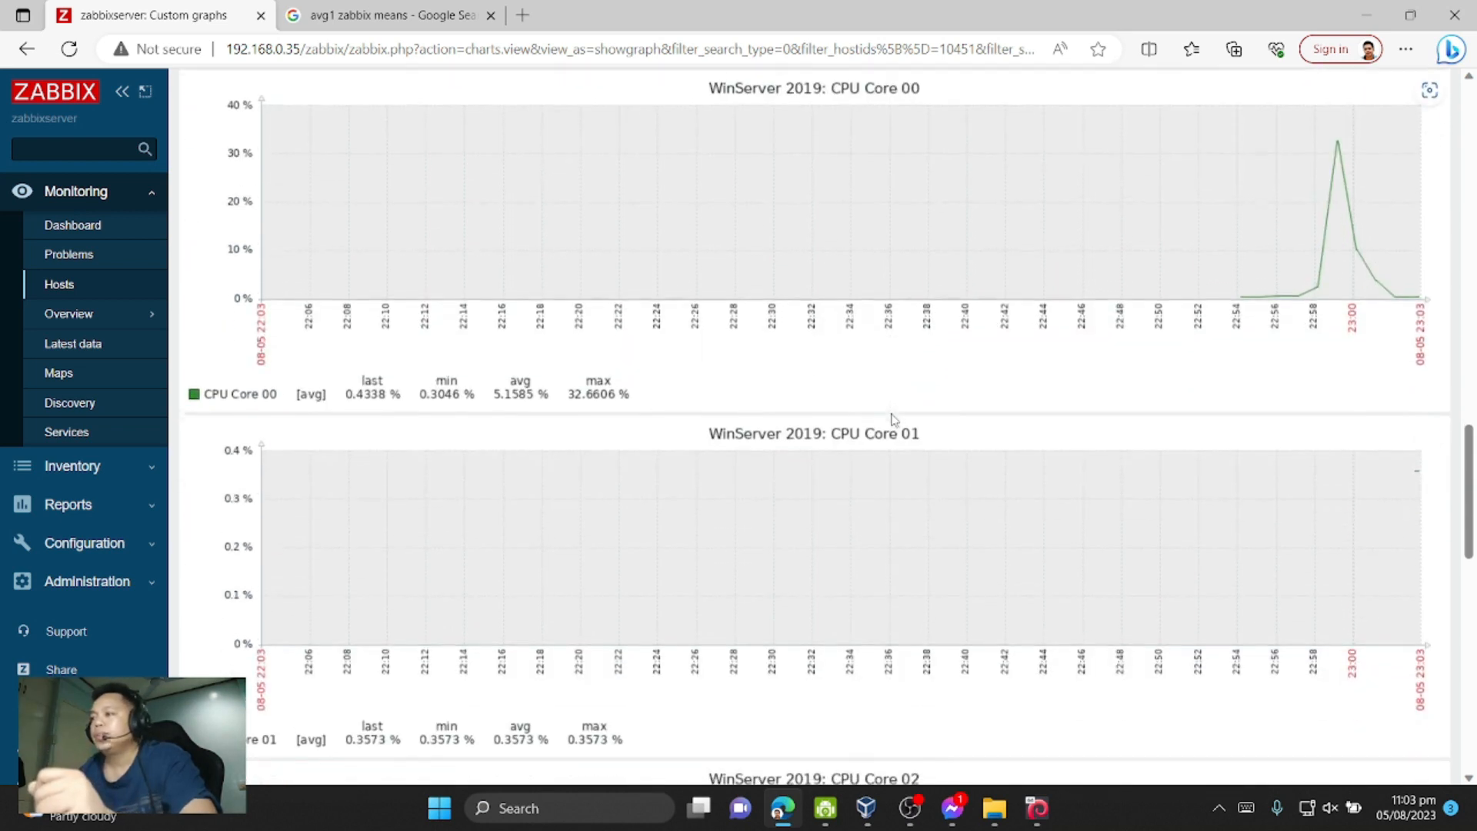
pyautogui.scroll(-3)
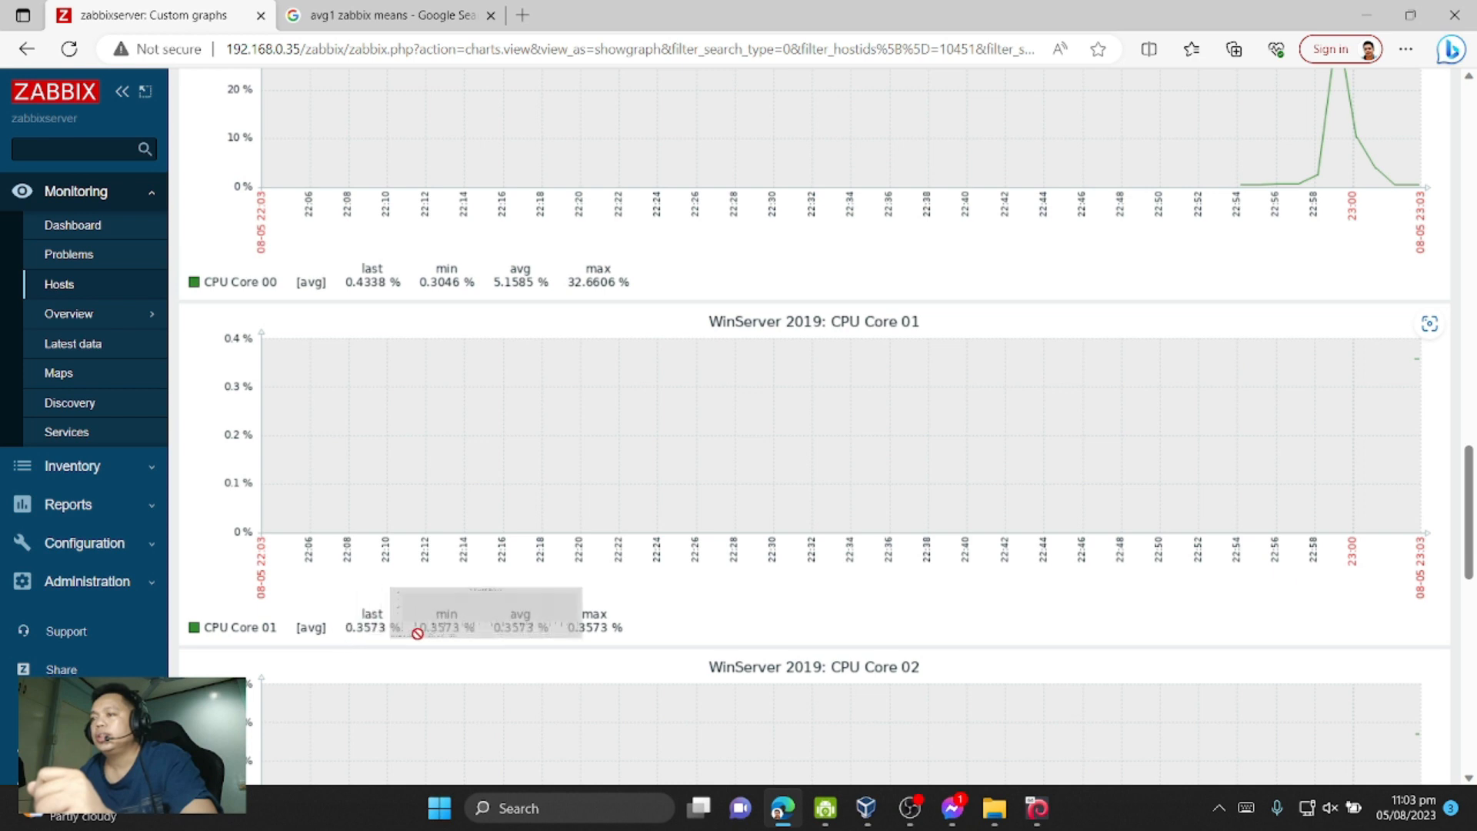
pyautogui.moveTo(1412, 366)
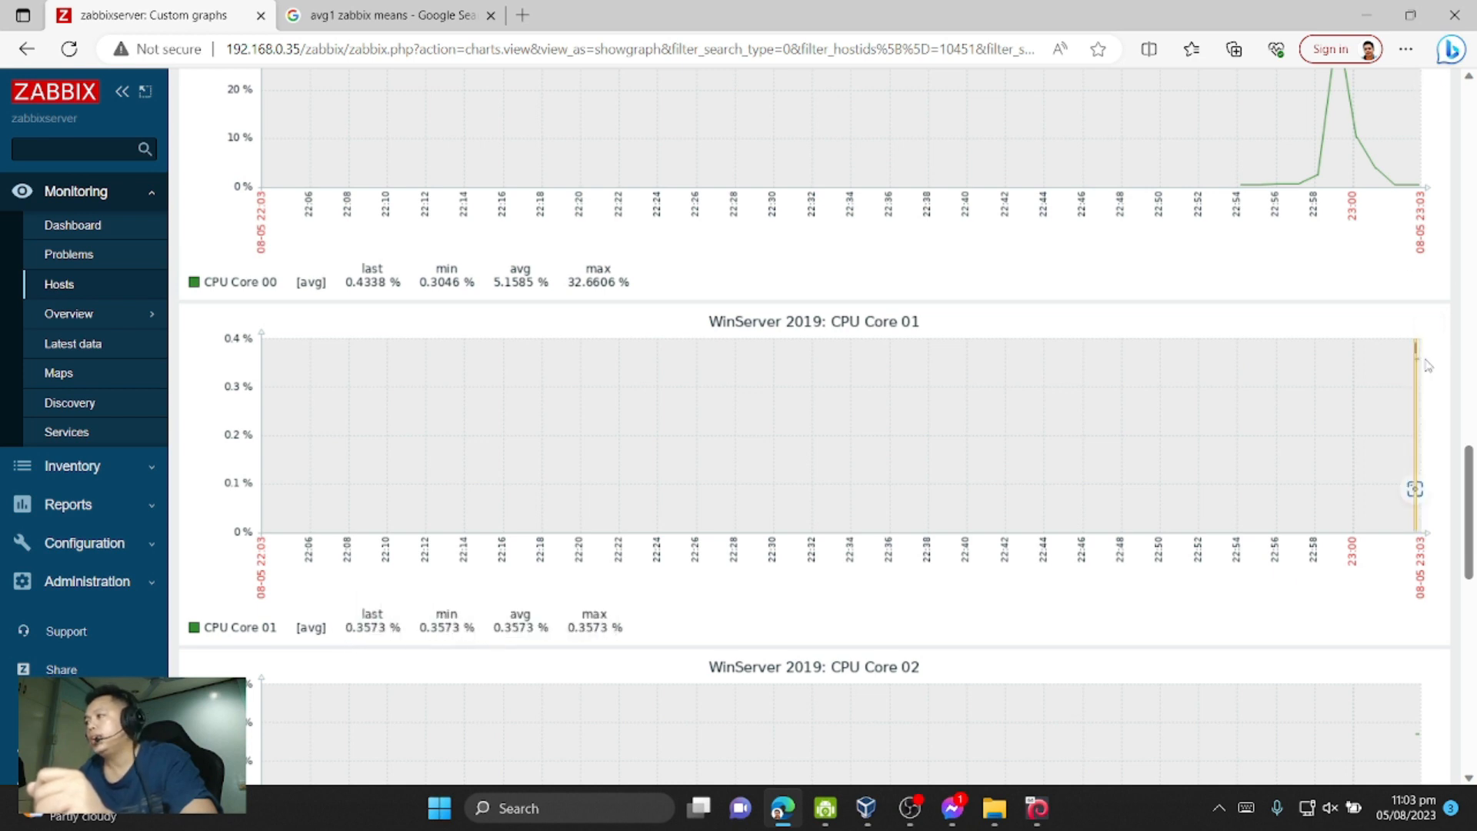
pyautogui.scroll(-3)
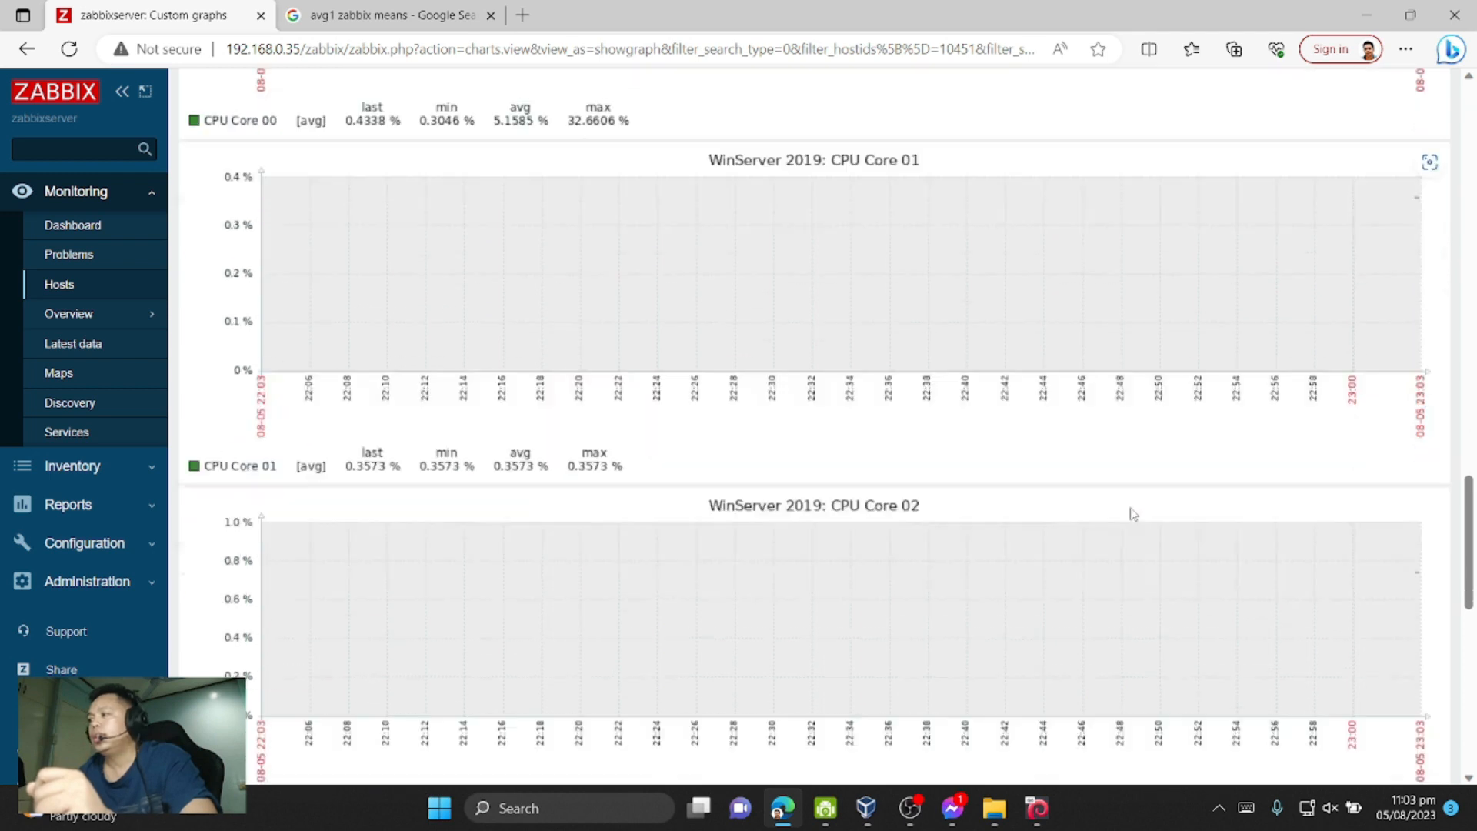
pyautogui.scroll(-3)
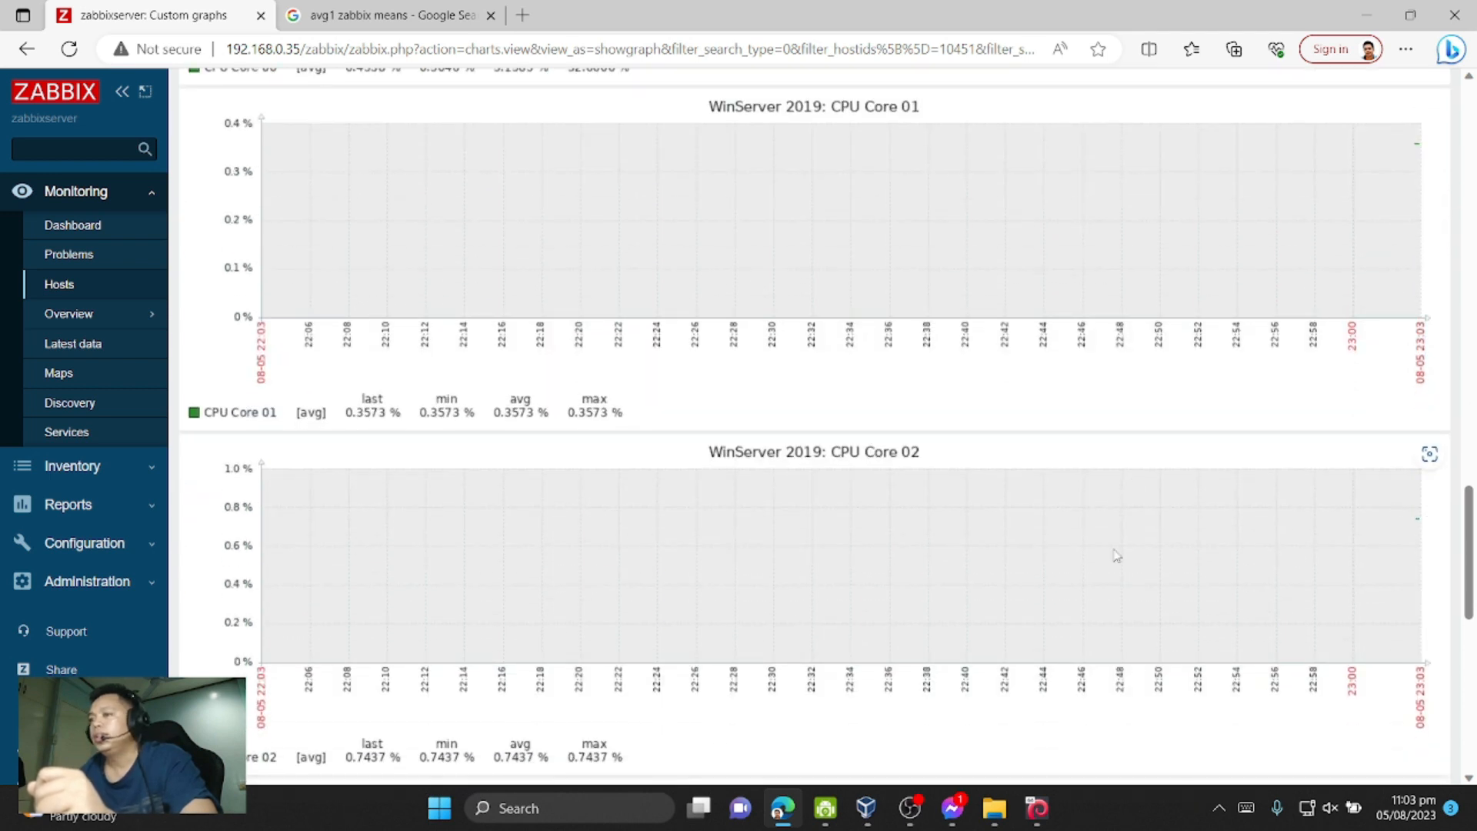
pyautogui.moveTo(556, 534)
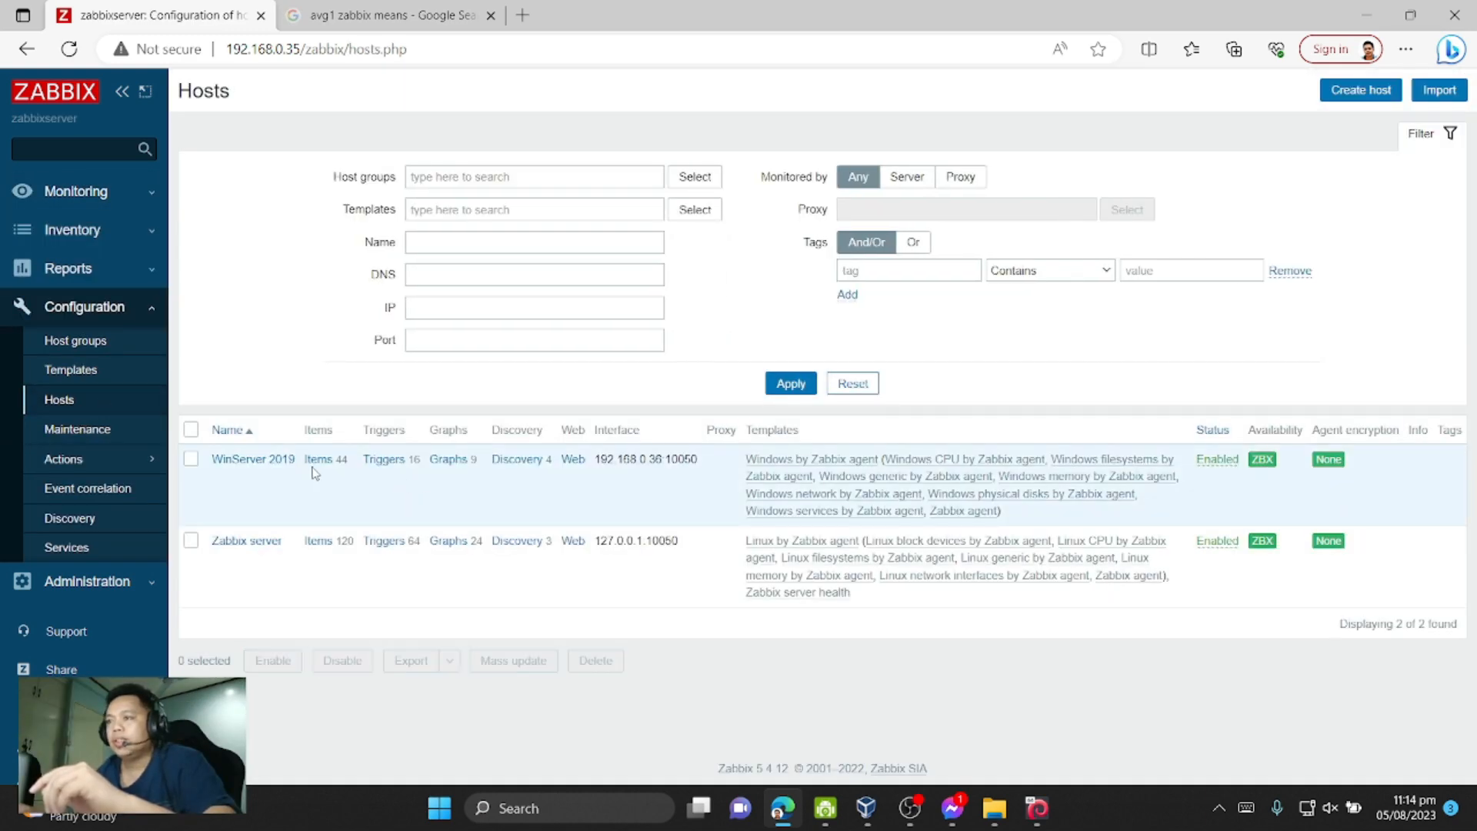
# - Add item 'CPU Core 03' with key system.cpu.util[3,system,avg1], Numeric (float) type and % units
pyautogui.click(317, 458)
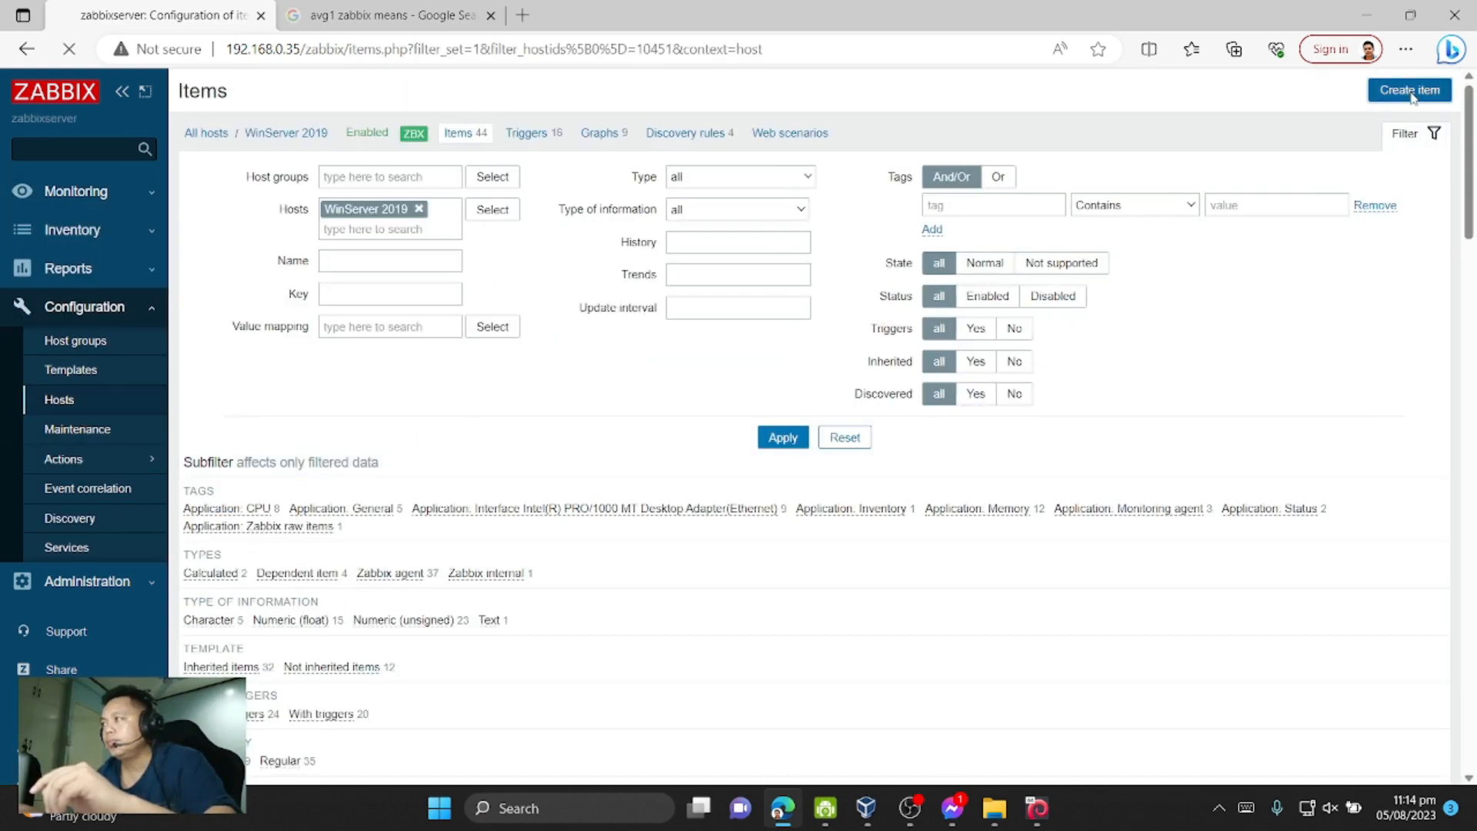
pyautogui.click(1409, 89)
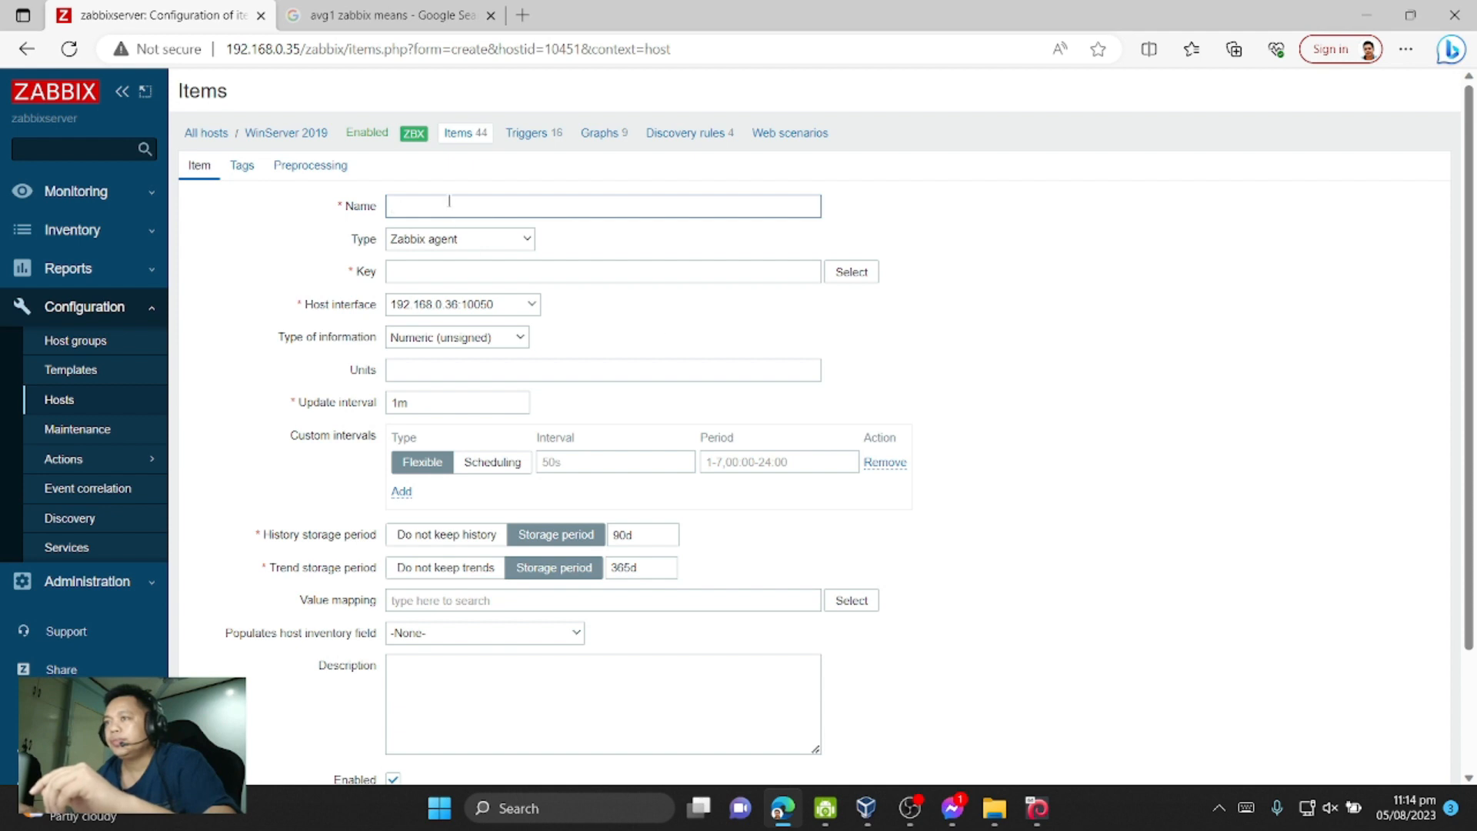
pyautogui.write('CPU Core 03')
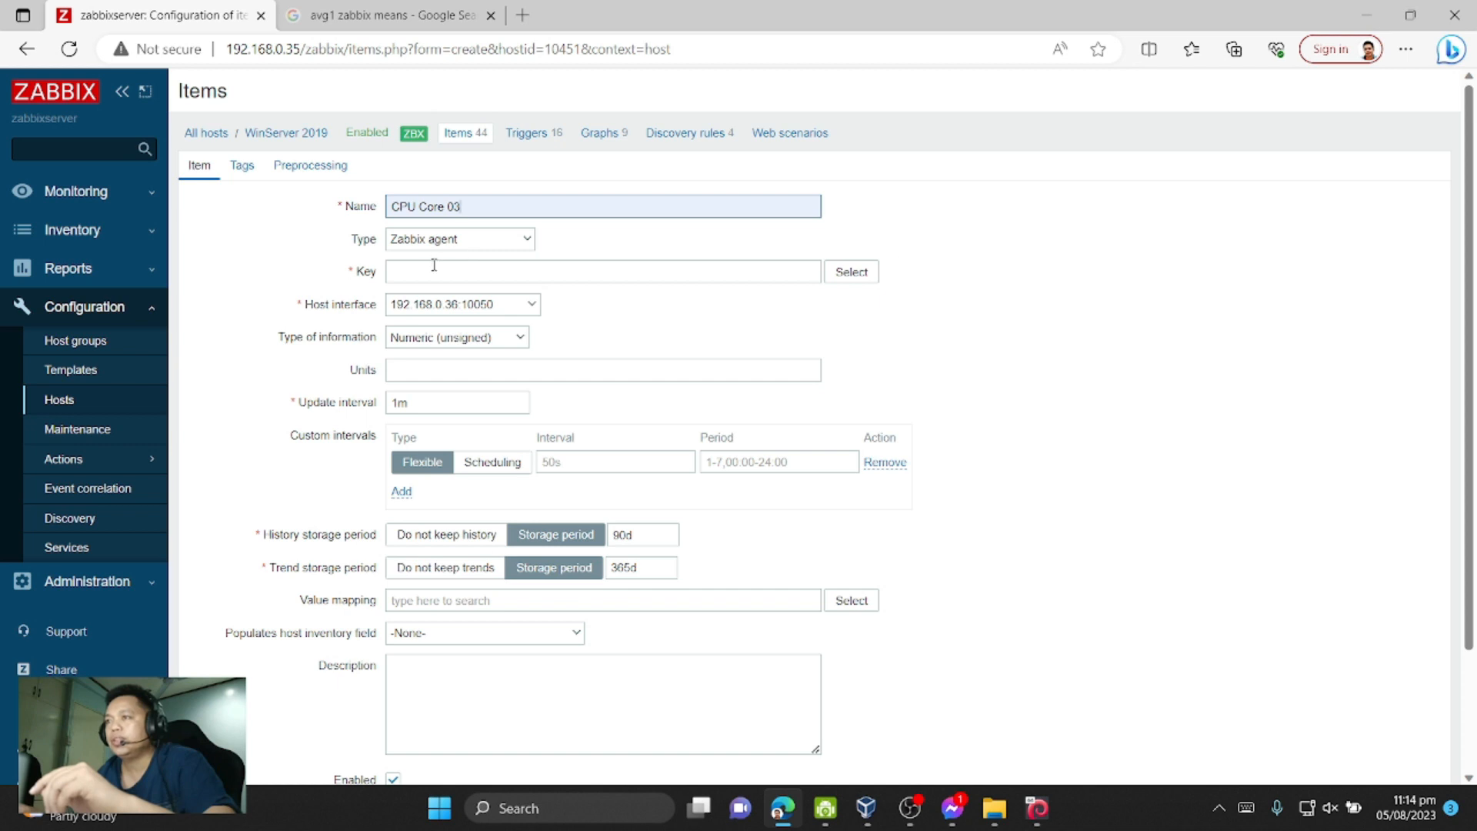
pyautogui.click(601, 271)
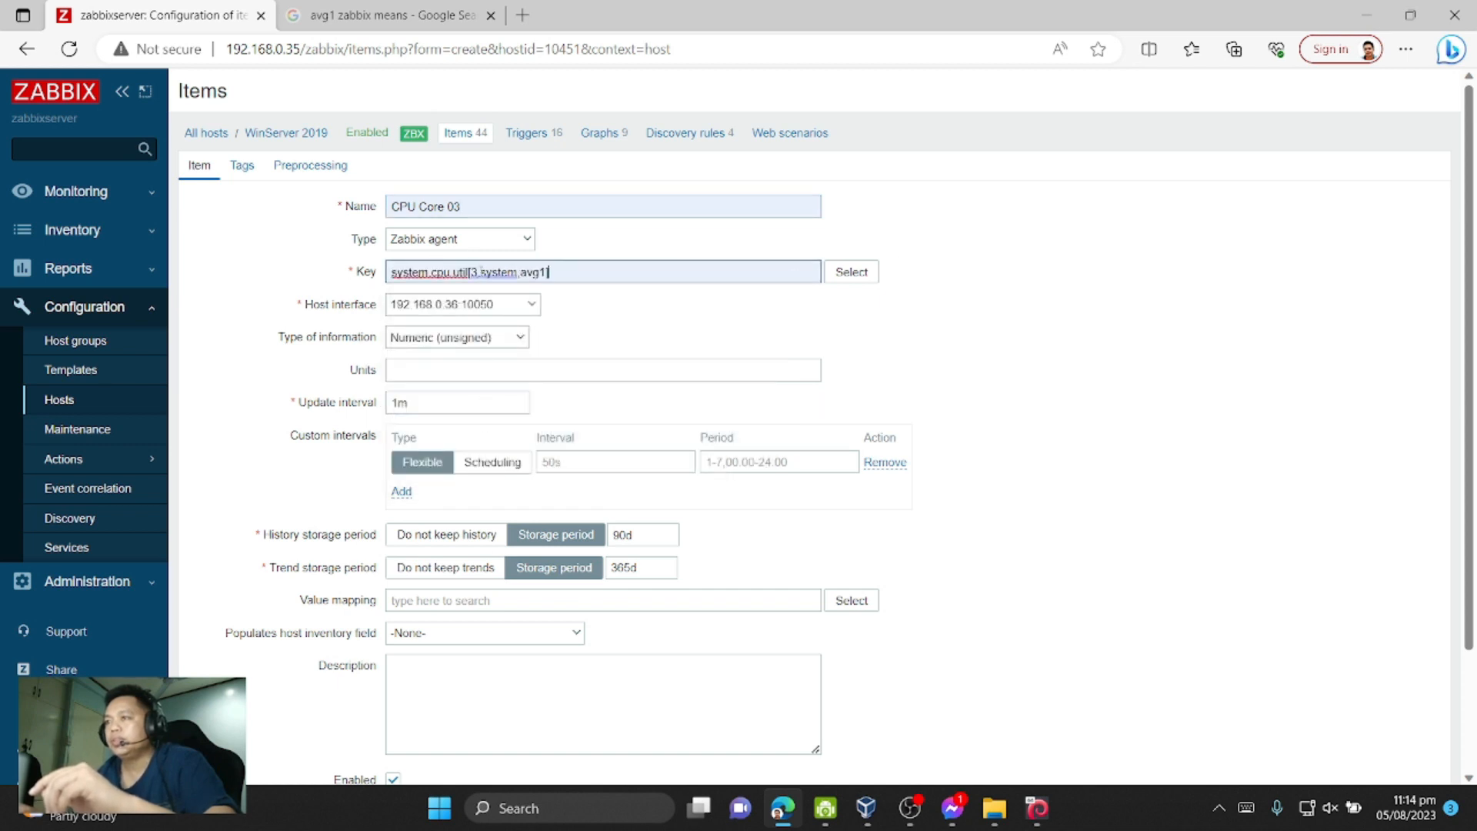
pyautogui.click(457, 337)
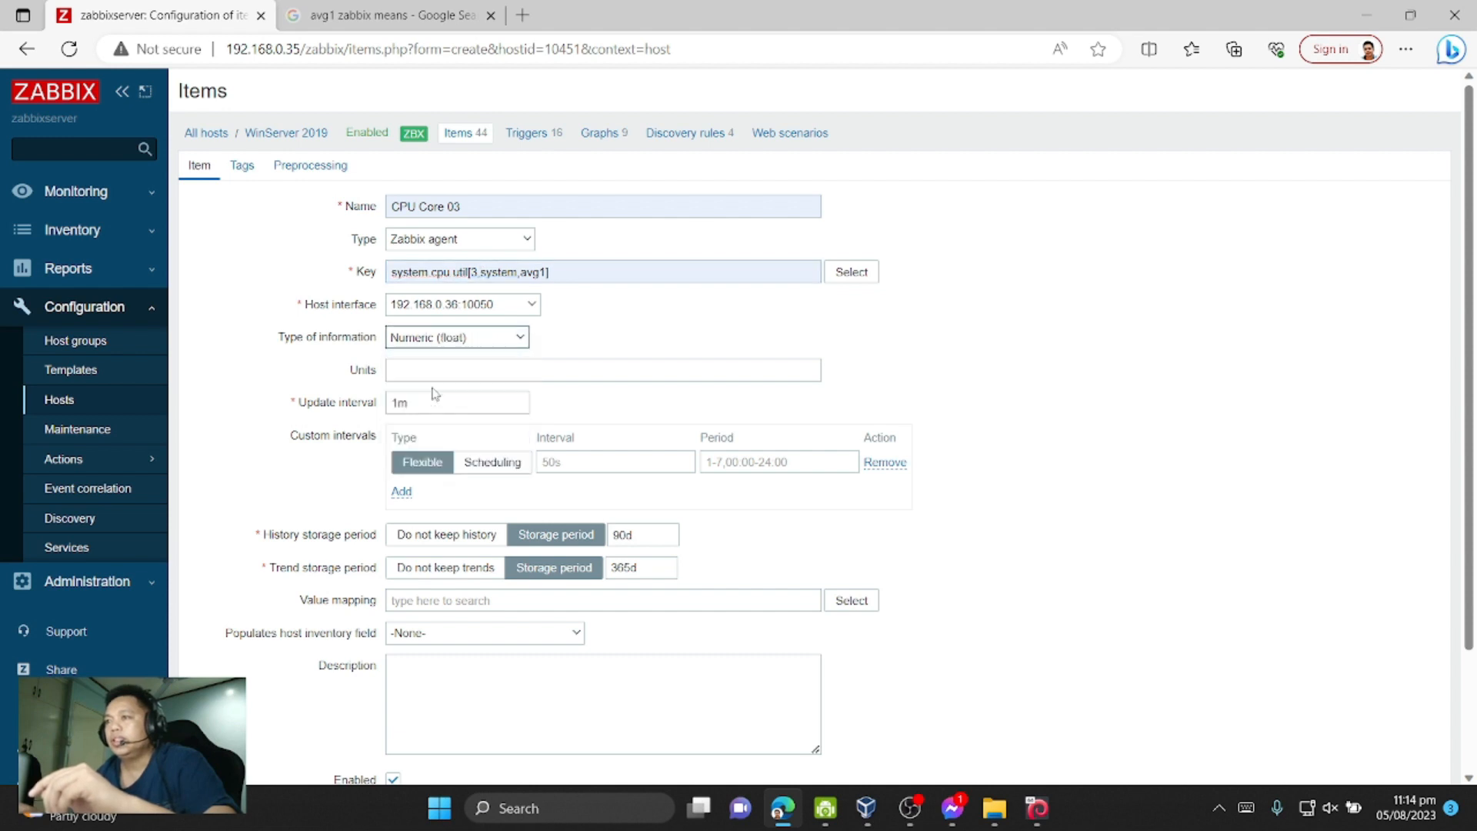
pyautogui.write('%')
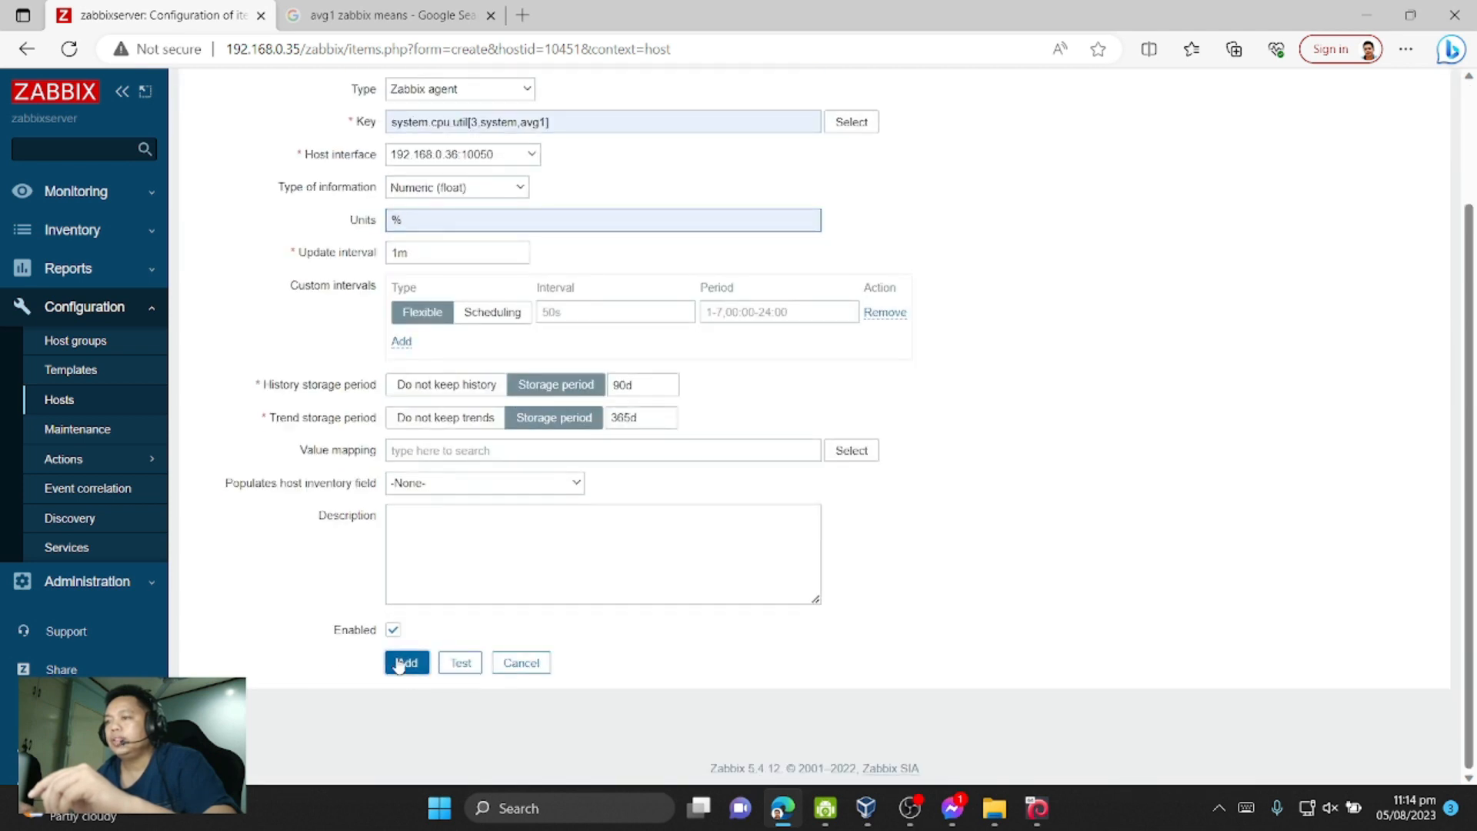
pyautogui.click(406, 662)
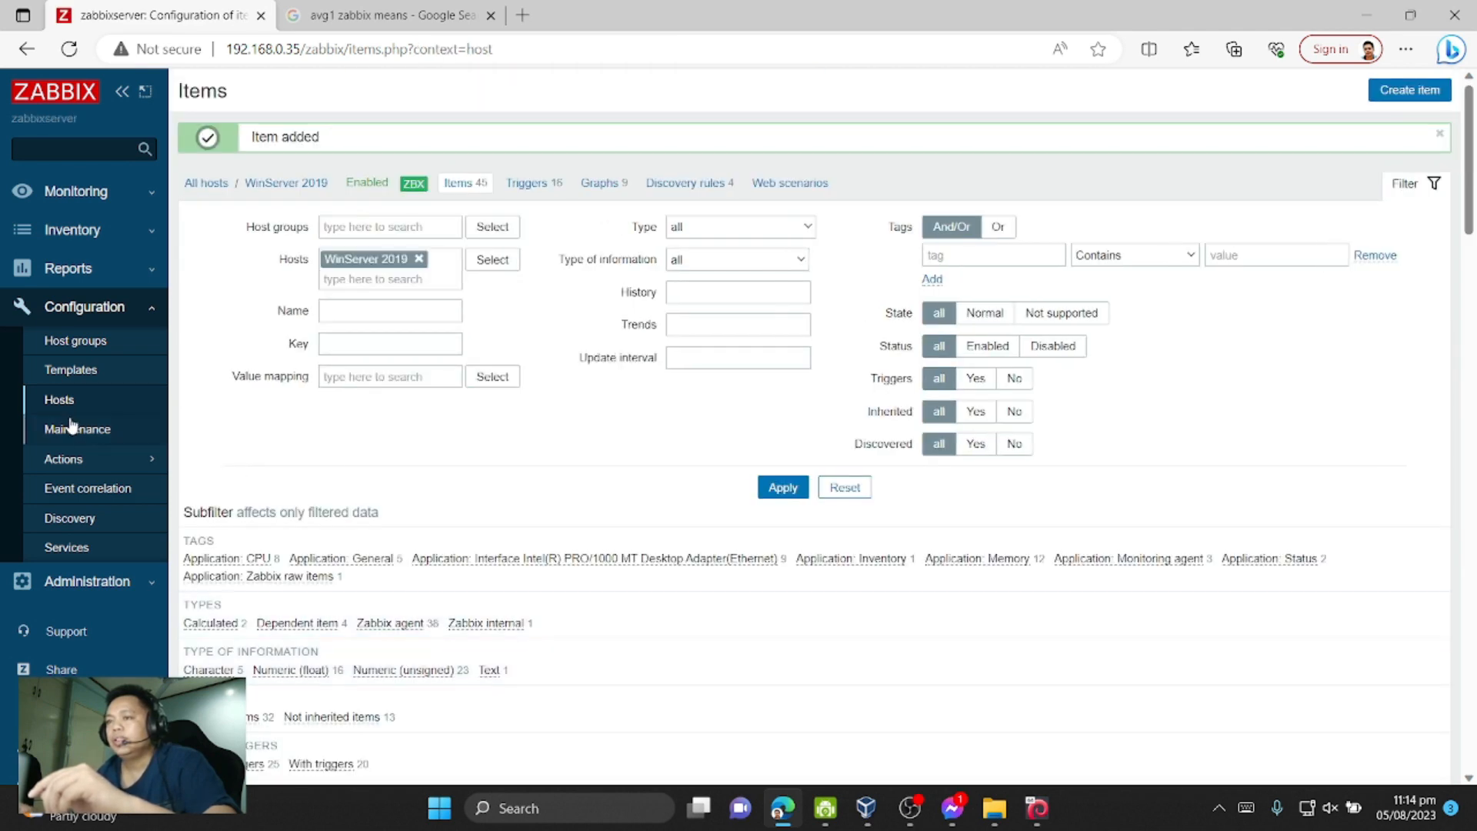
# - Add a 'CPU Core 03' graph to WinServer 2019 plotting the CPU Core 03 item
pyautogui.click(59, 400)
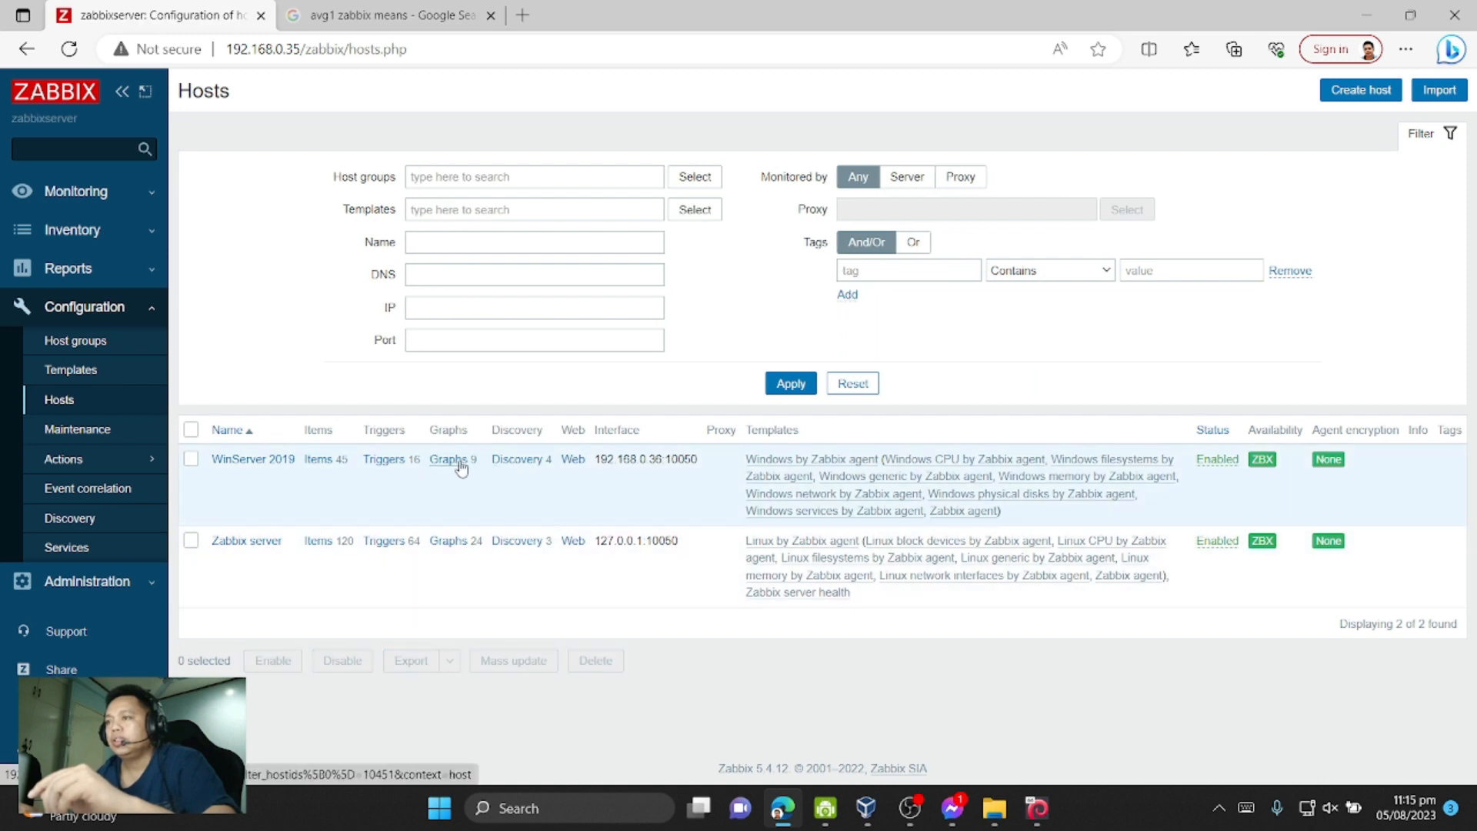
pyautogui.click(448, 458)
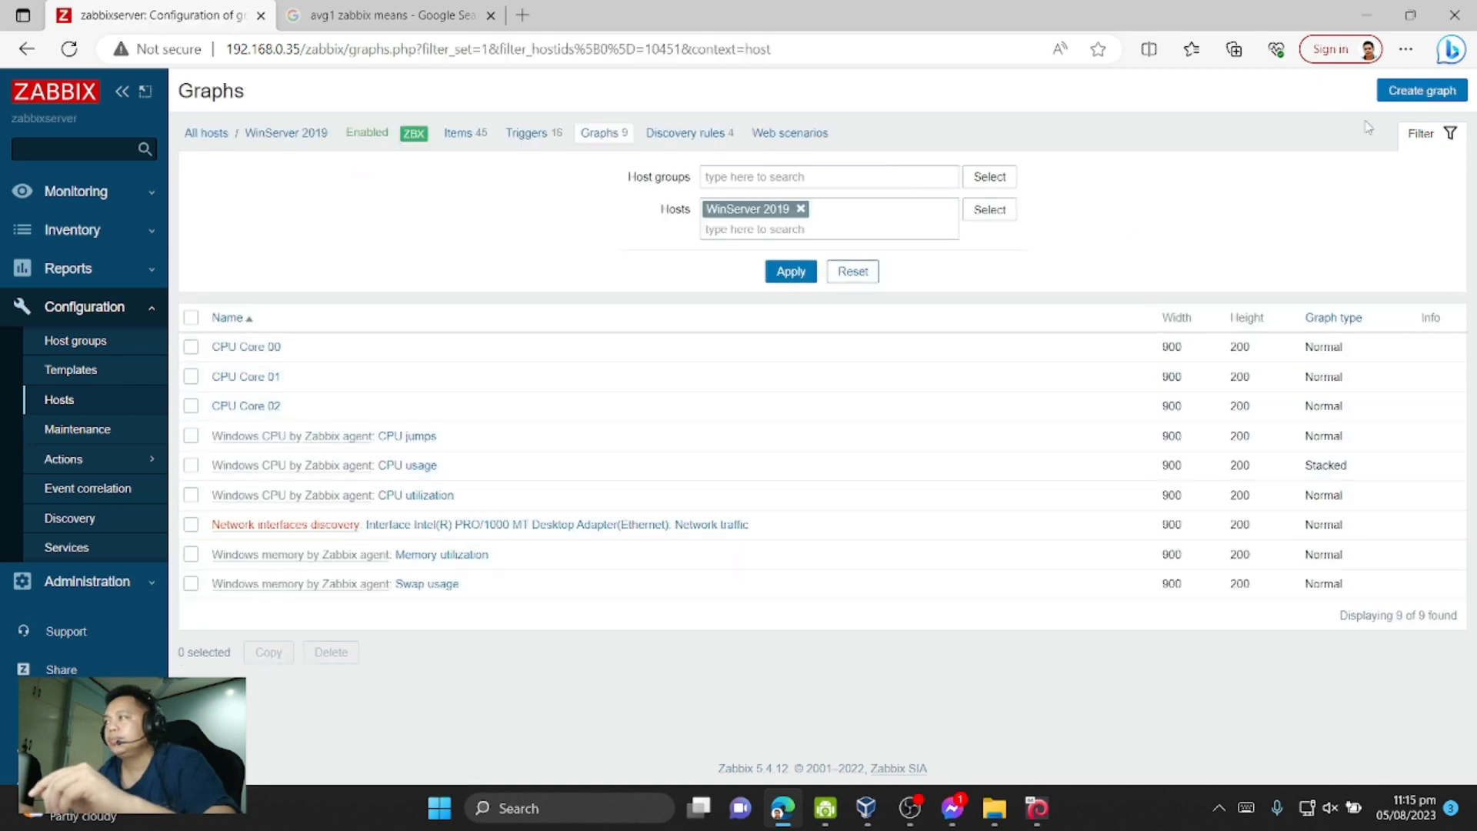
pyautogui.click(1423, 89)
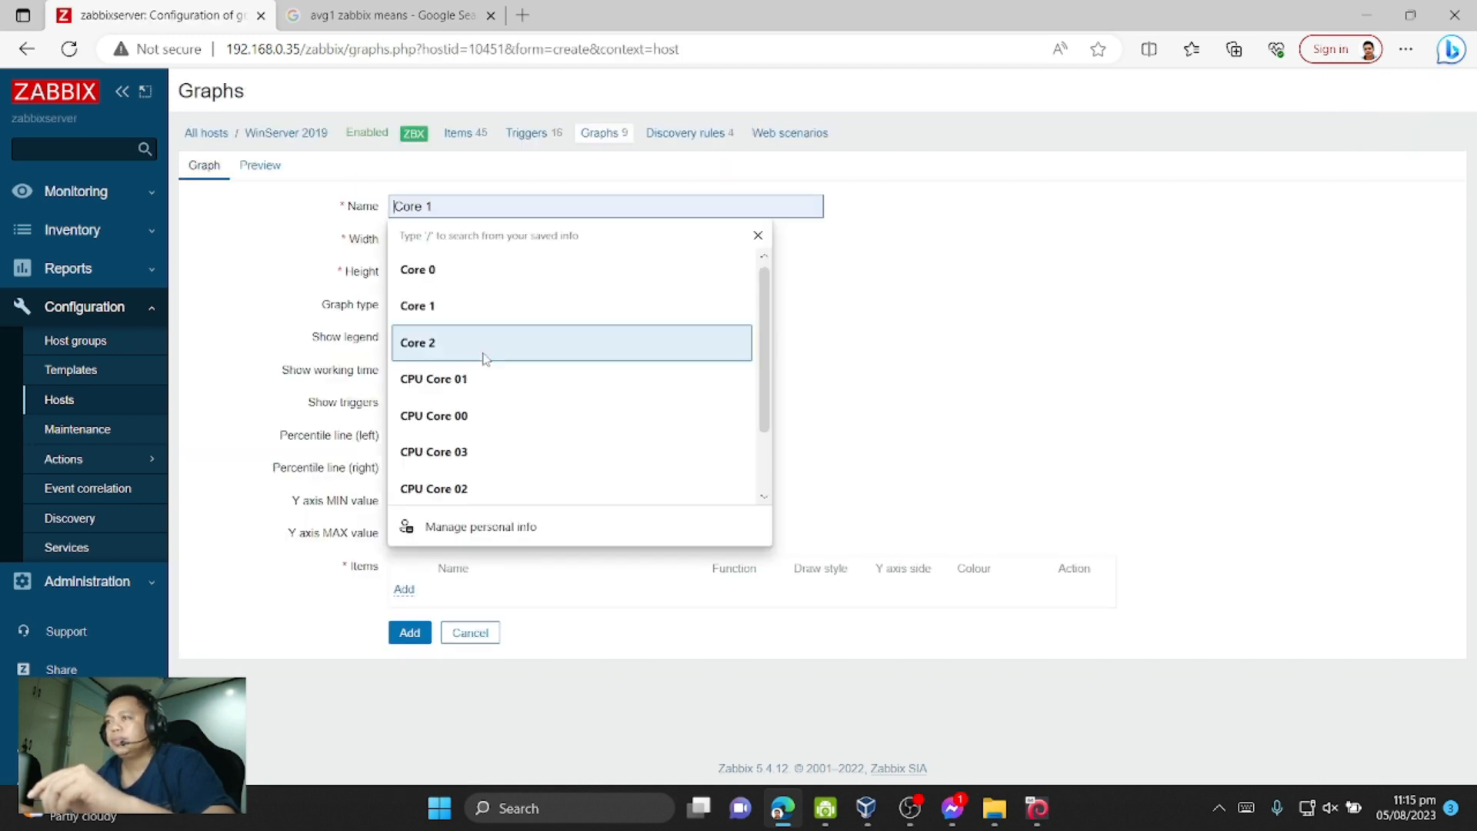
pyautogui.click(434, 452)
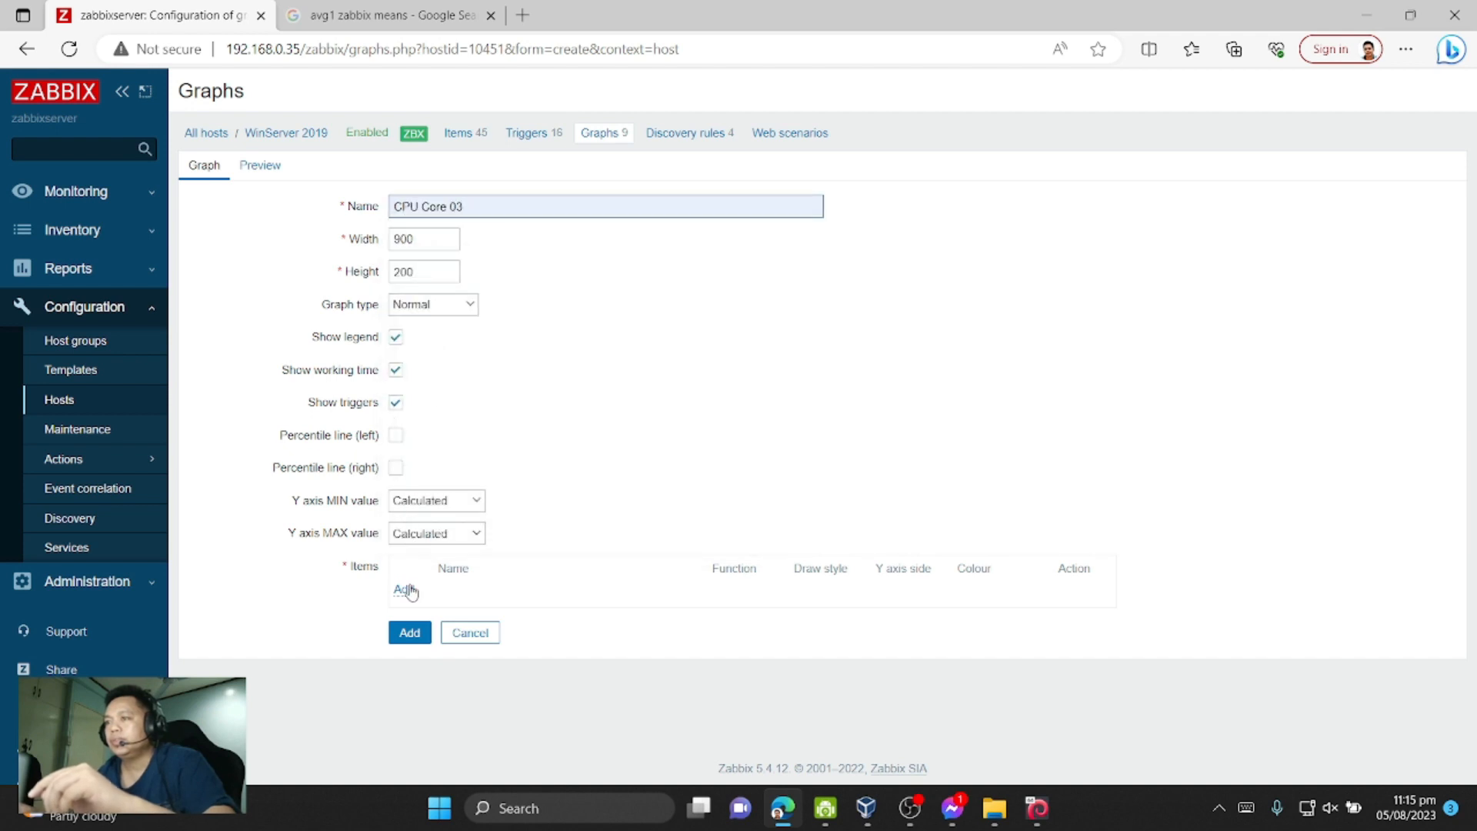
pyautogui.click(402, 588)
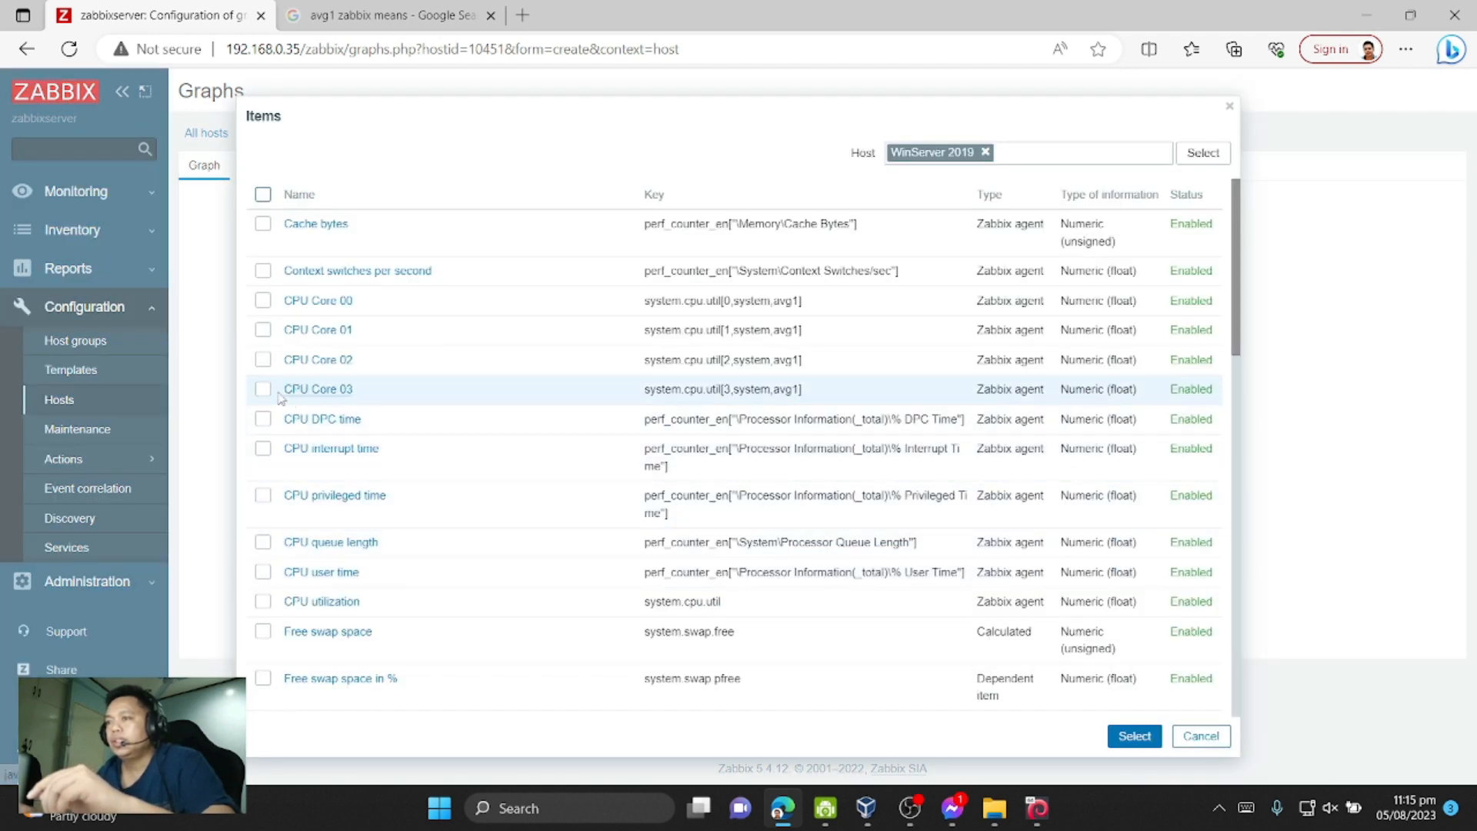
pyautogui.click(319, 389)
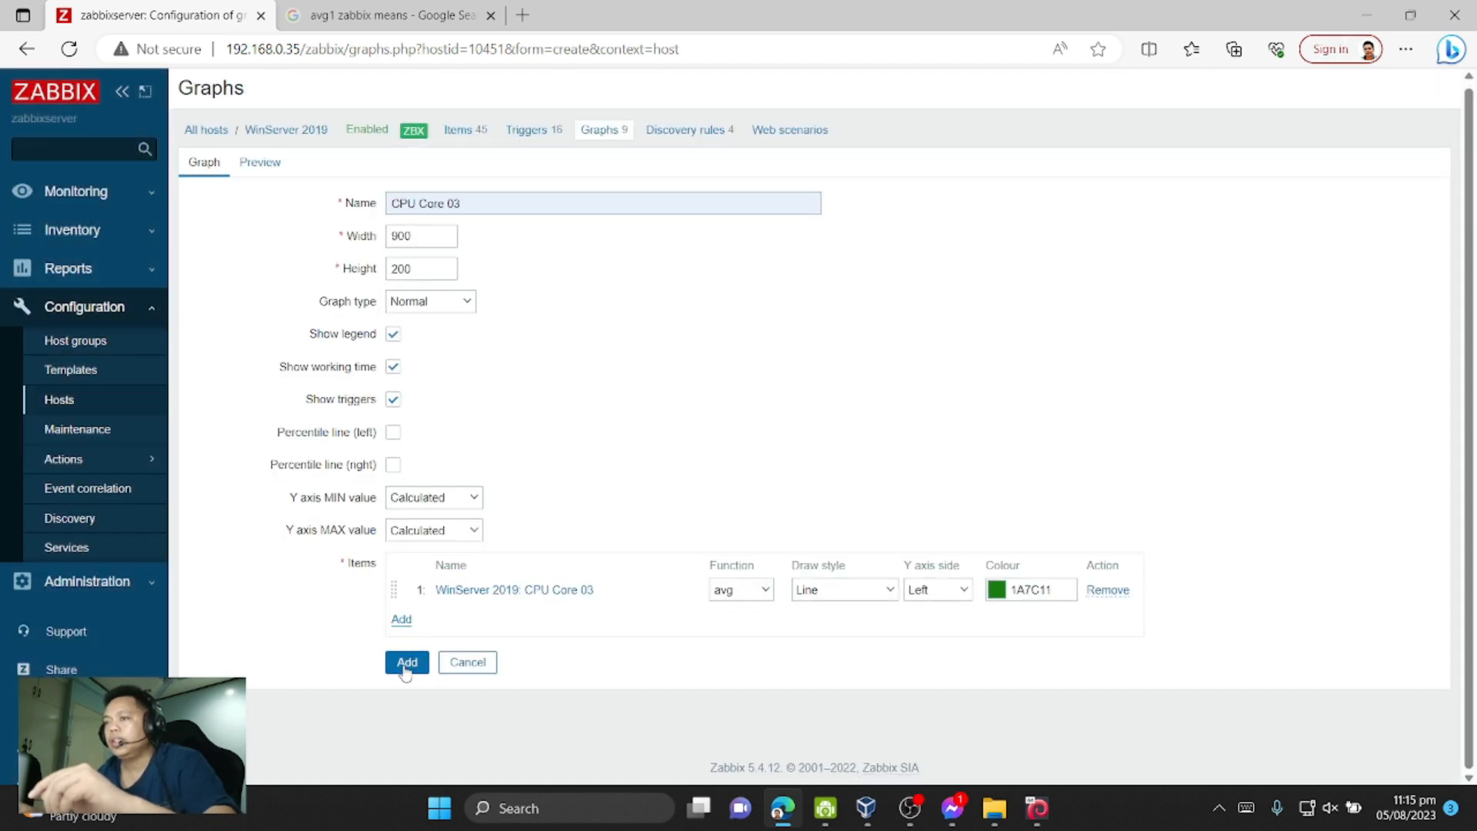
pyautogui.click(406, 662)
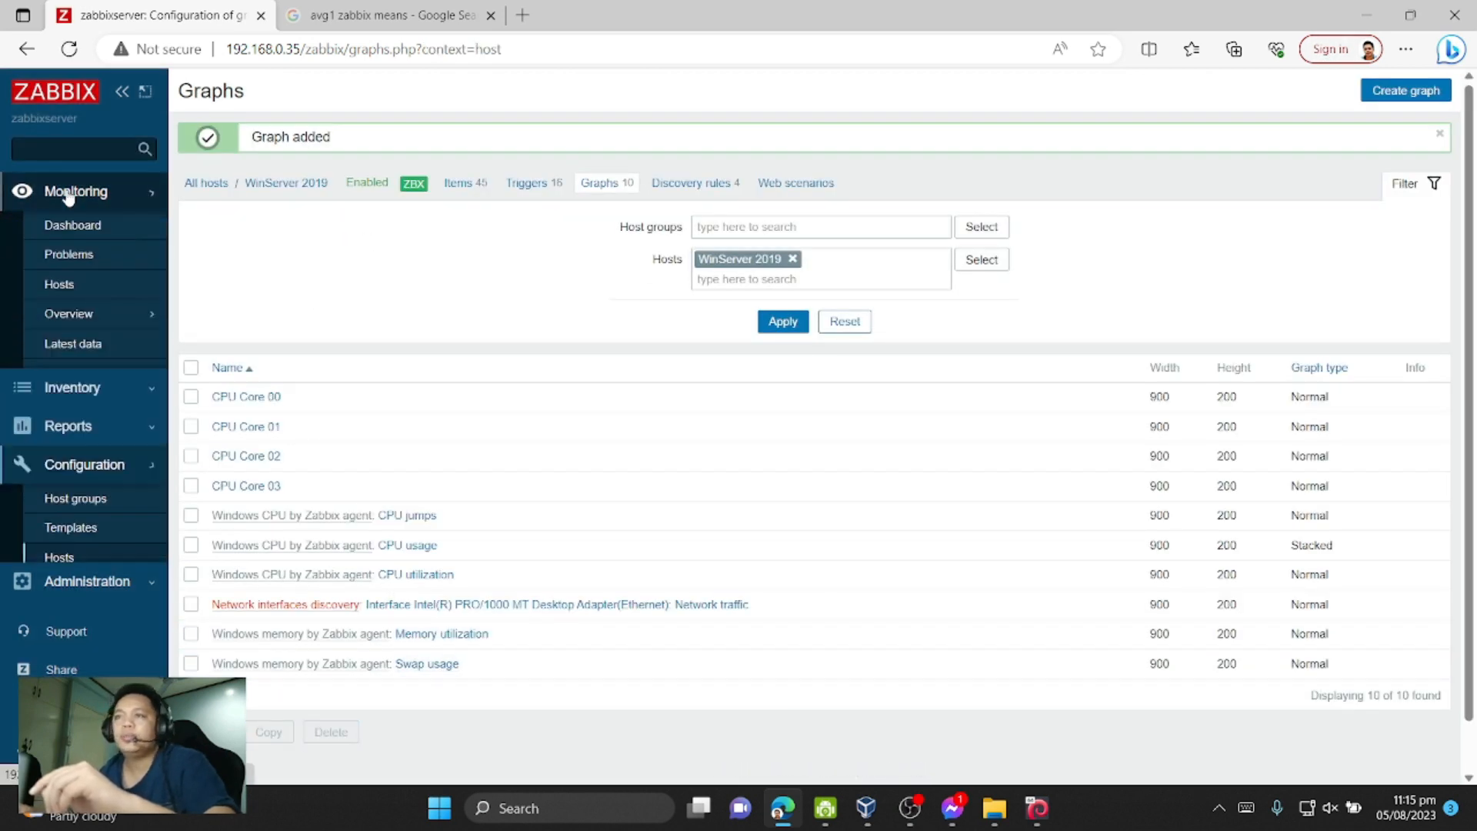
# - View WinServer 2019's monitoring graphs and scroll to the CPU Core graphs, where Core 03 shows no data
pyautogui.click(59, 283)
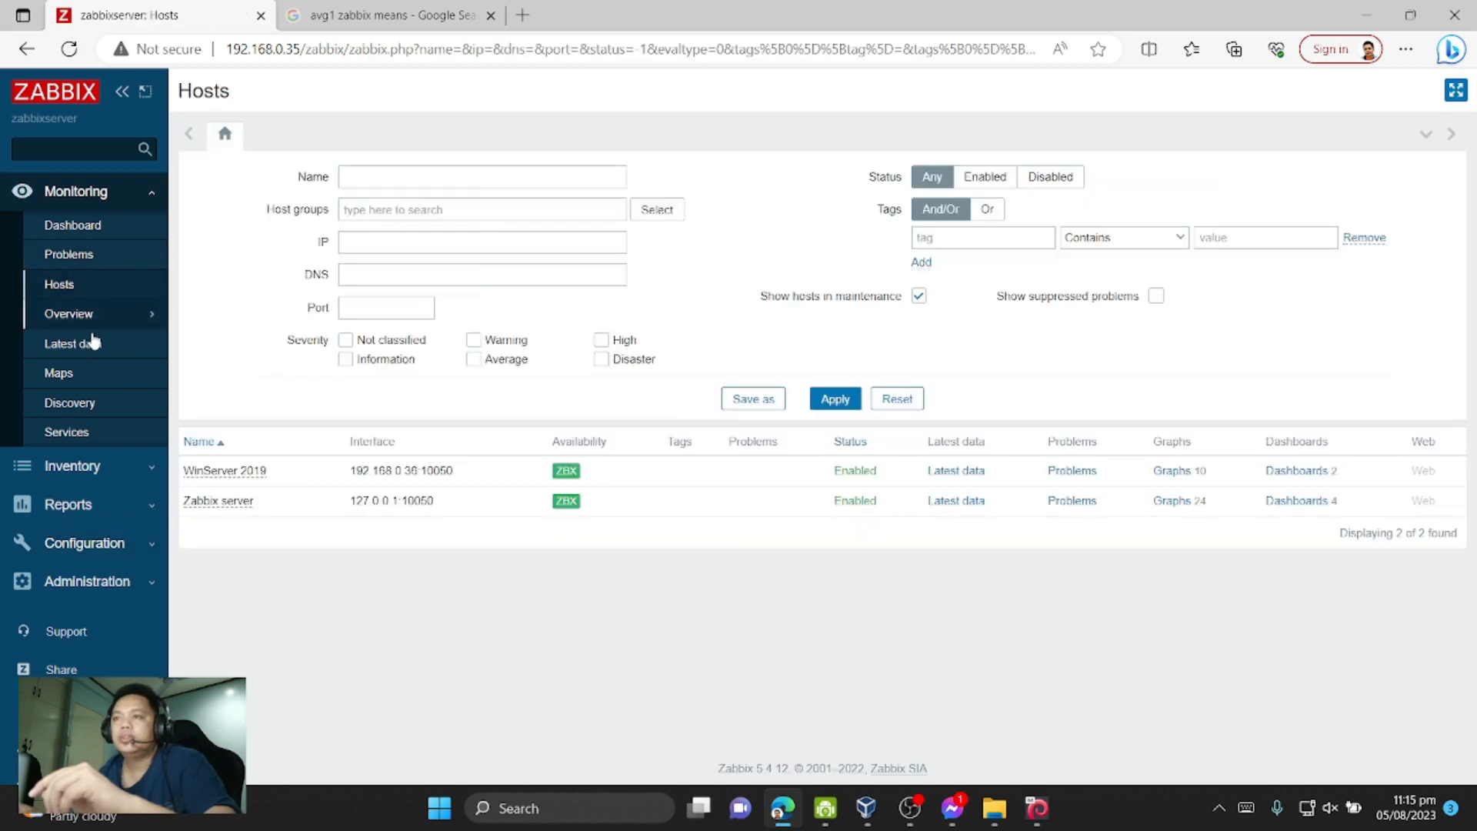
pyautogui.click(224, 471)
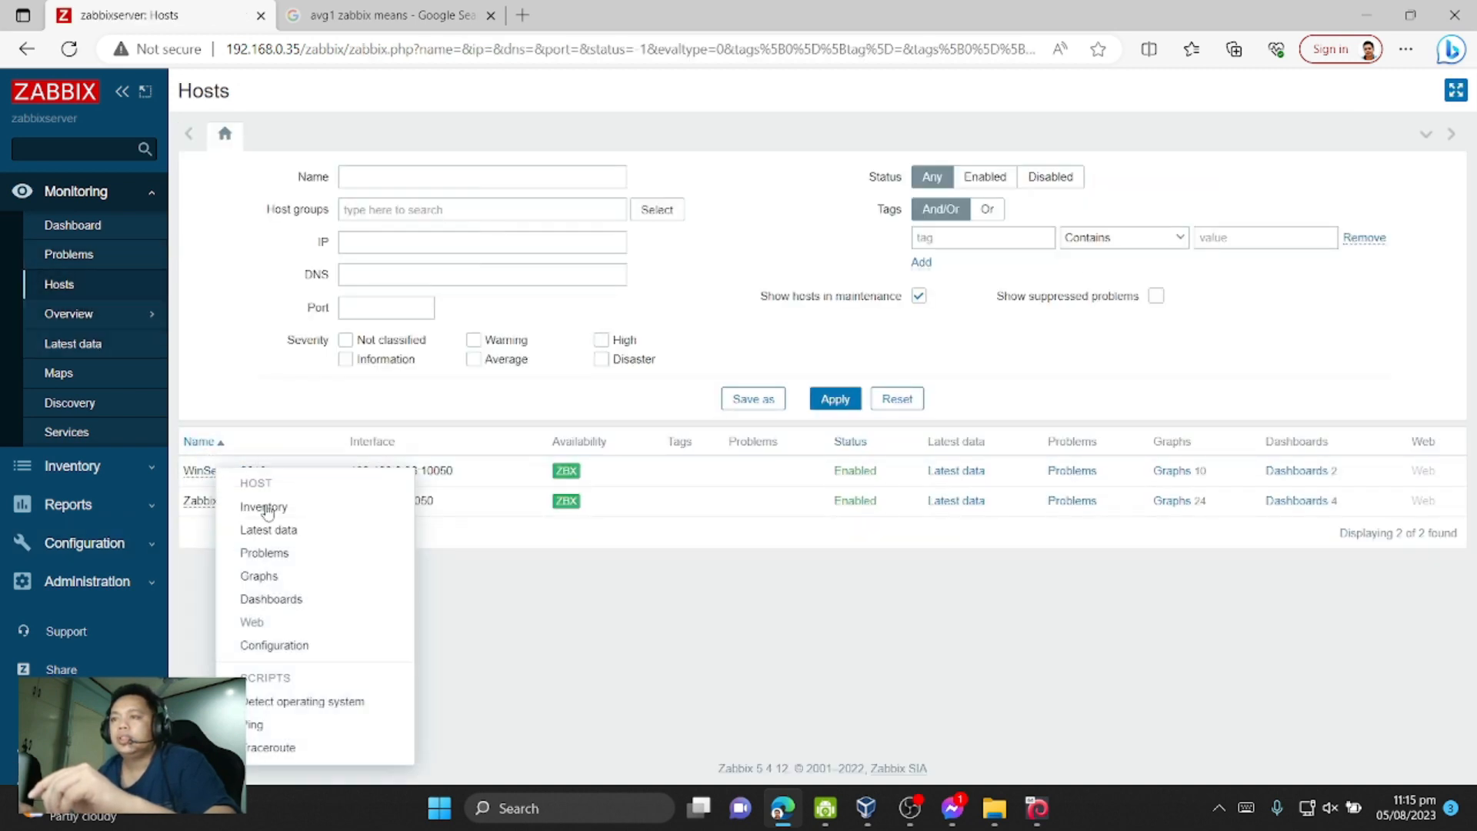
pyautogui.click(259, 576)
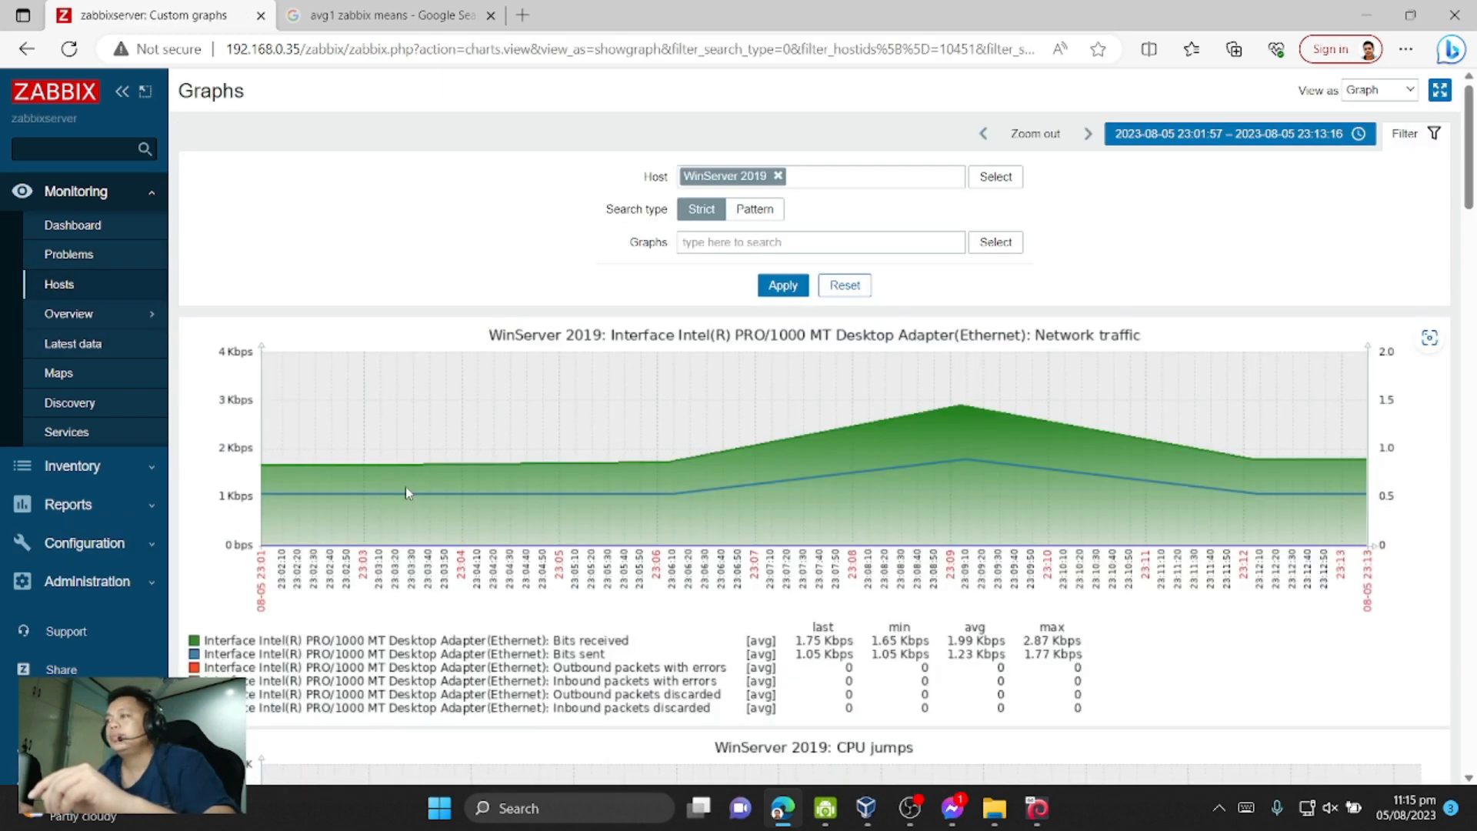
pyautogui.scroll(-3)
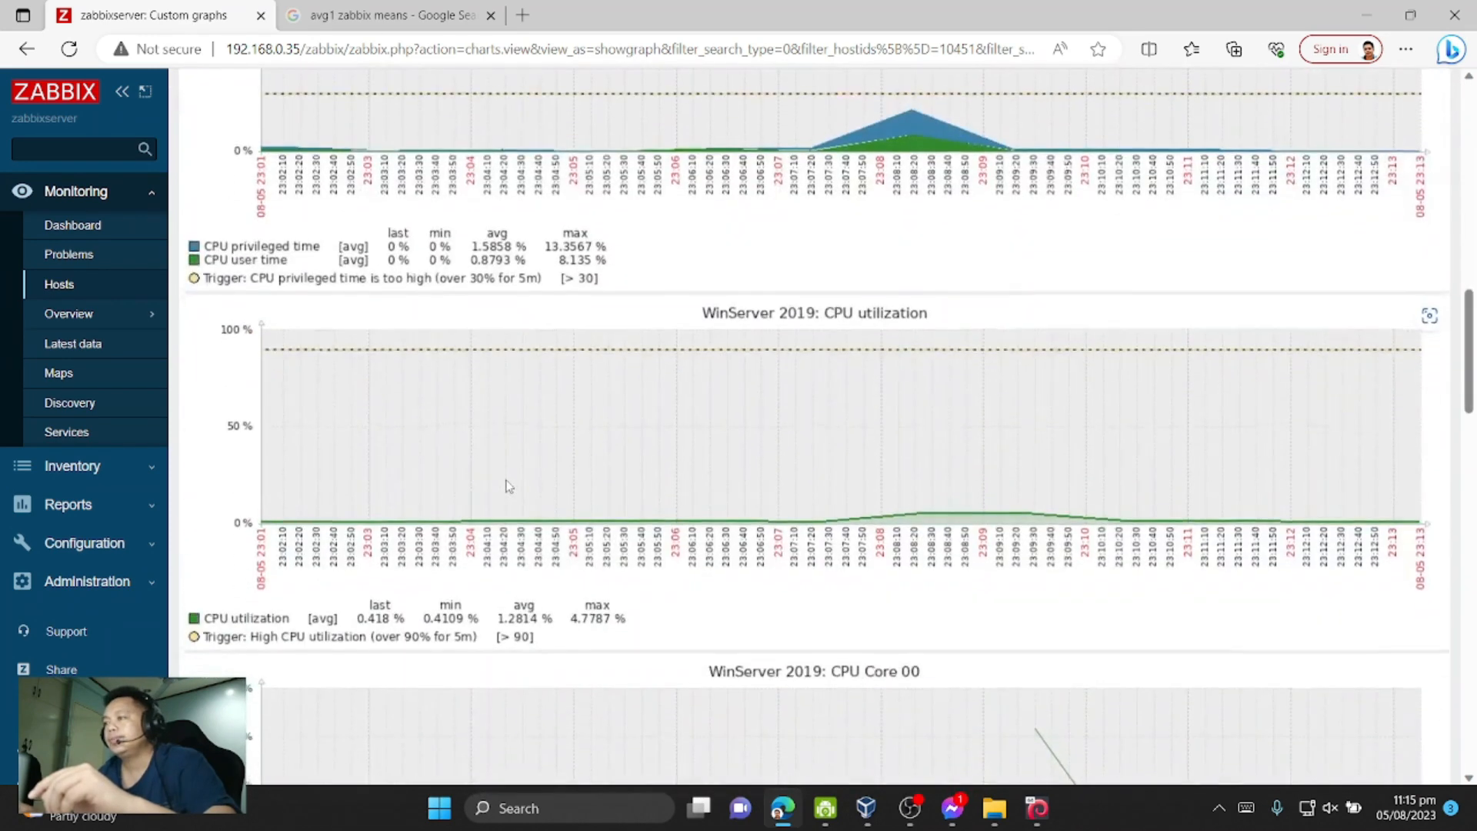
pyautogui.scroll(-3)
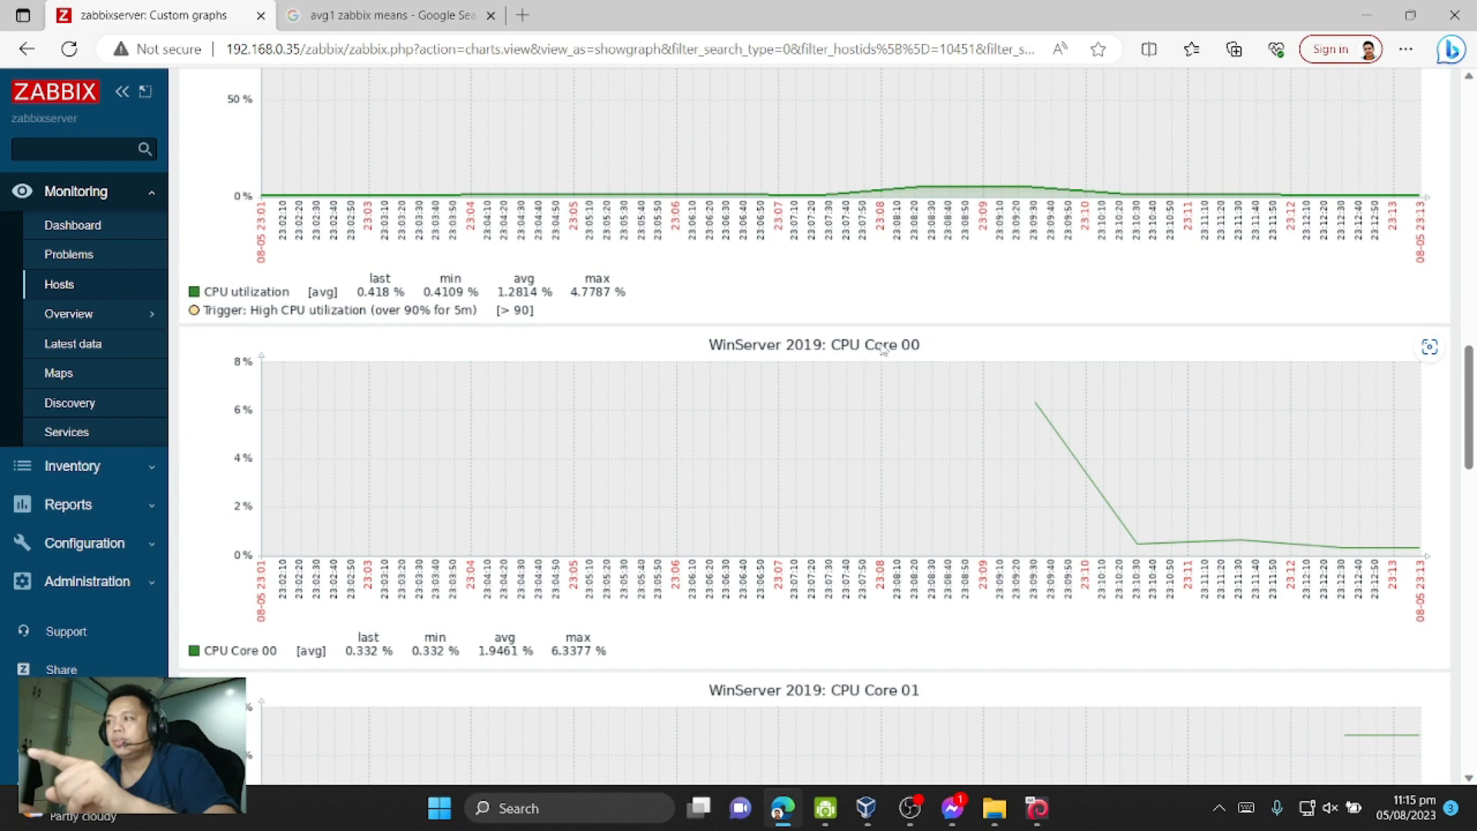
pyautogui.moveTo(926, 354)
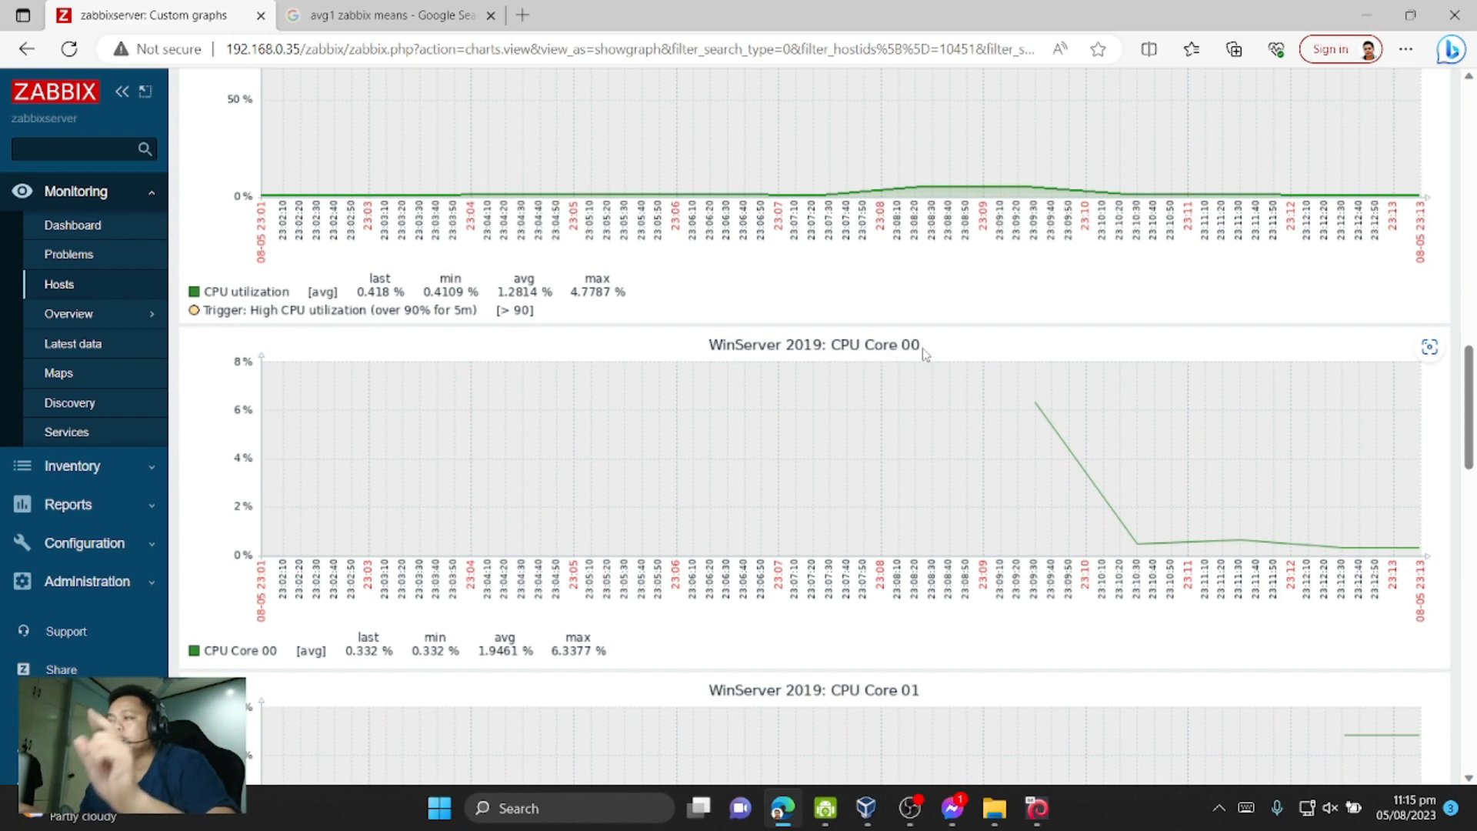
pyautogui.scroll(-3)
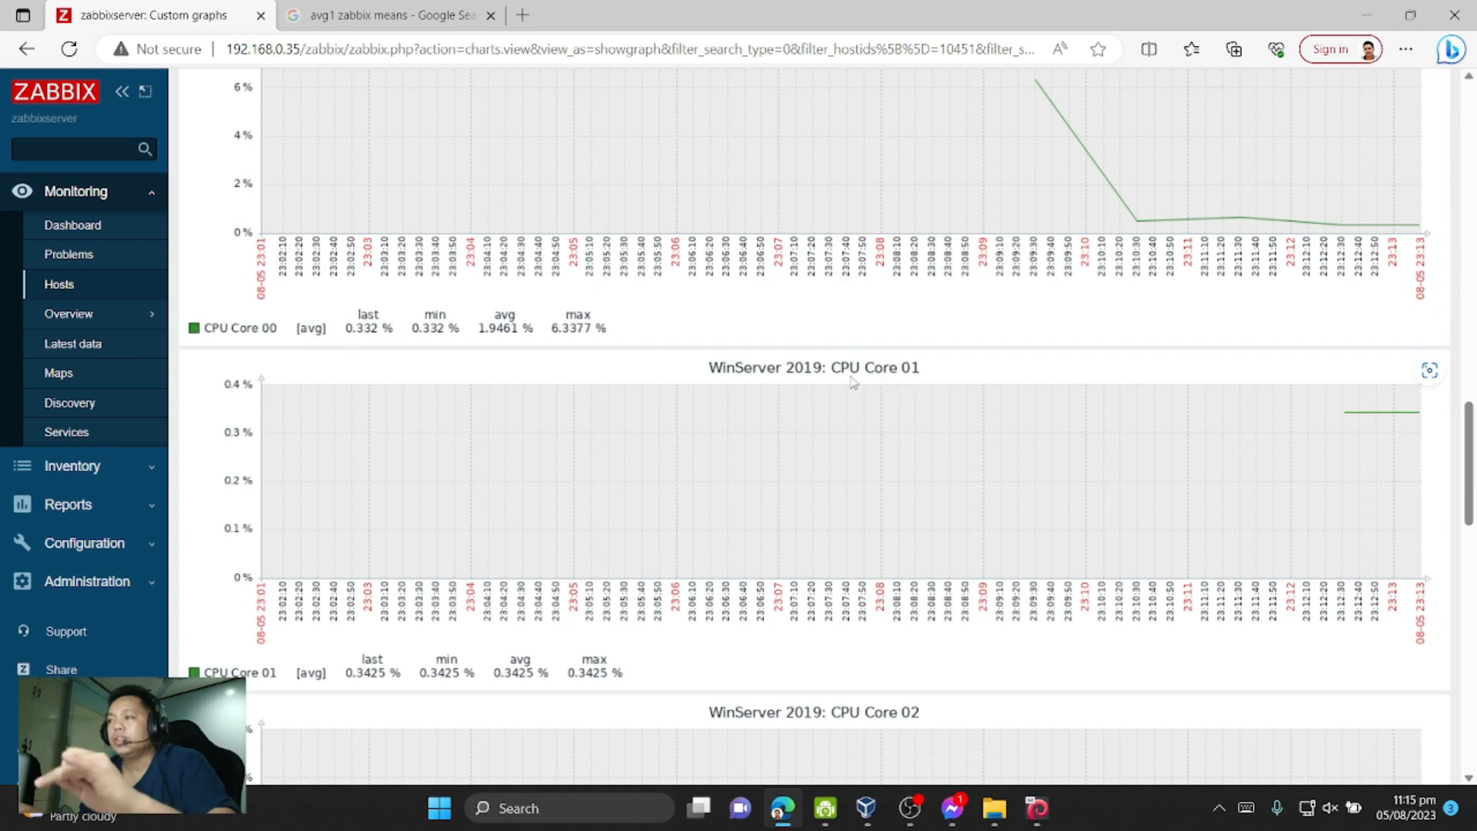
pyautogui.scroll(-3)
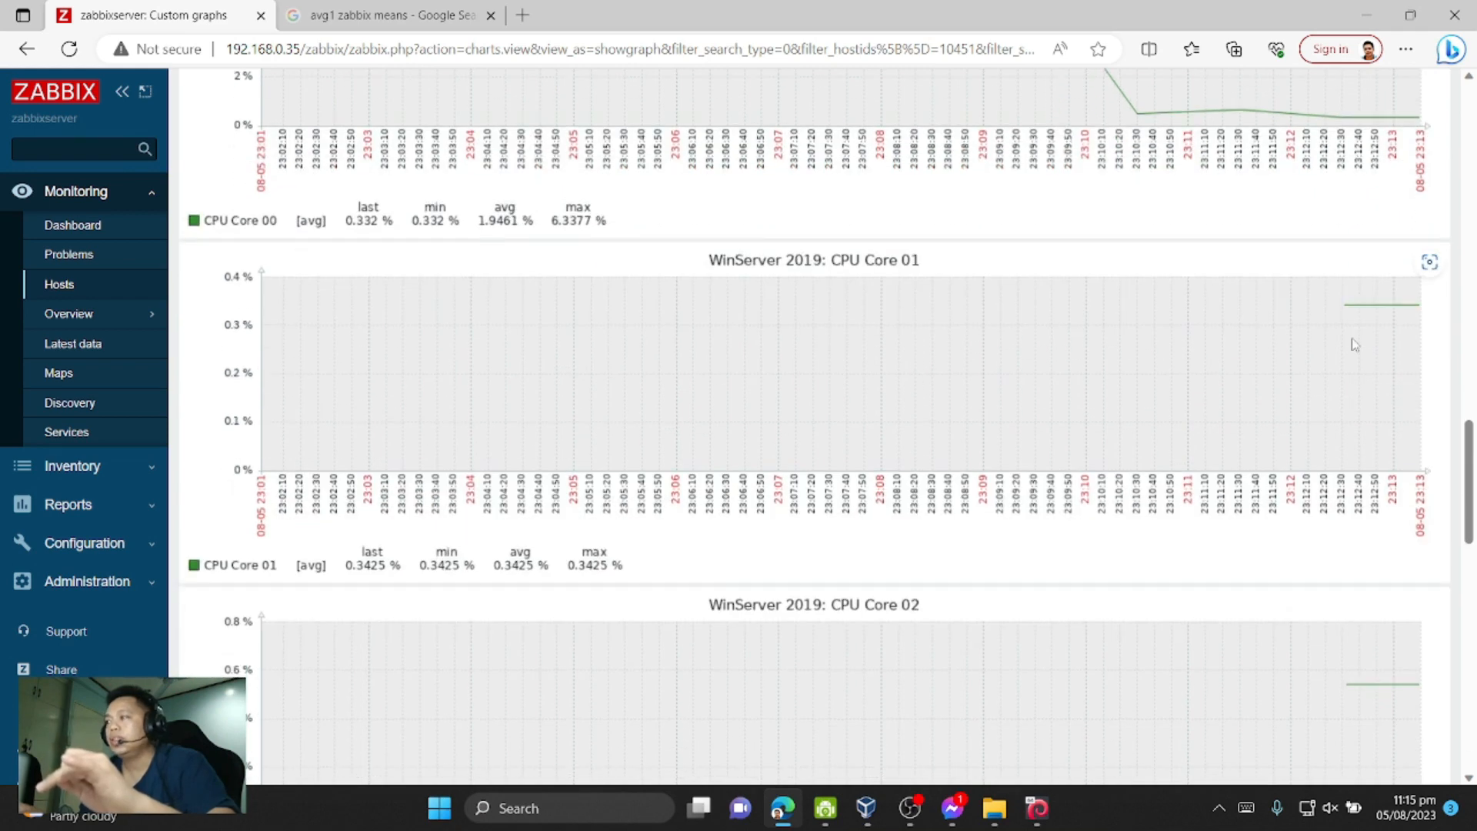
pyautogui.scroll(-3)
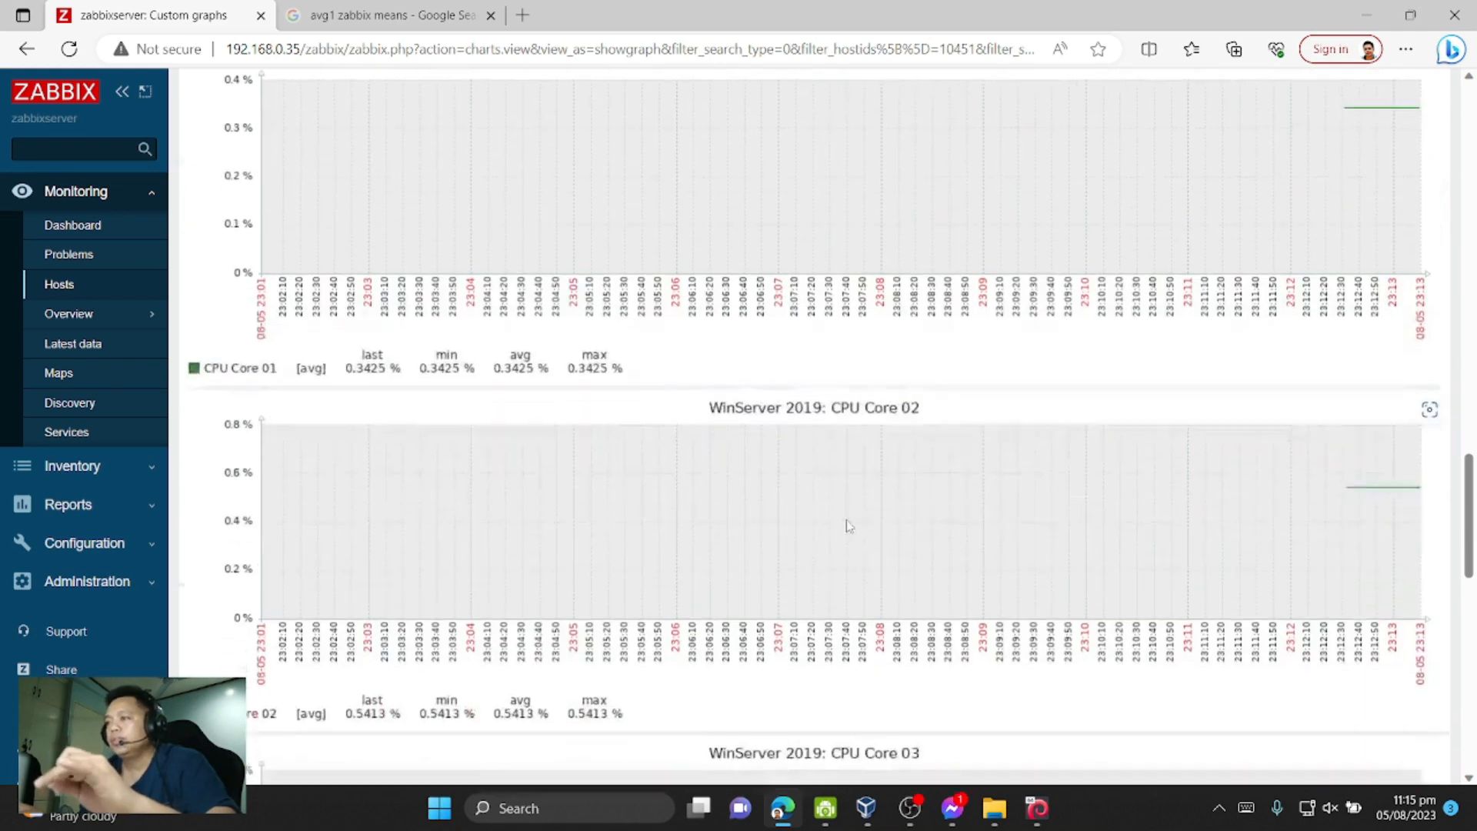
pyautogui.scroll(-3)
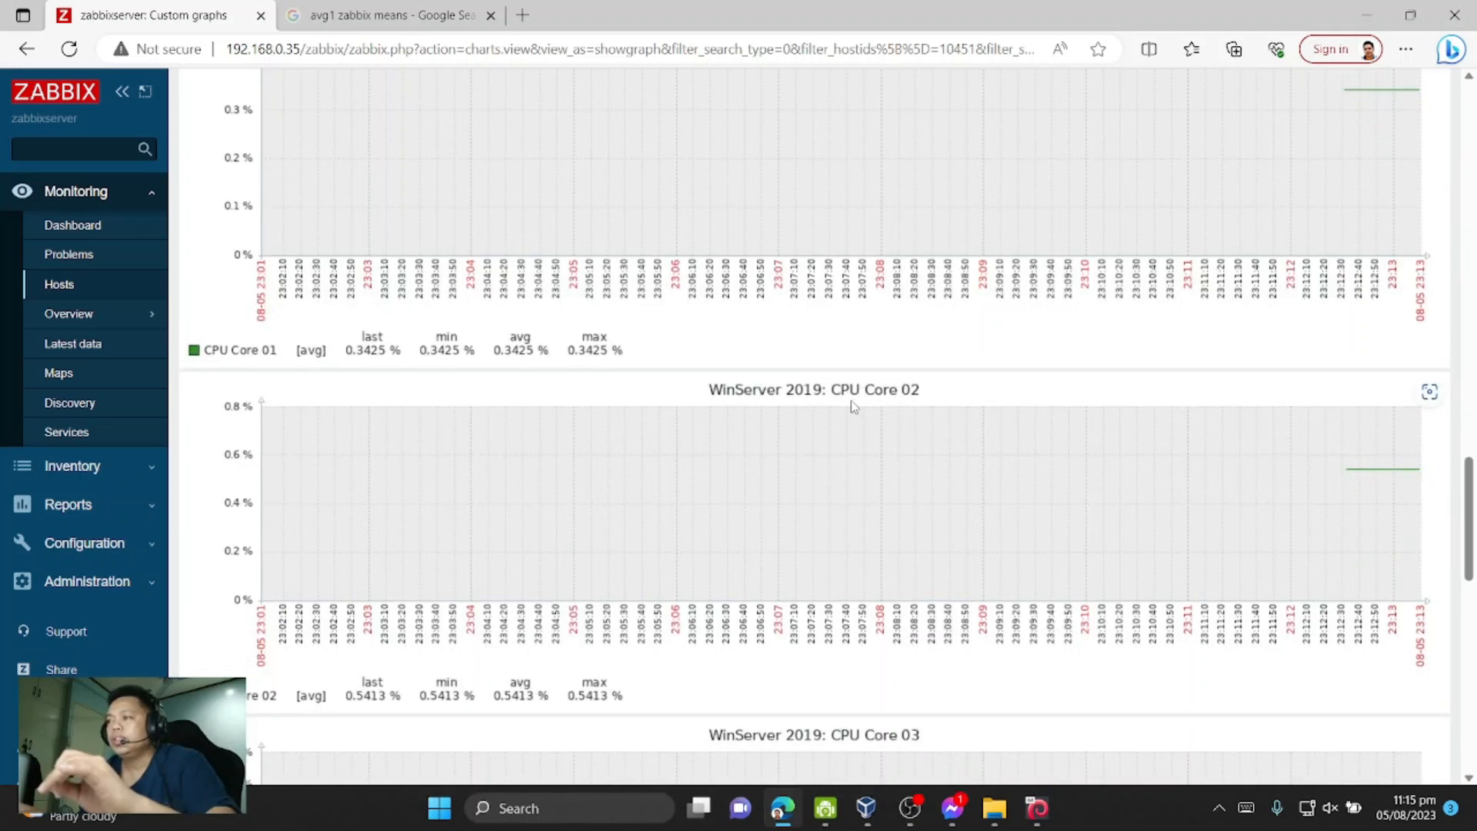
pyautogui.moveTo(858, 403)
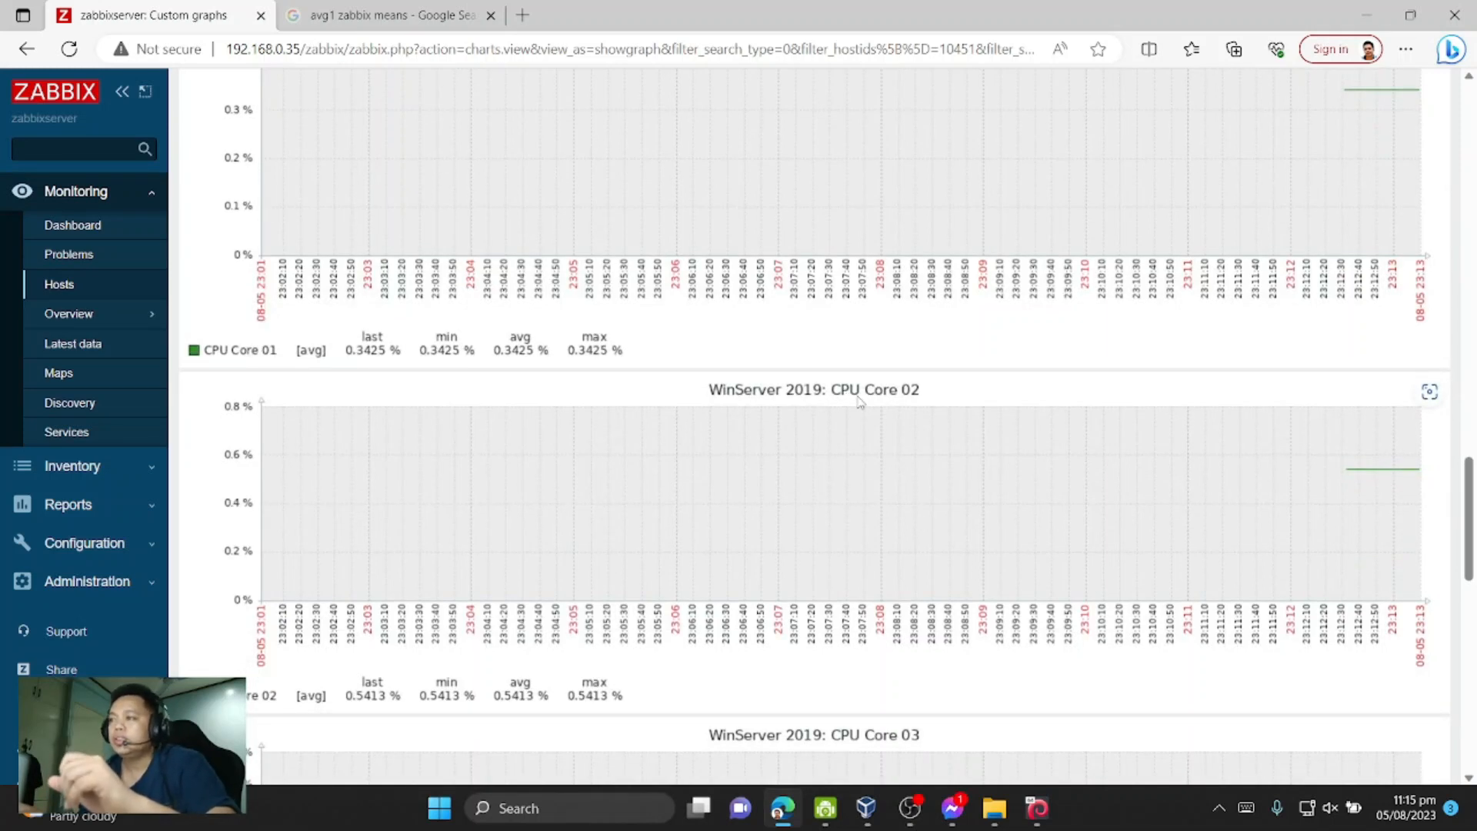
pyautogui.scroll(-3)
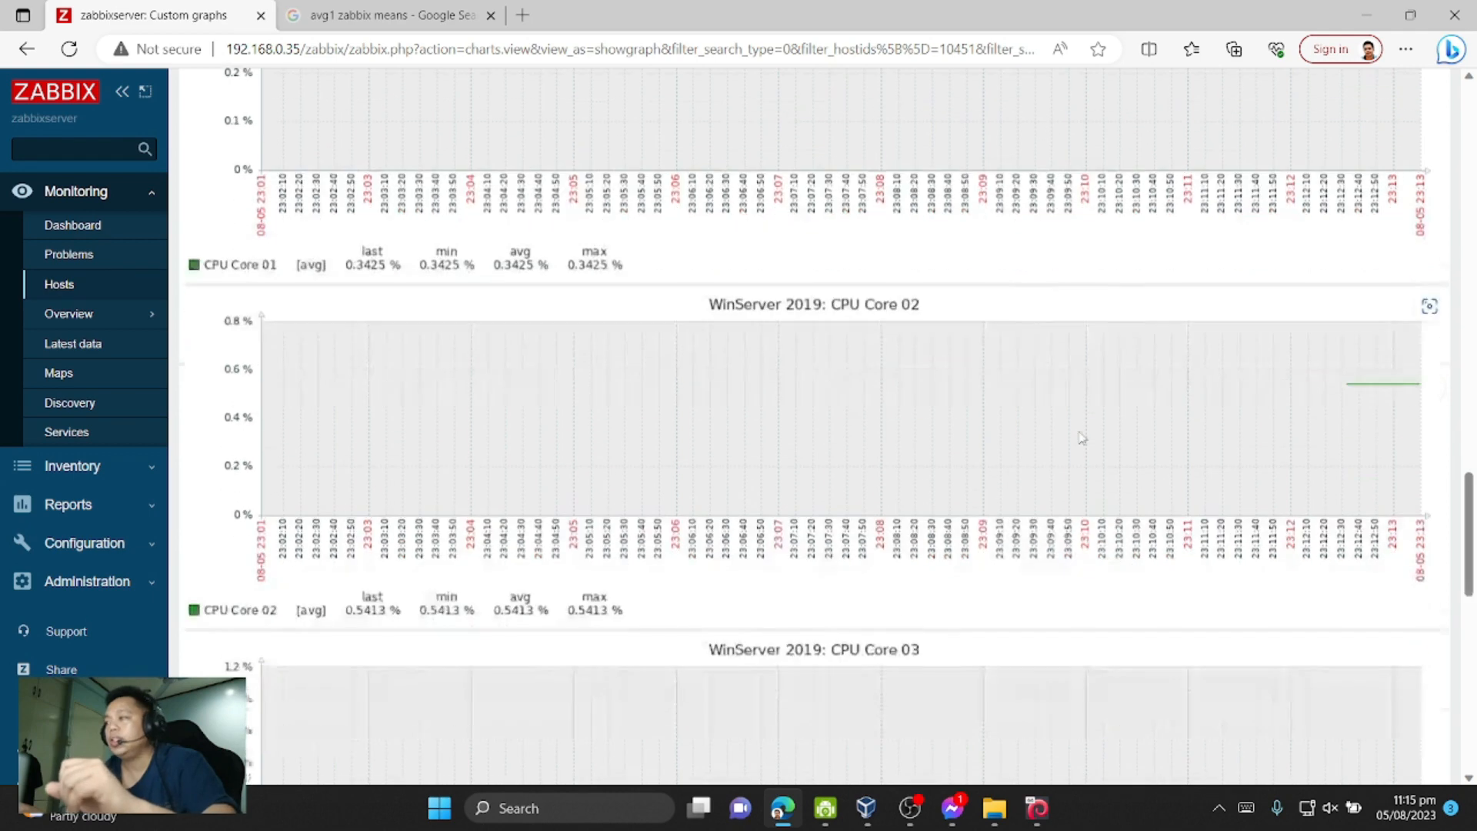
pyautogui.scroll(-3)
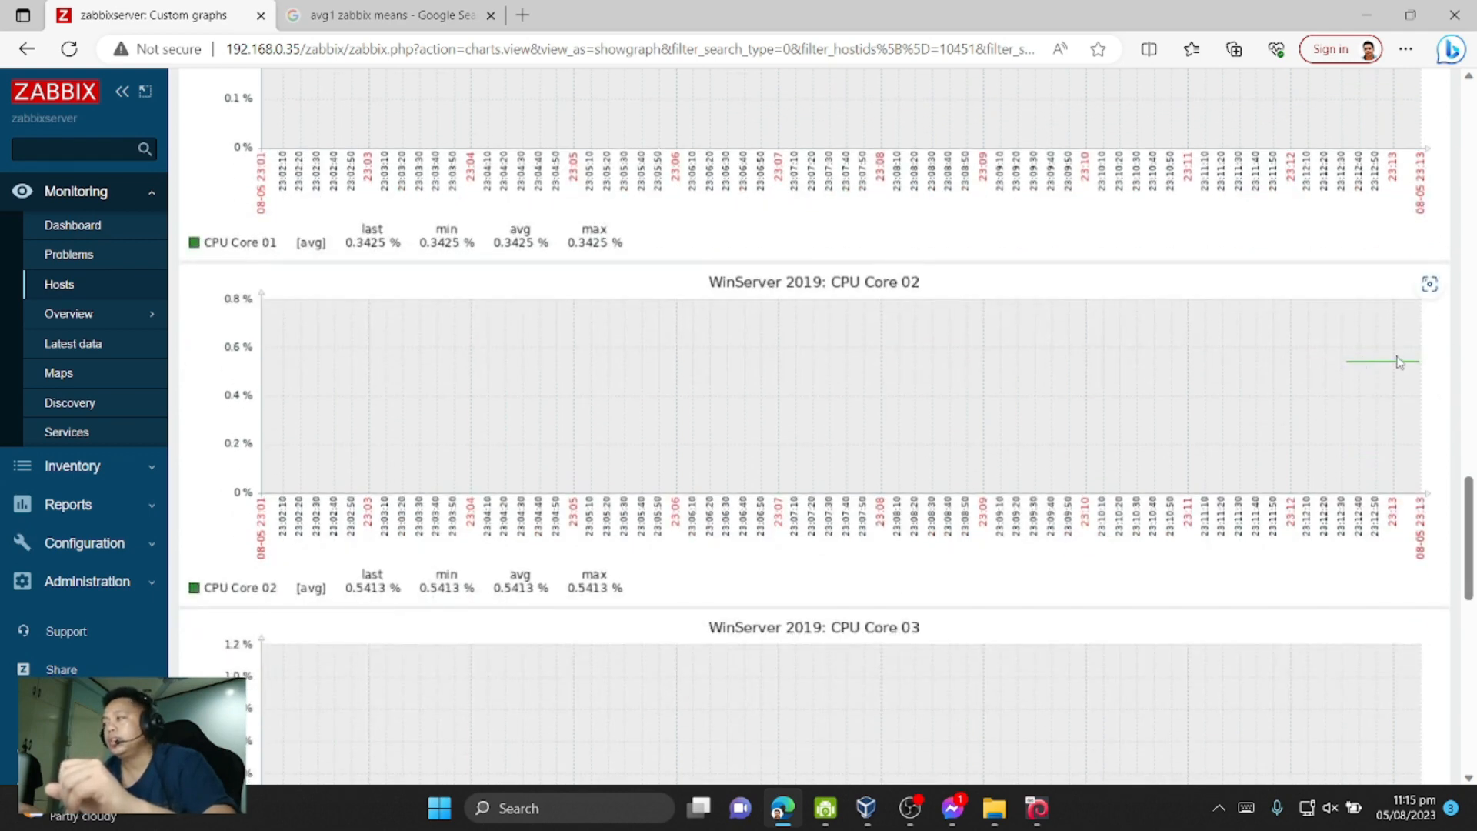
pyautogui.scroll(-3)
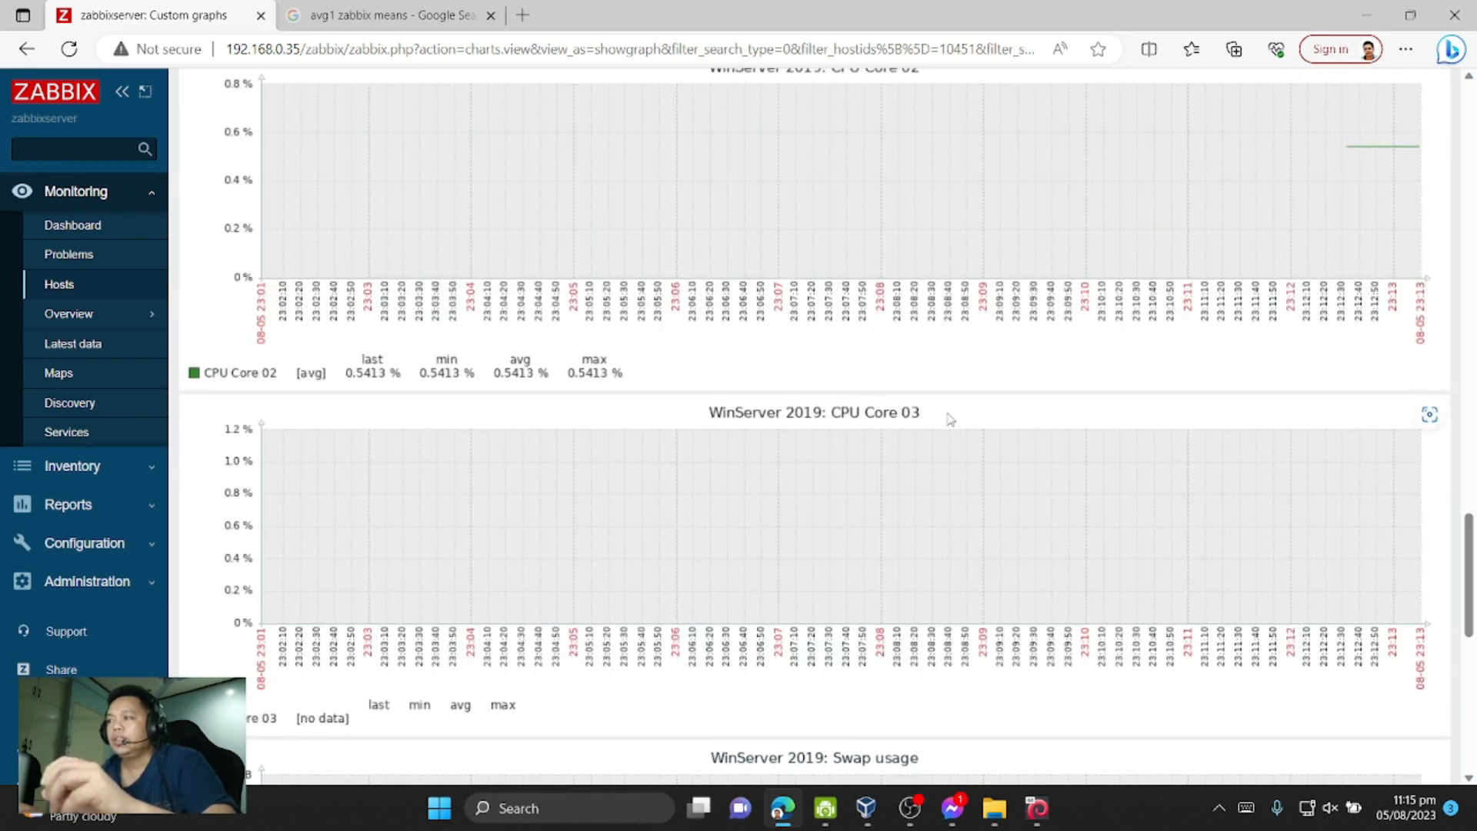
pyautogui.moveTo(942, 418)
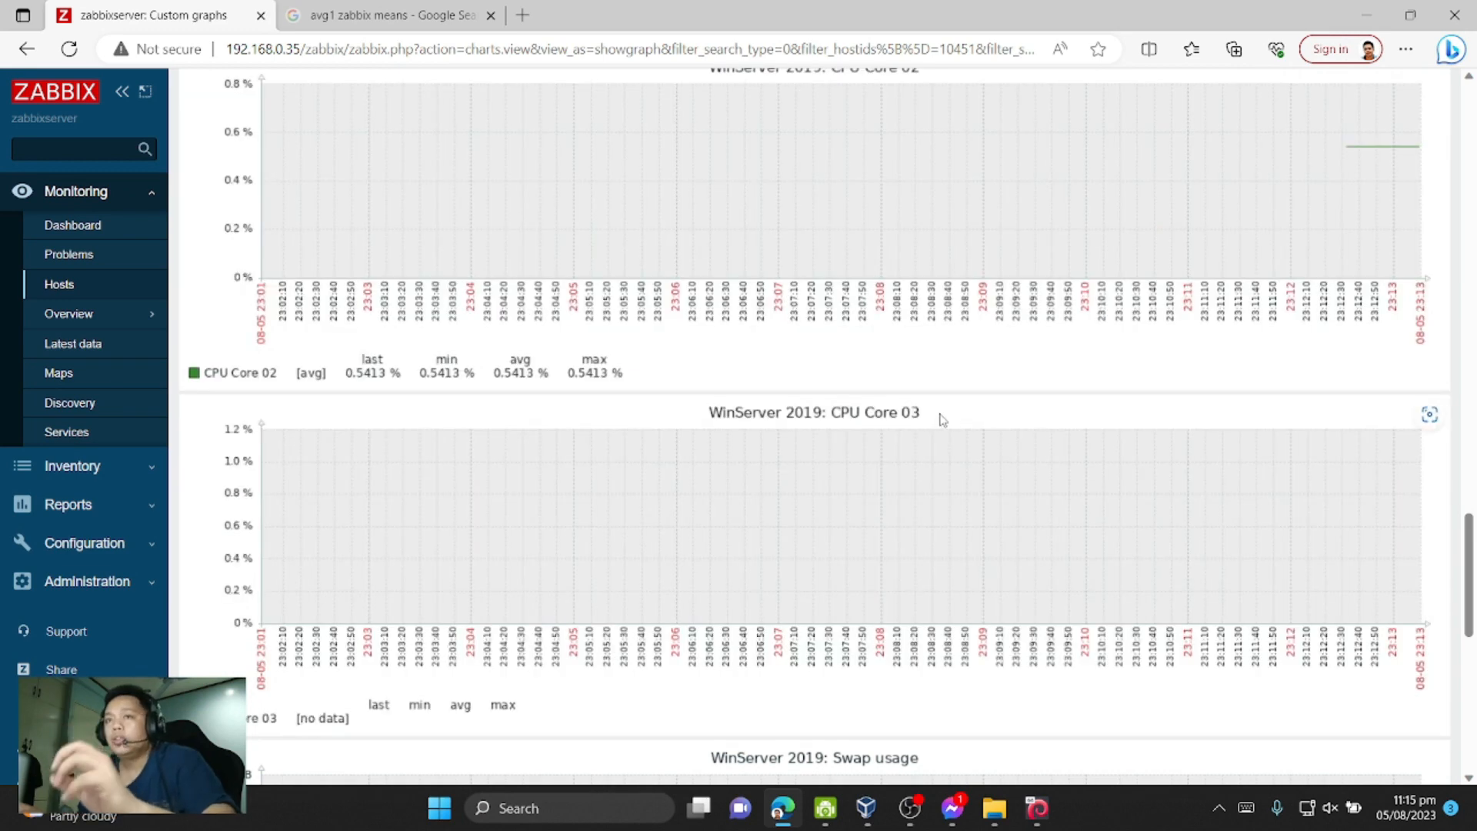
pyautogui.moveTo(1369, 520)
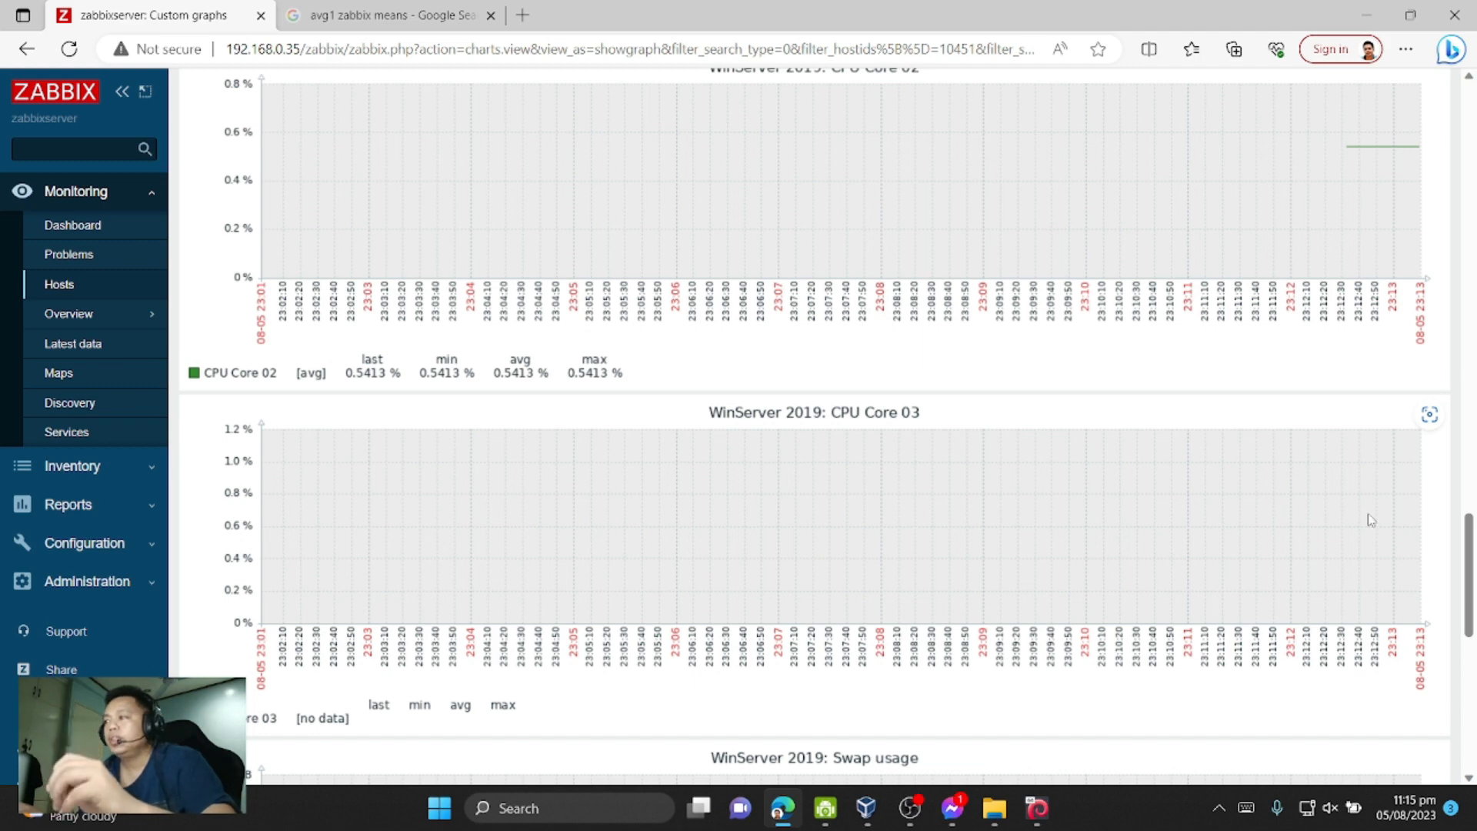
pyautogui.moveTo(932, 812)
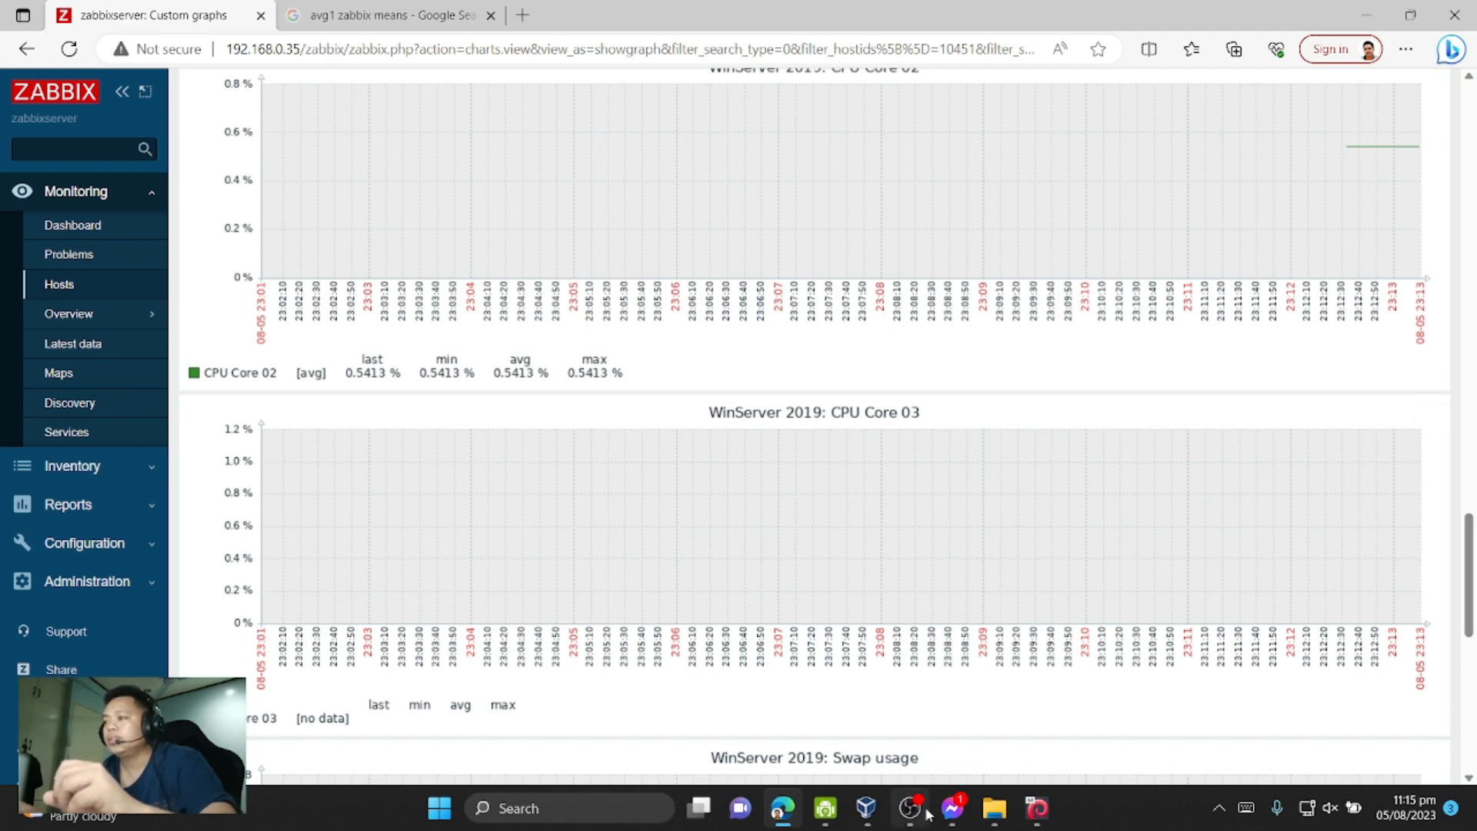
pyautogui.click(864, 812)
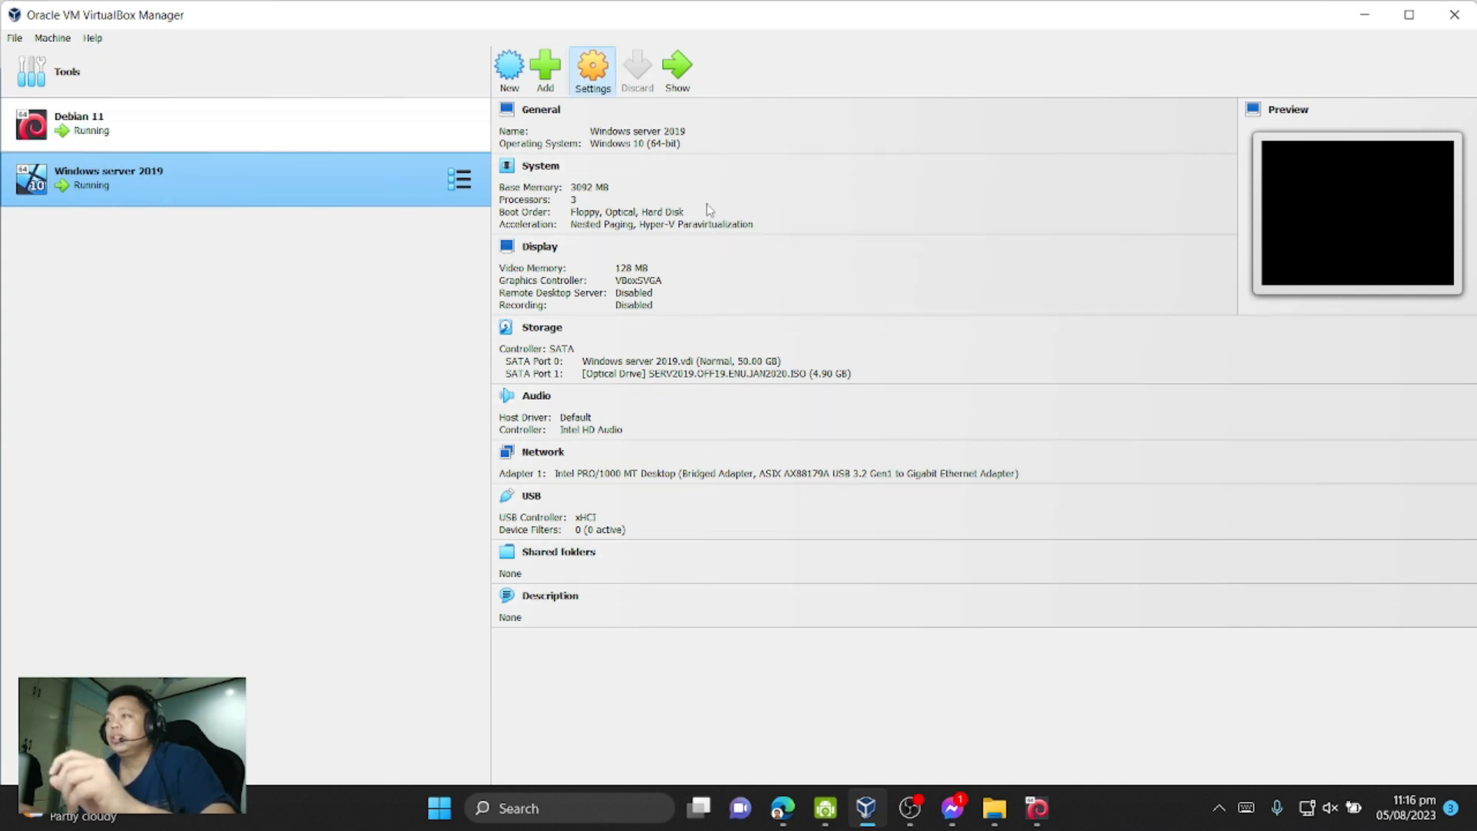
pyautogui.click(591, 64)
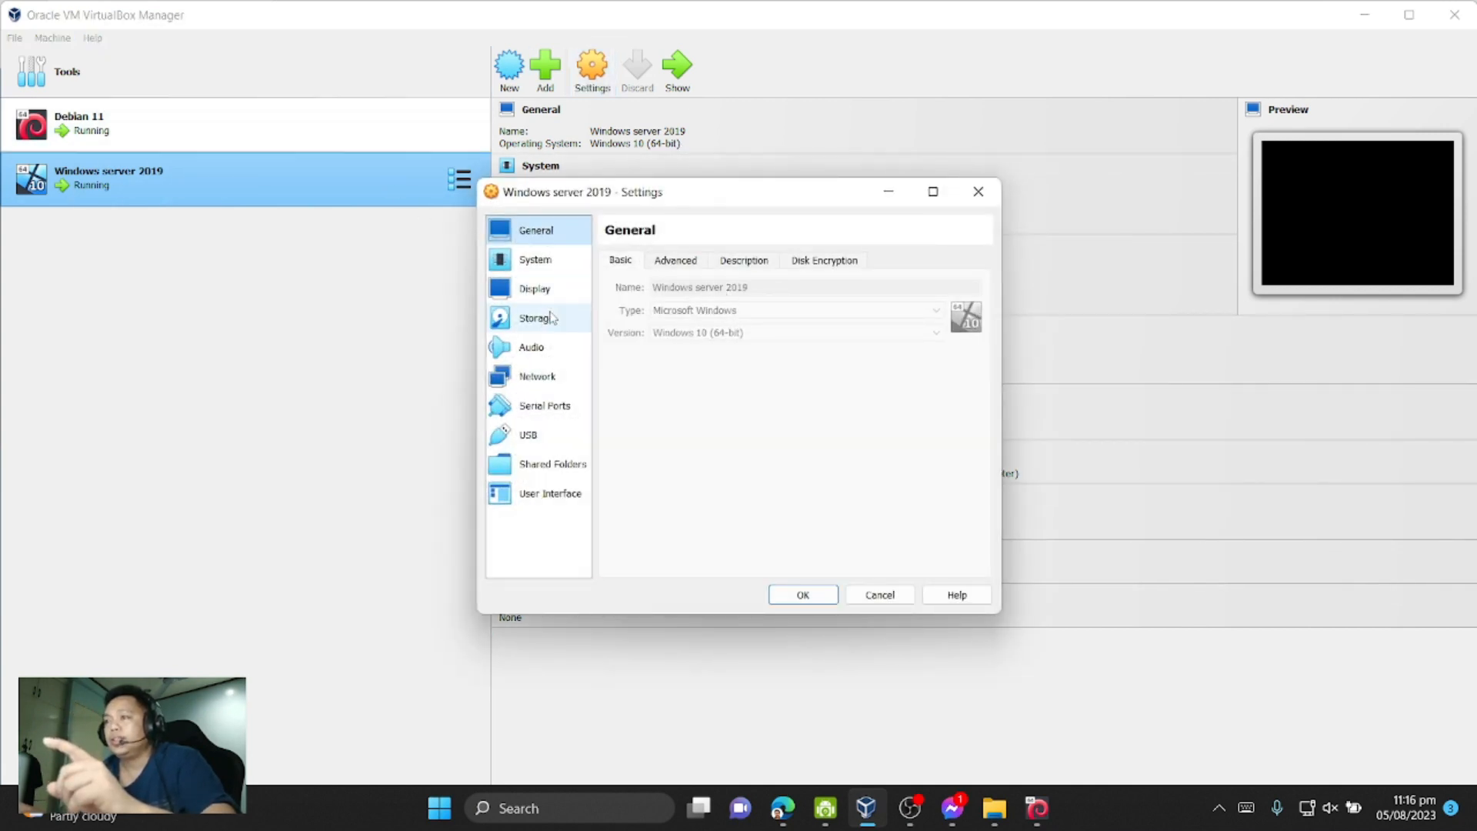
pyautogui.click(535, 258)
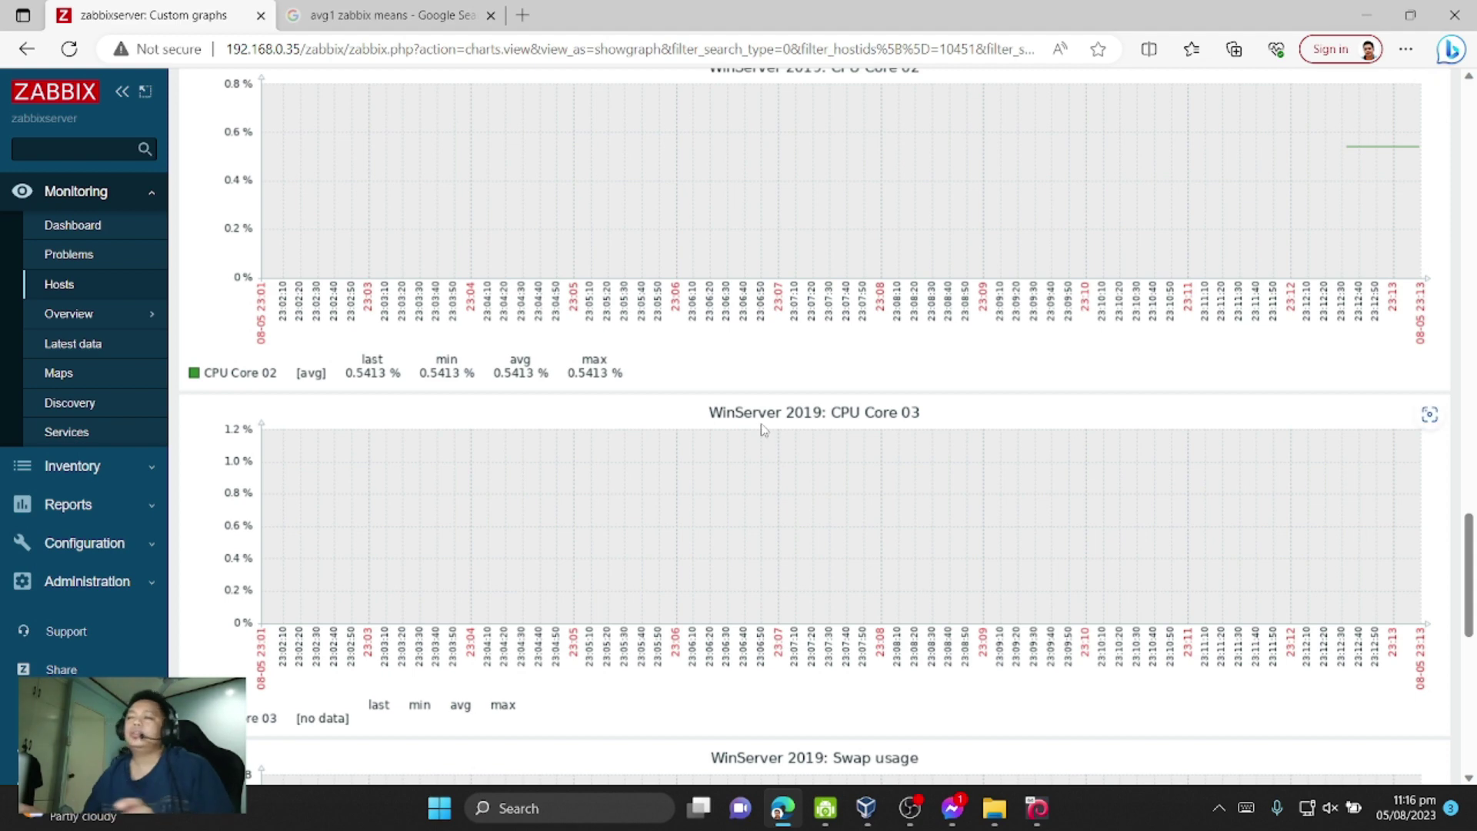
pyautogui.moveTo(69, 415)
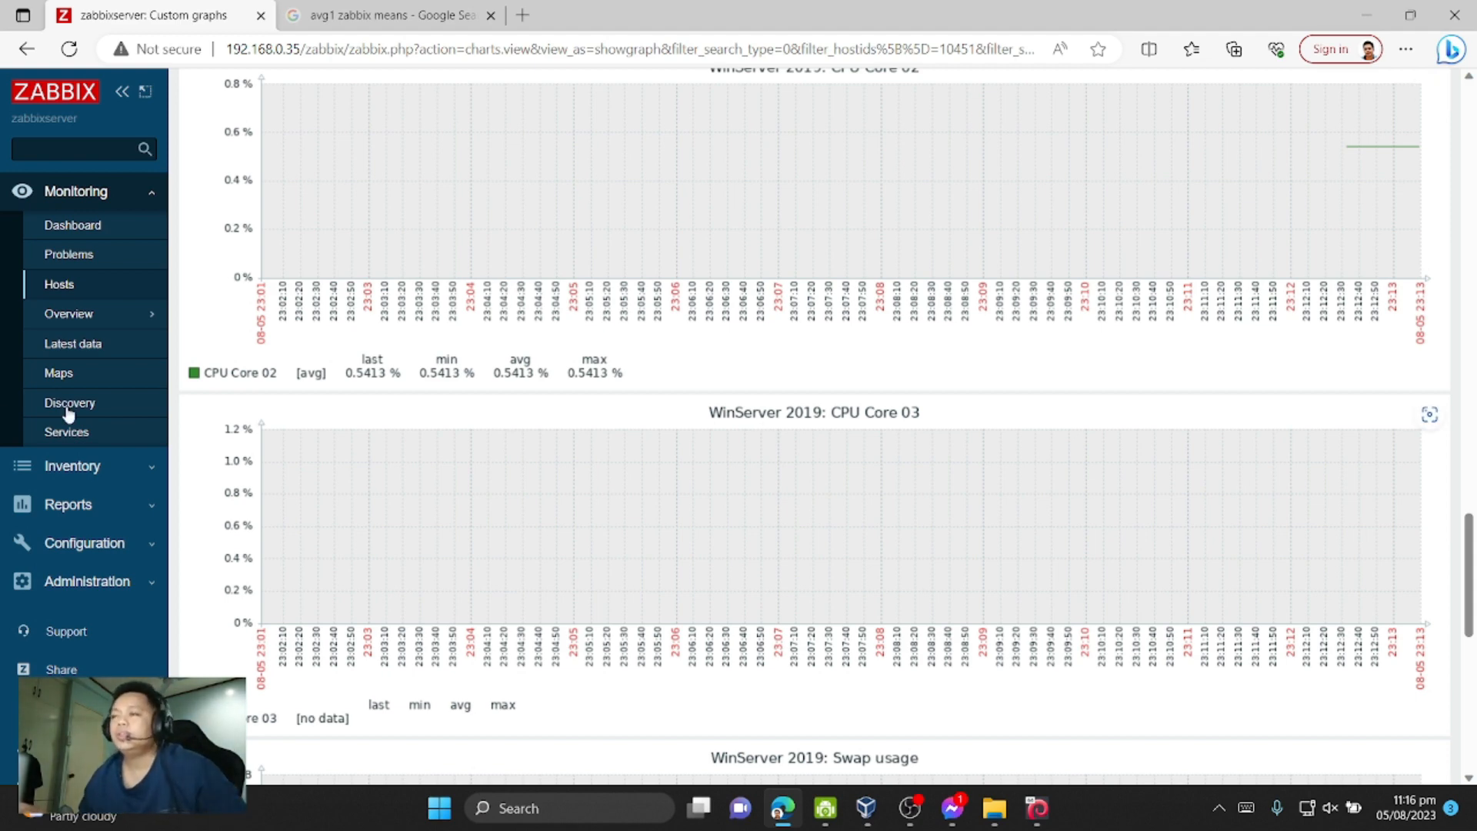